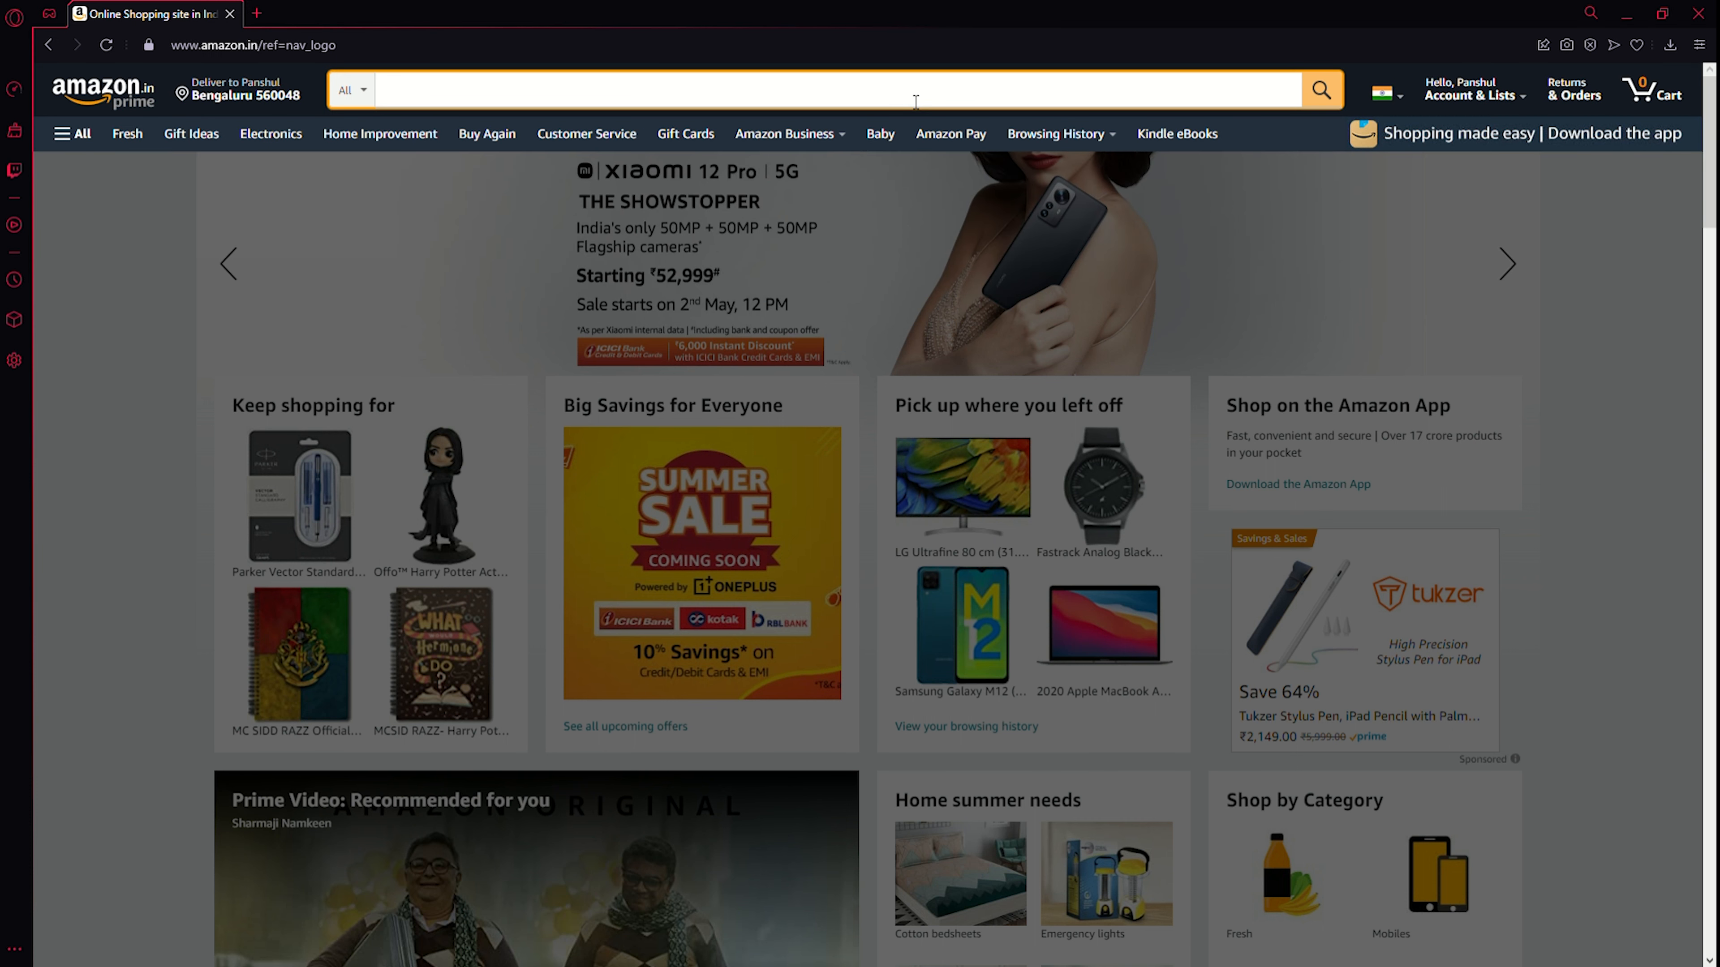
# Search 'AMD Ryzen' and open the Ryzen 9 5950X processor listing in a new tab.
pyautogui.write('AMD Ry')
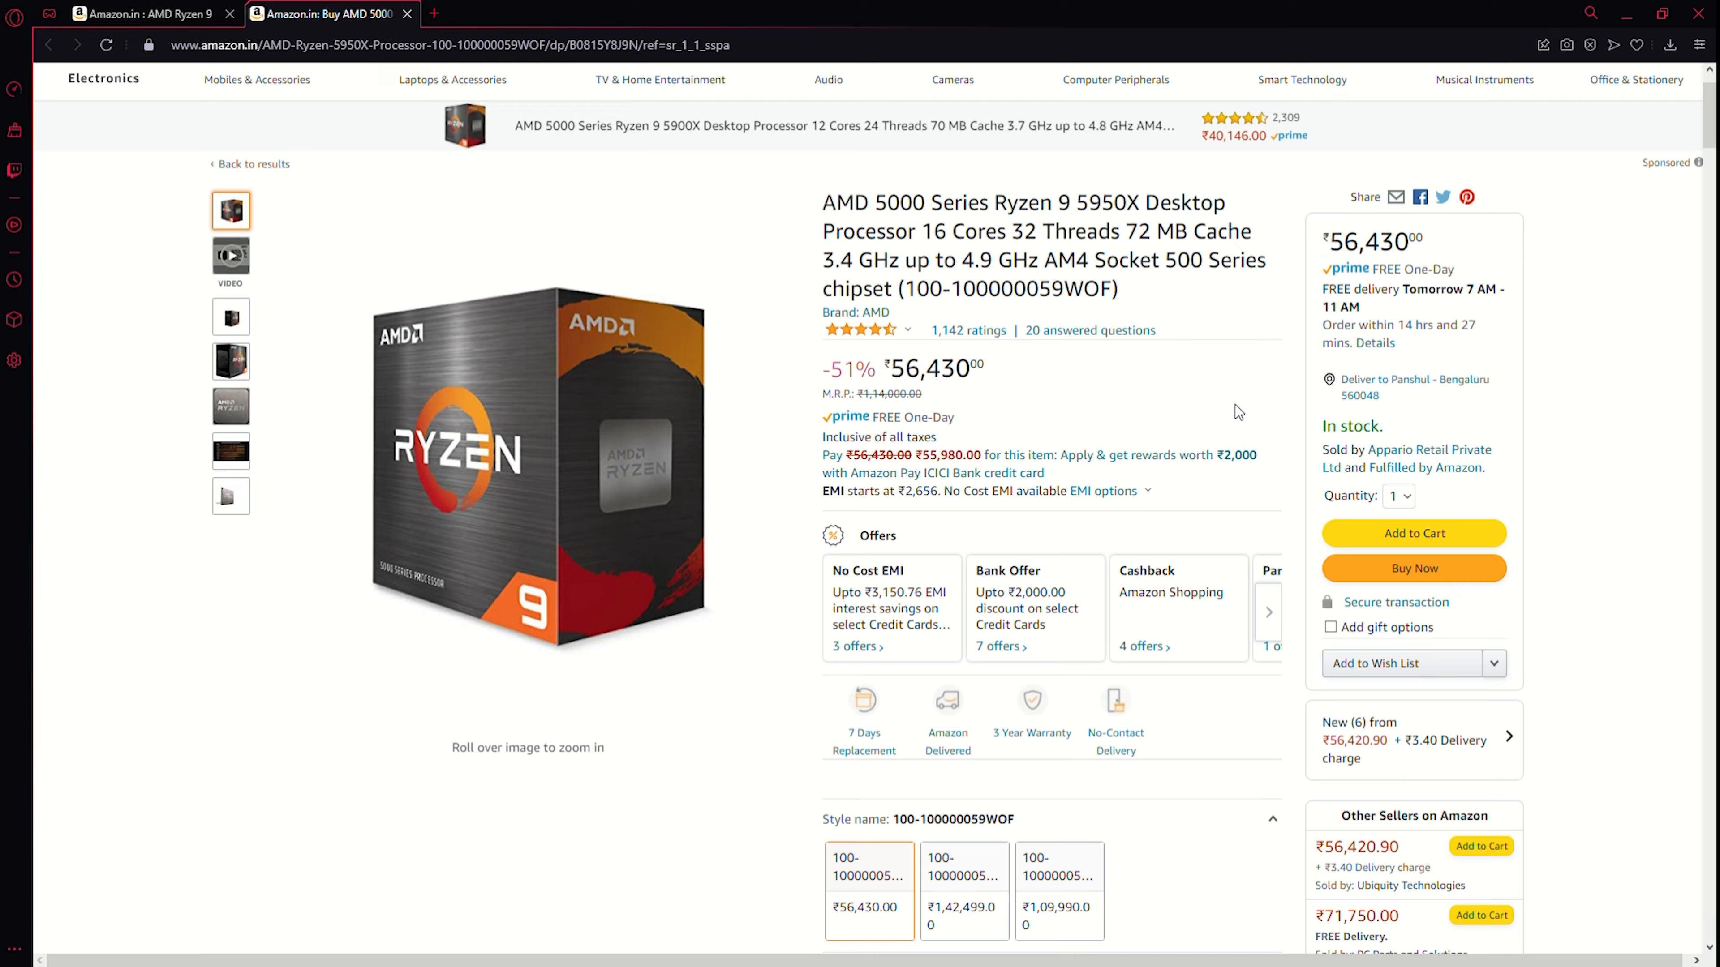
pyautogui.scroll(-3)
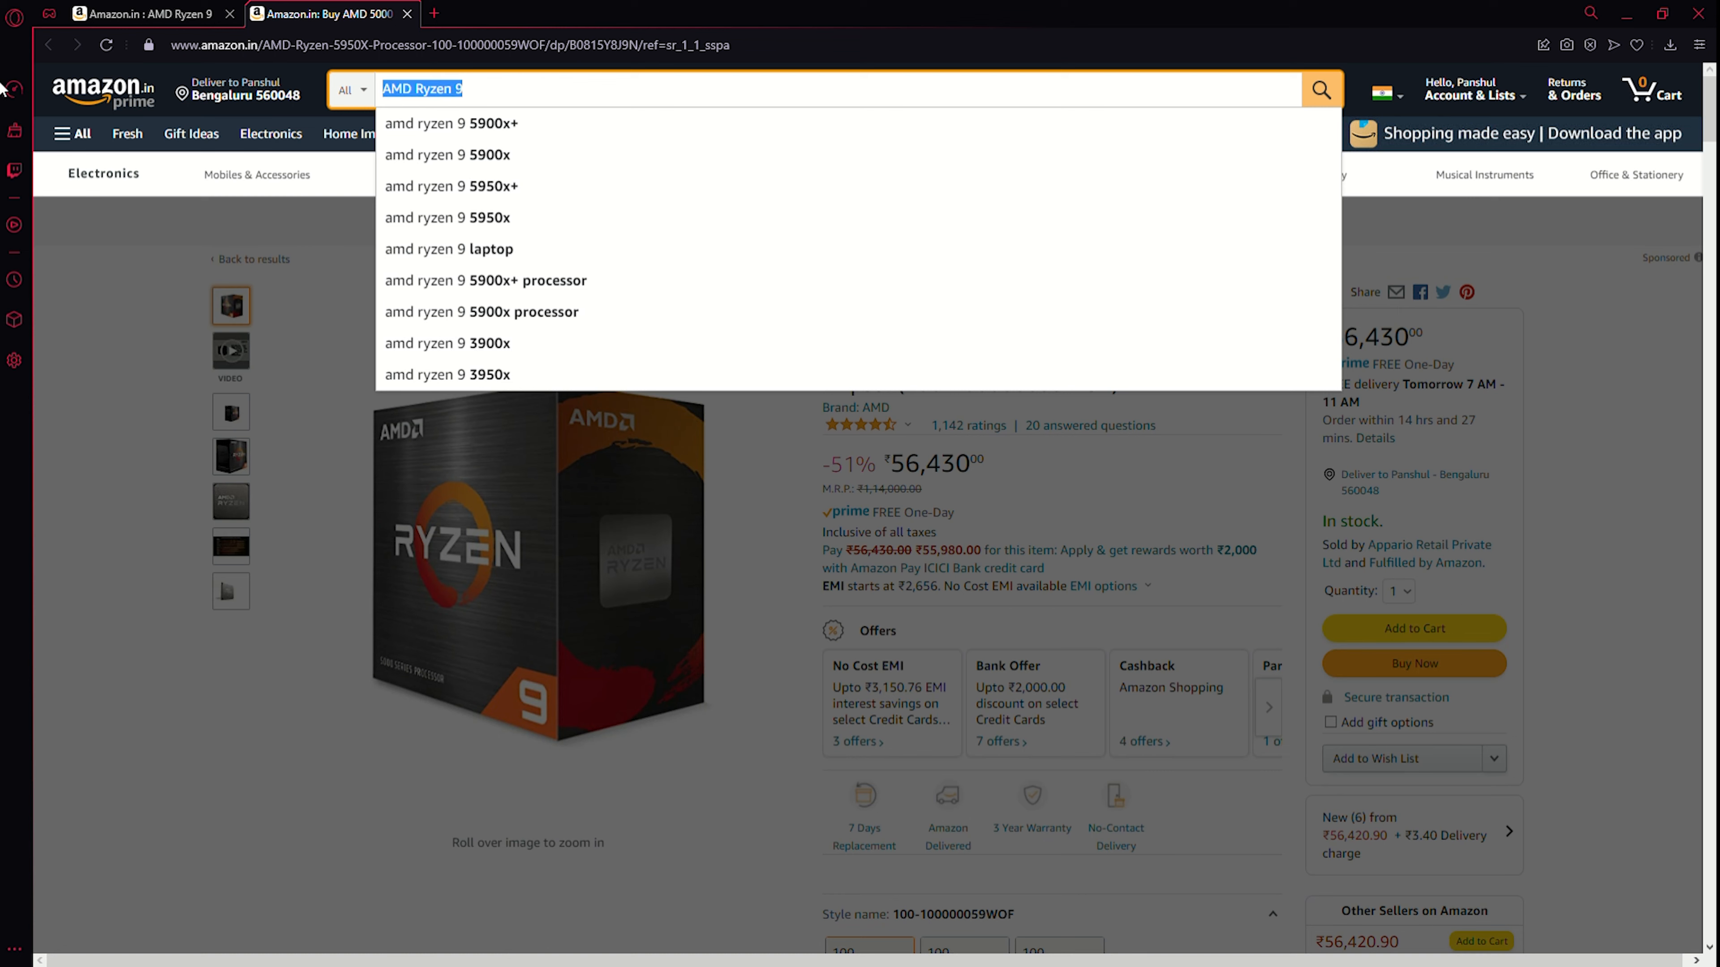
# Search 'Intel i7 12th gen processor' and add the Intel Core i7-12700K to the cart.
pyautogui.write('Intel i7 12th gen processor')
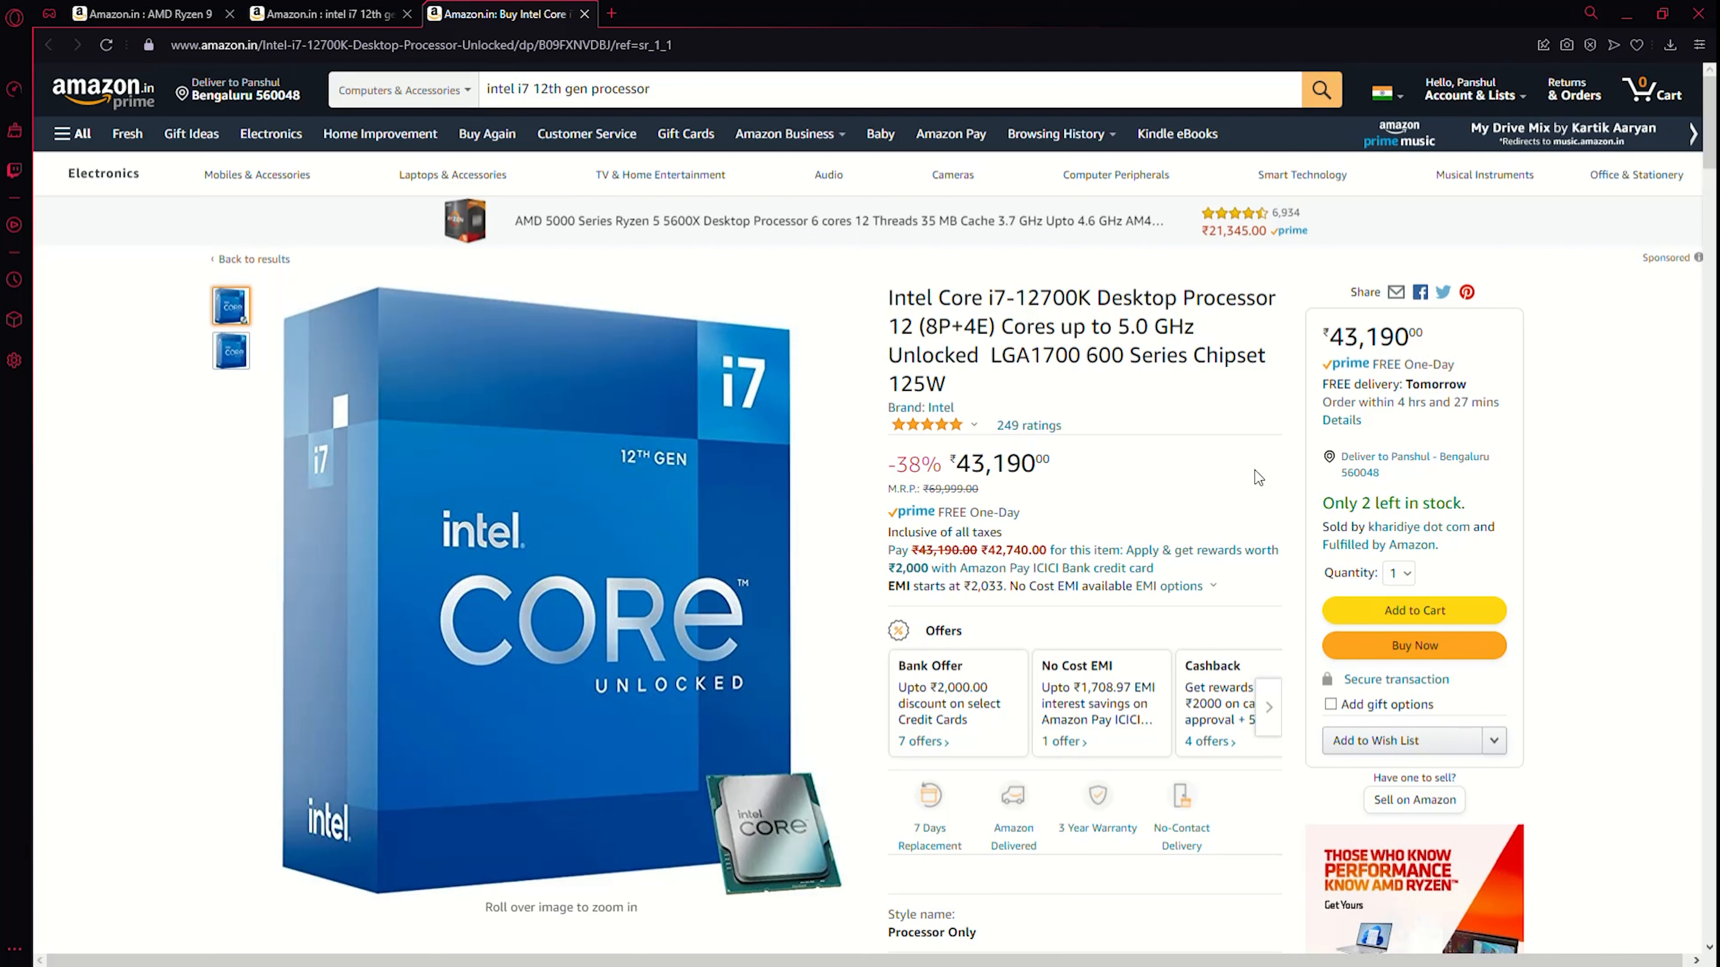
pyautogui.moveTo(1257, 445)
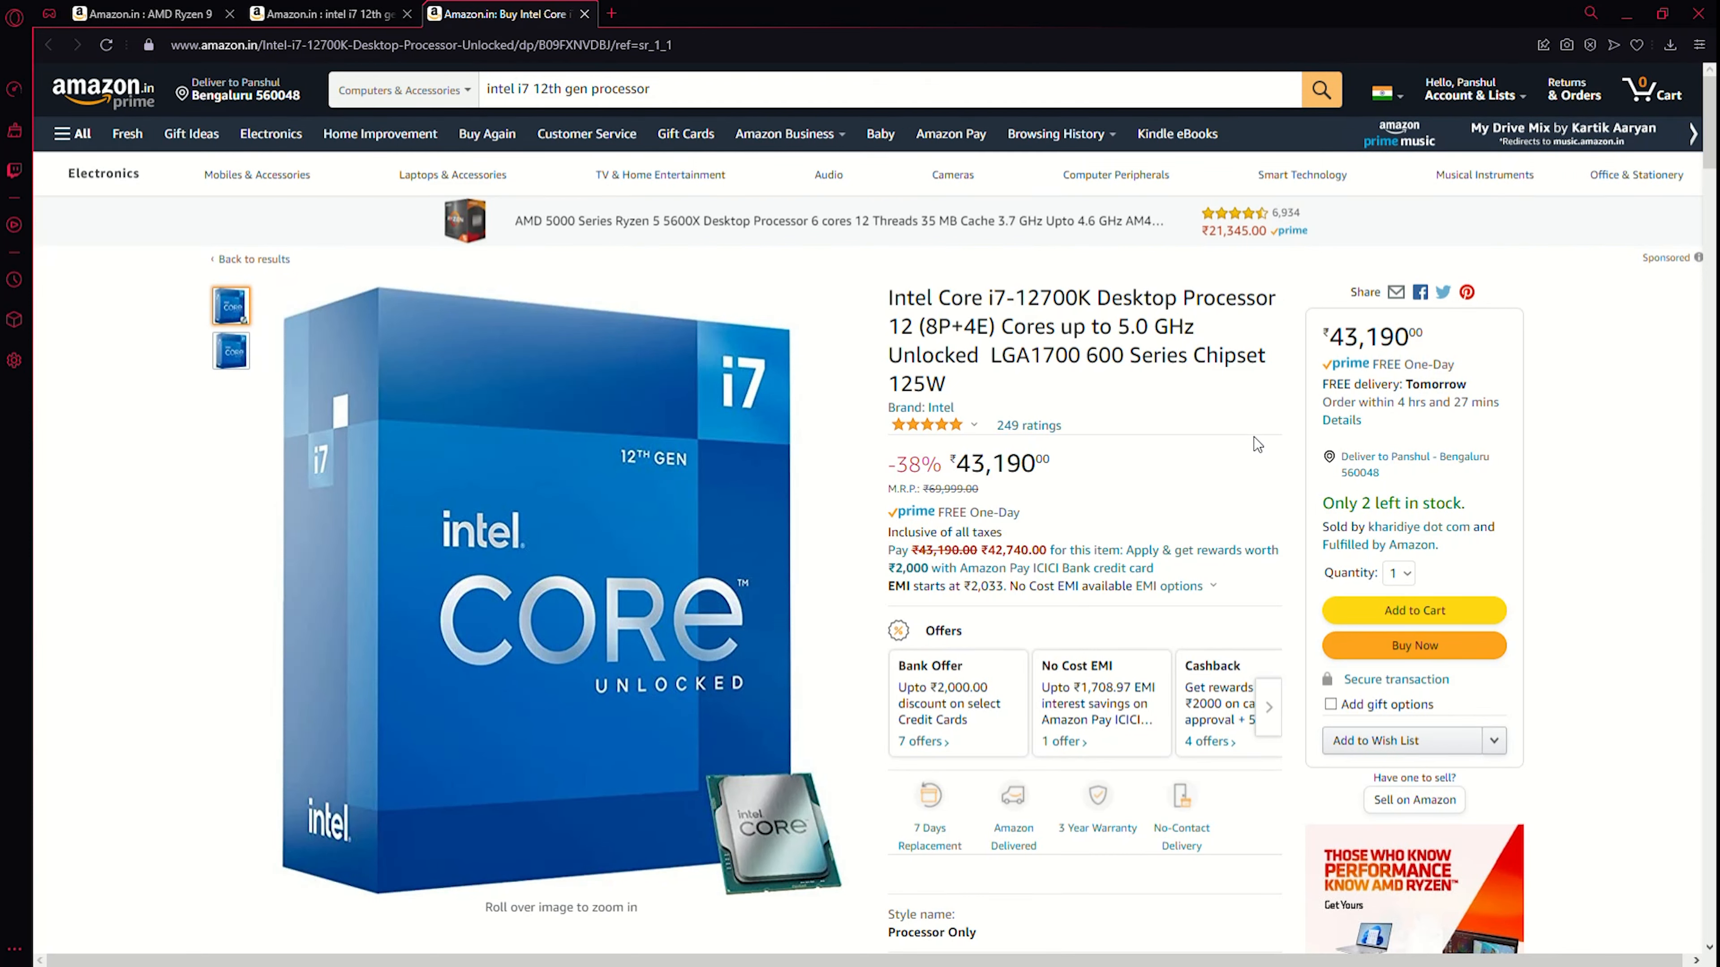
pyautogui.moveTo(1246, 464)
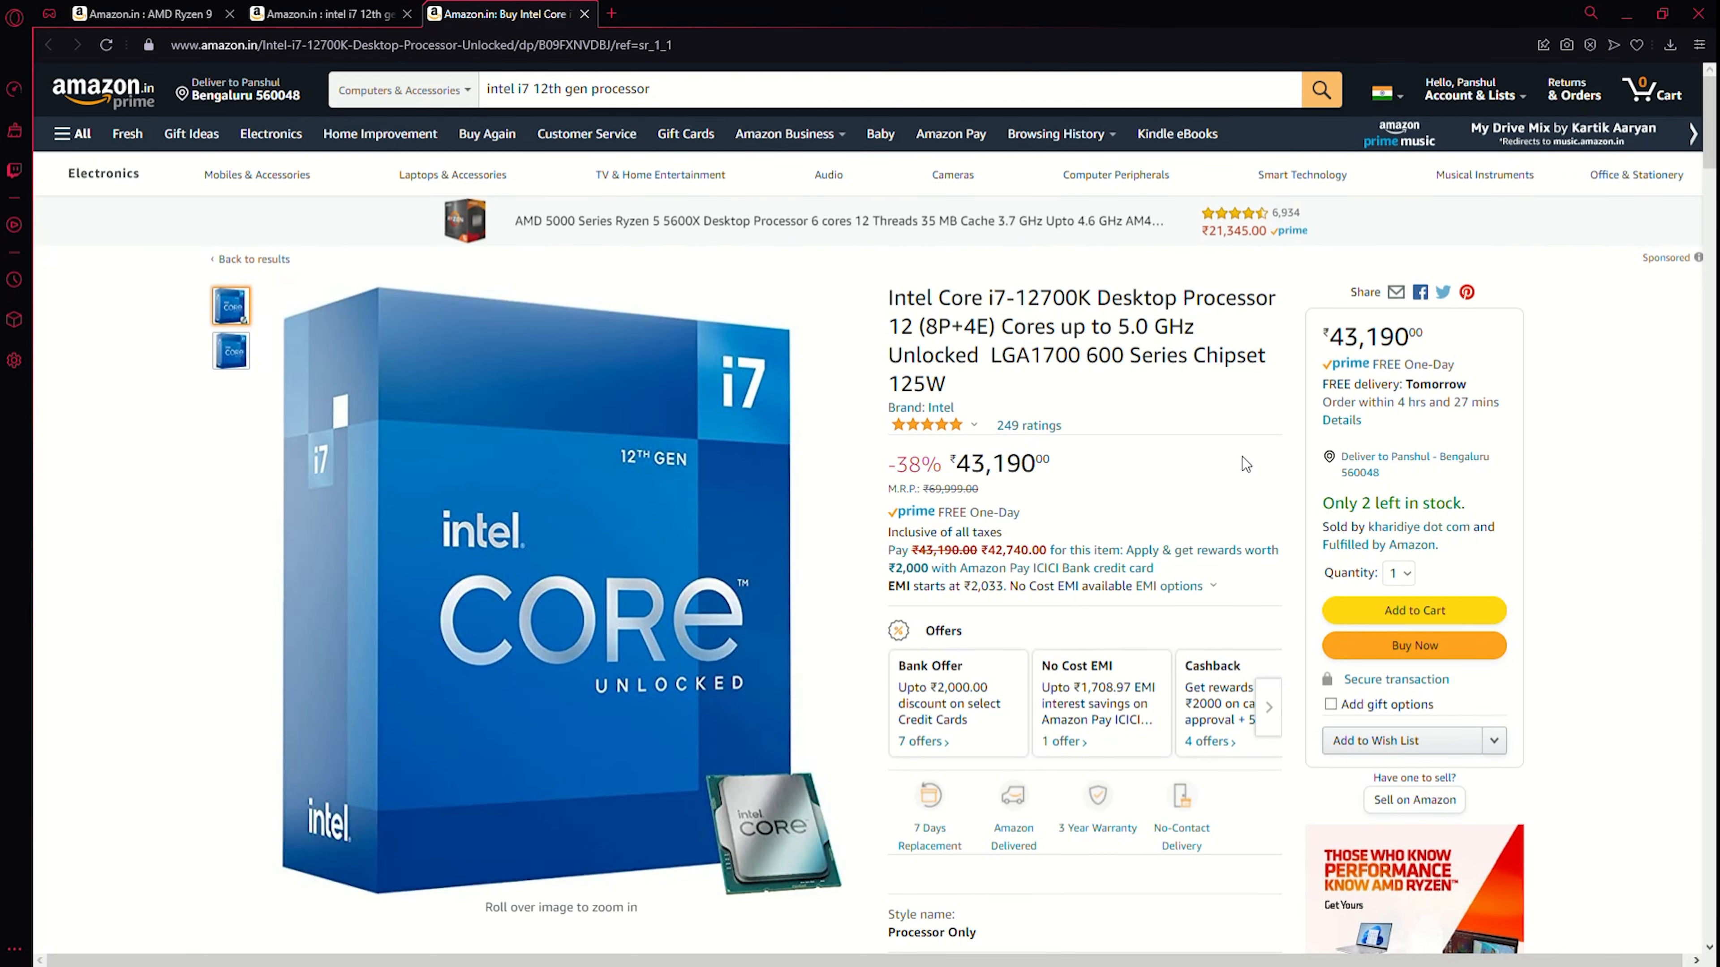
pyautogui.moveTo(1215, 477)
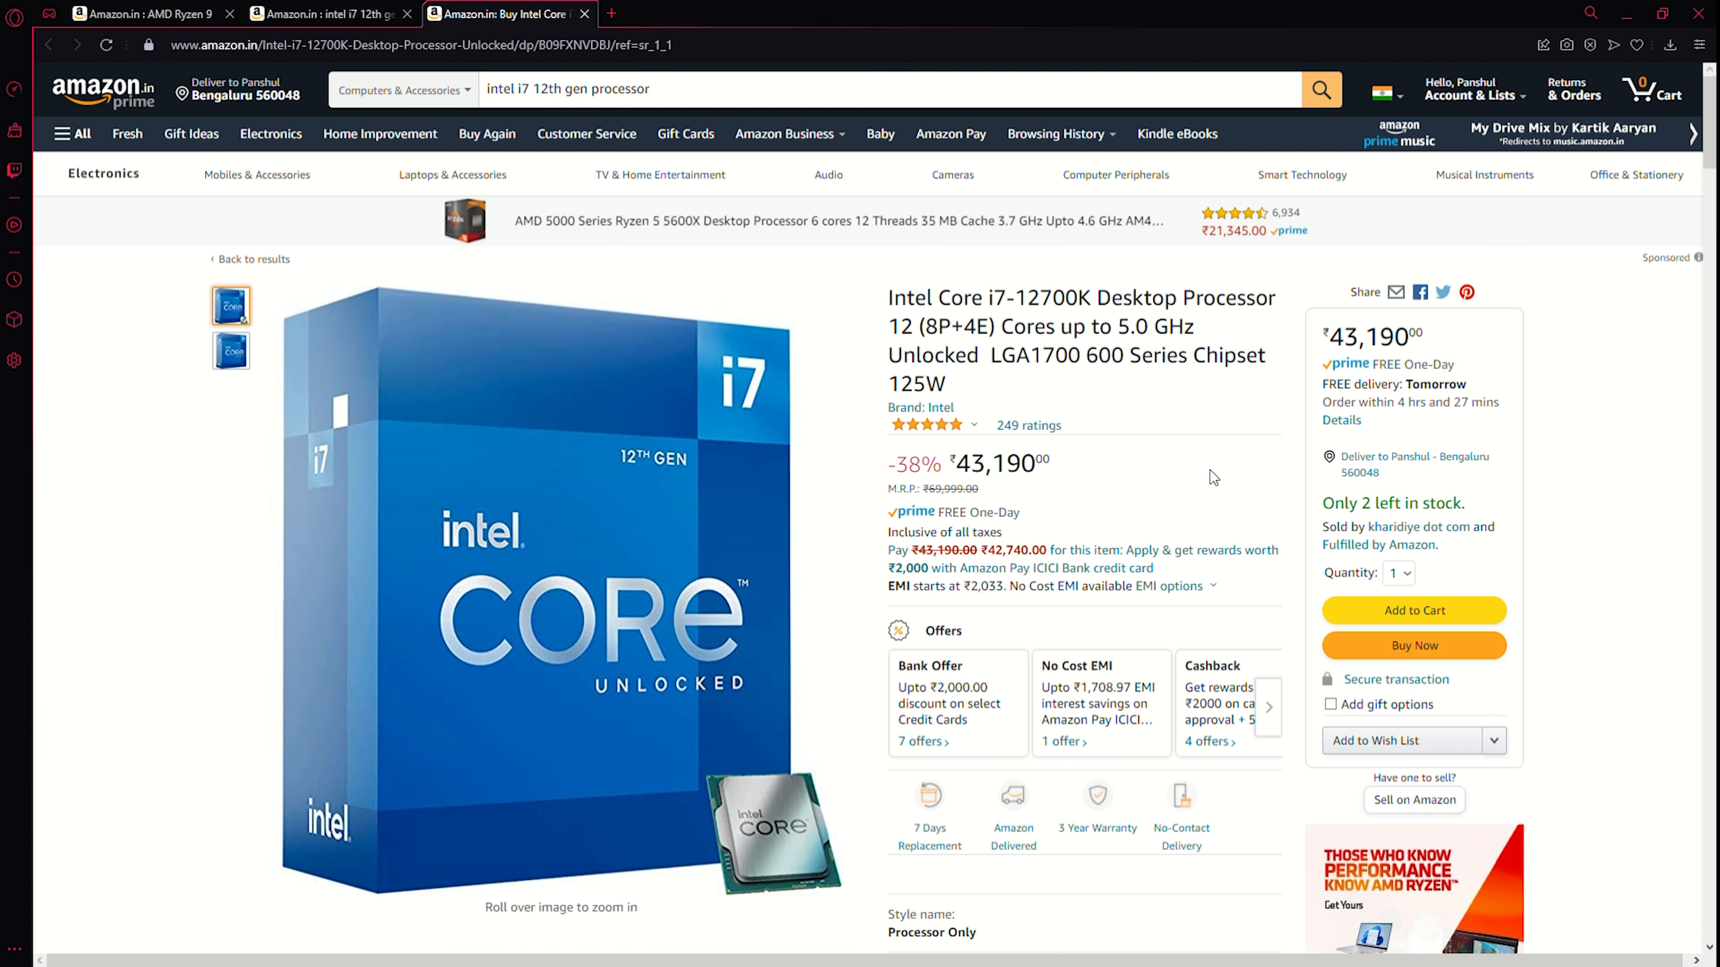
pyautogui.moveTo(1208, 468)
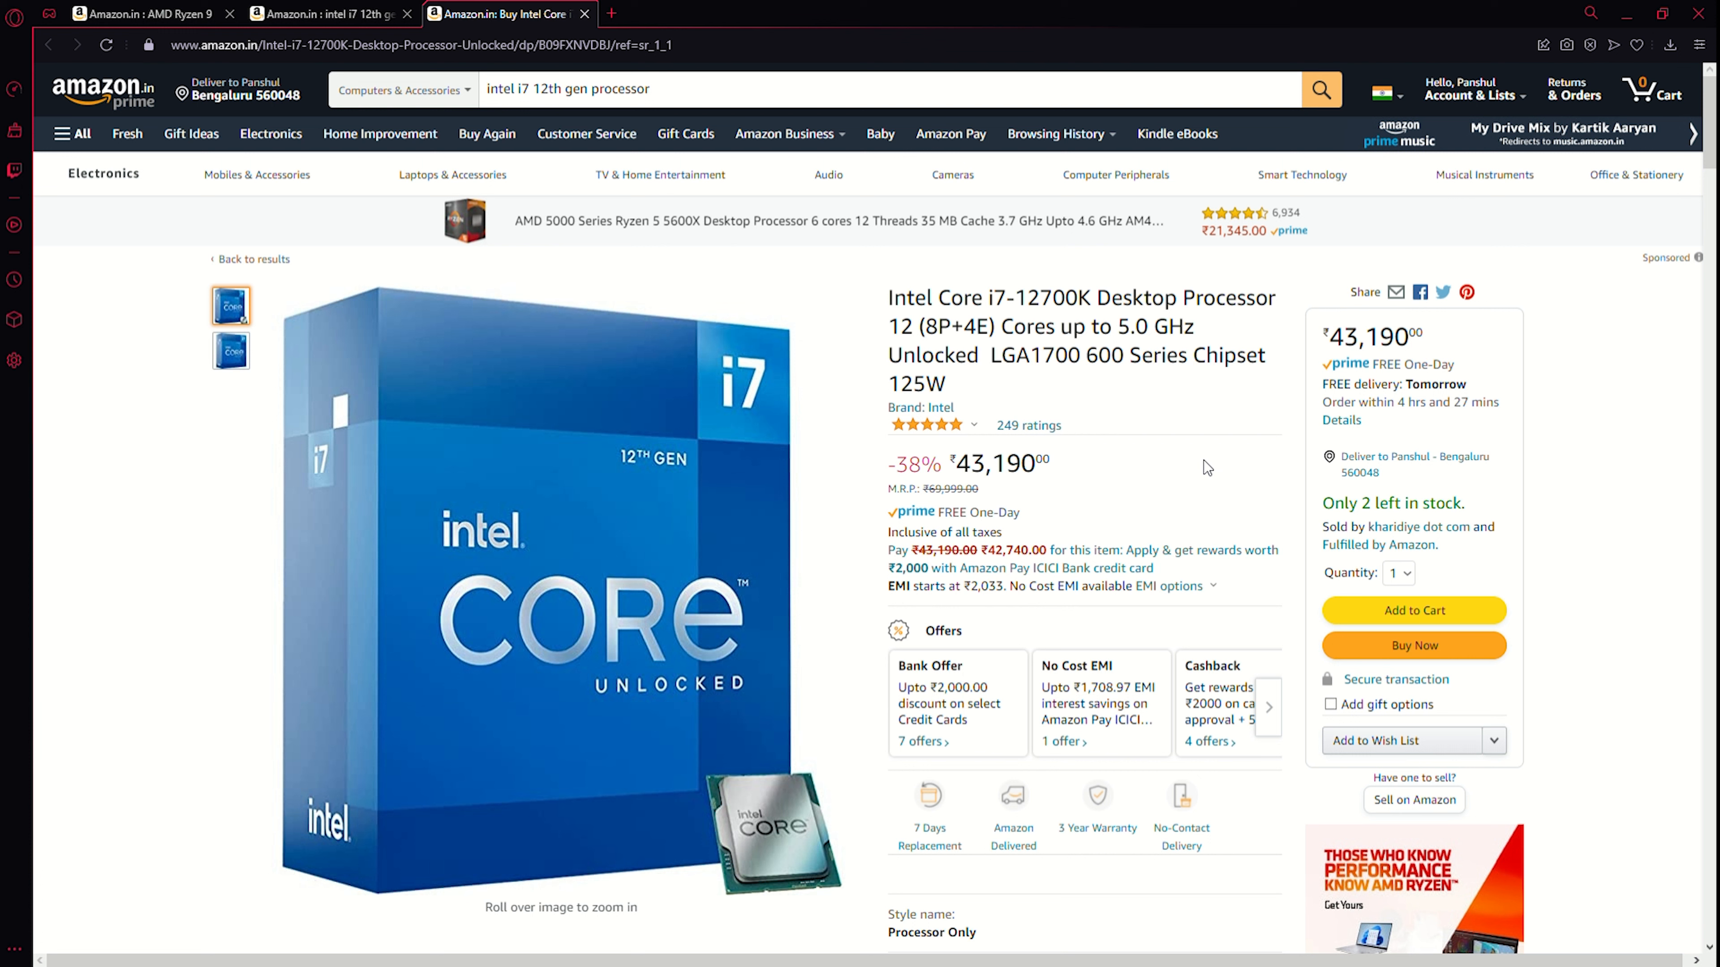
pyautogui.moveTo(1231, 514)
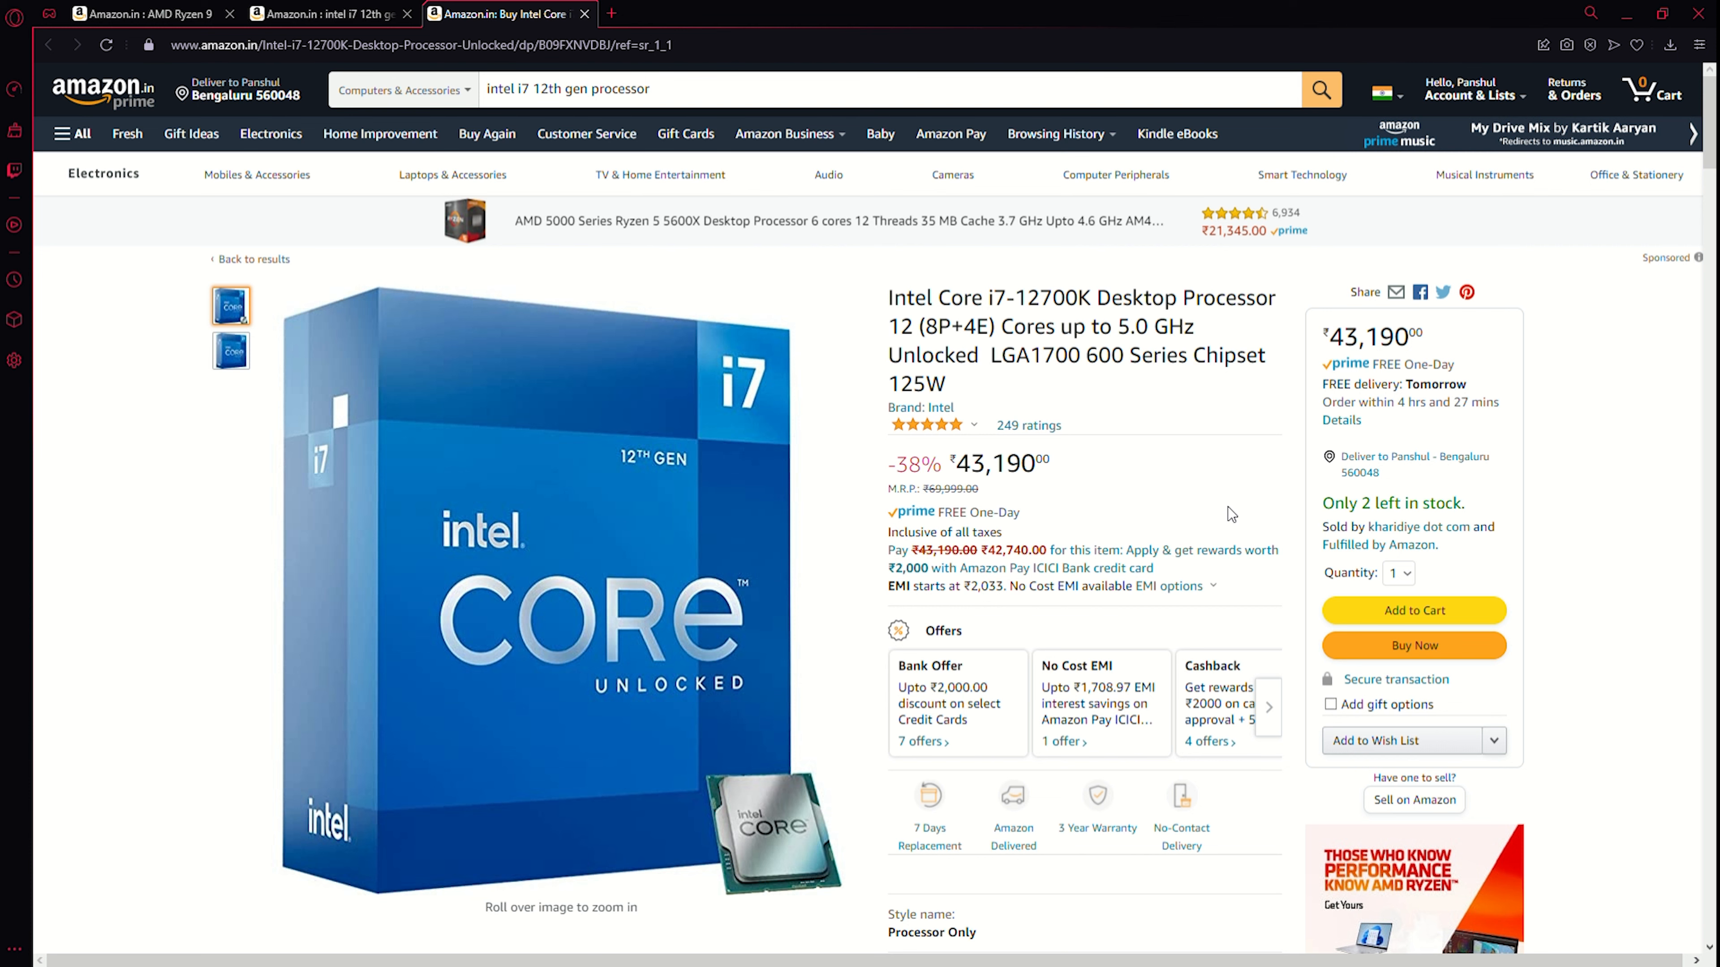
pyautogui.moveTo(1418, 626)
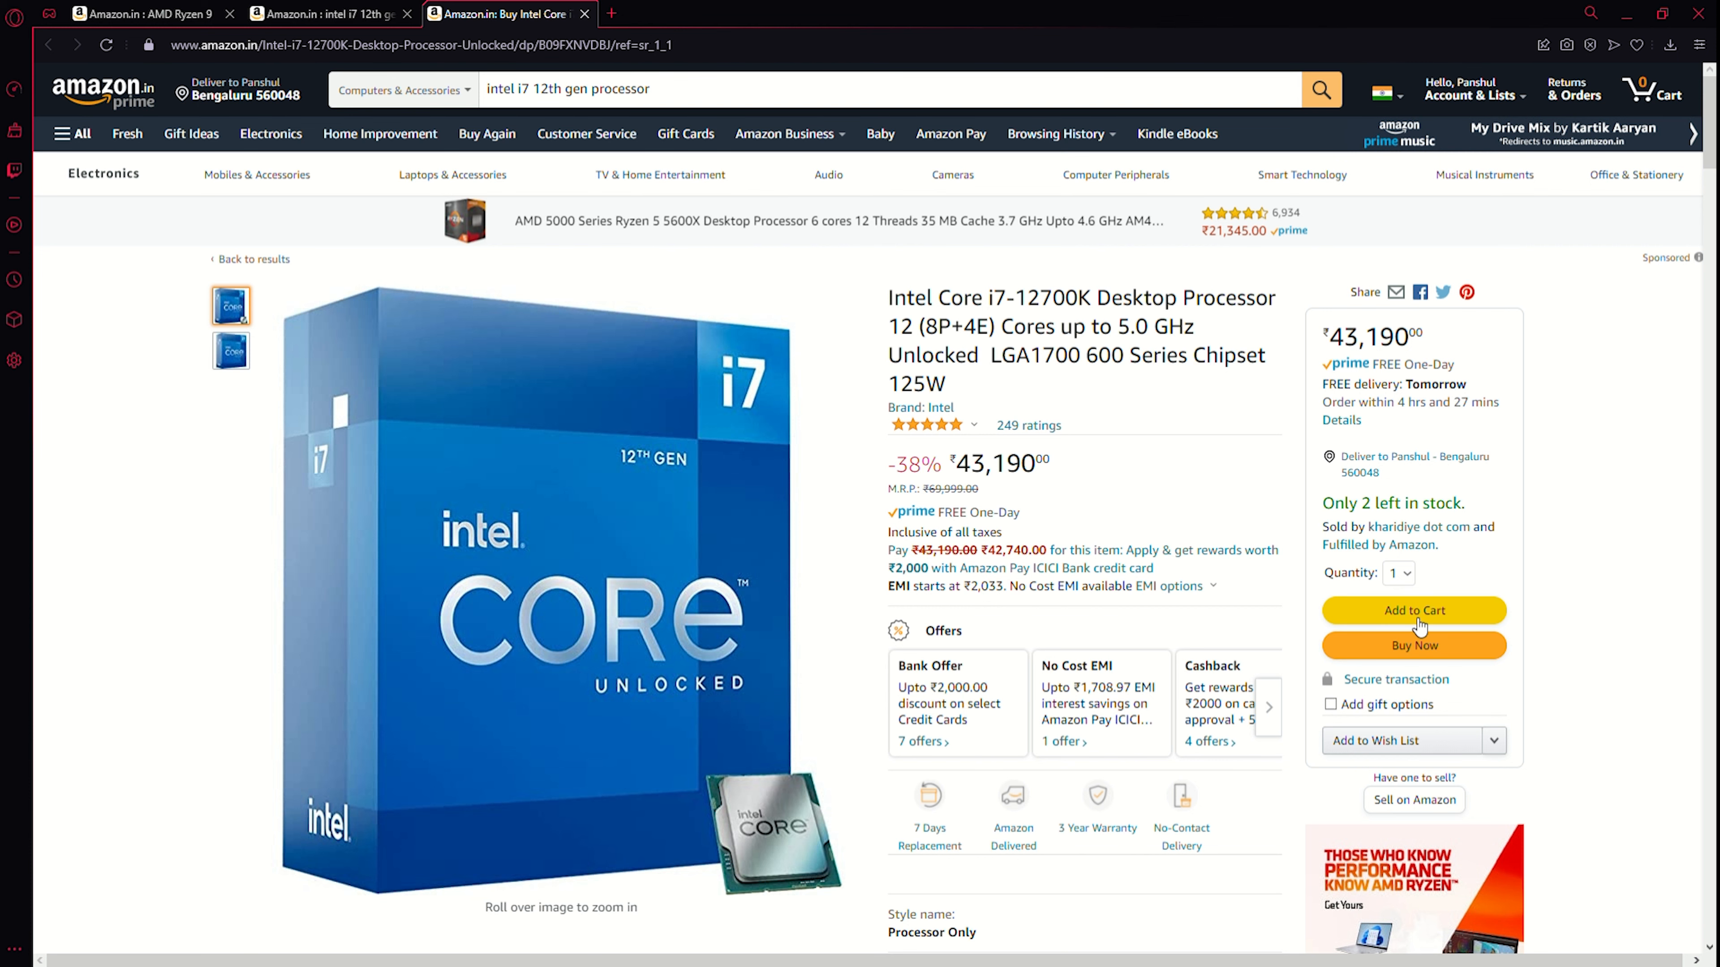
pyautogui.click(1415, 611)
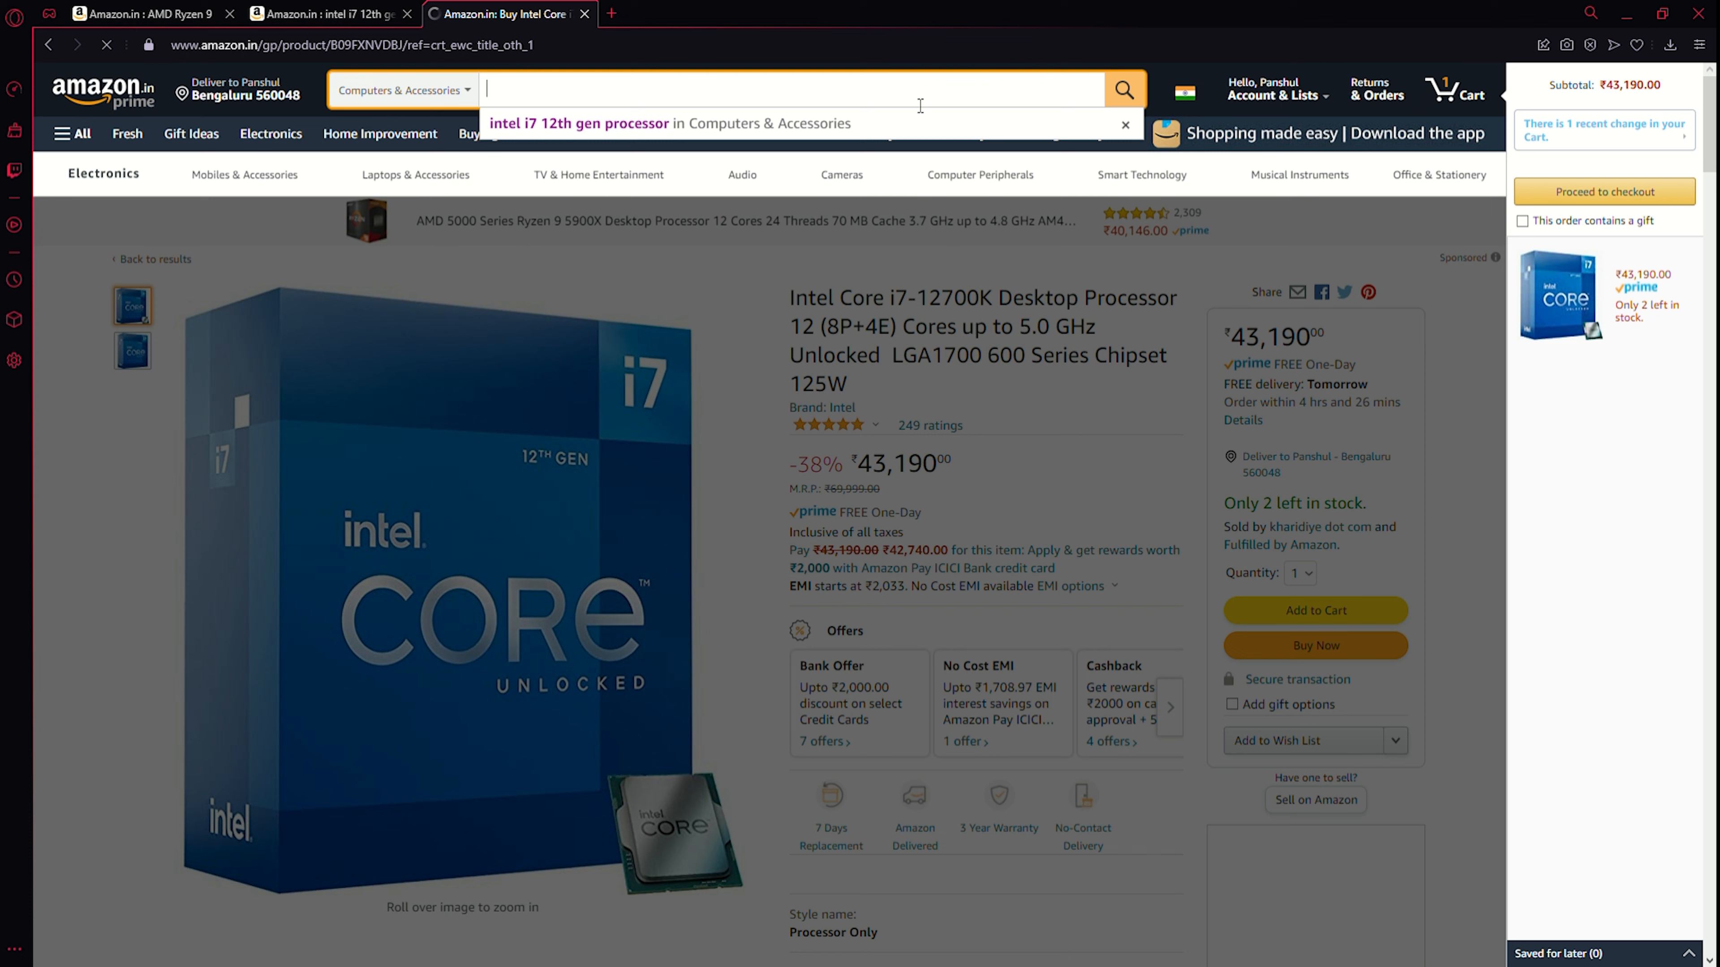
# Search 'lga 1700 motherboard', open the MSI MEG Z690 Unify listing and dismiss the EMI options.
pyautogui.write('Lga')
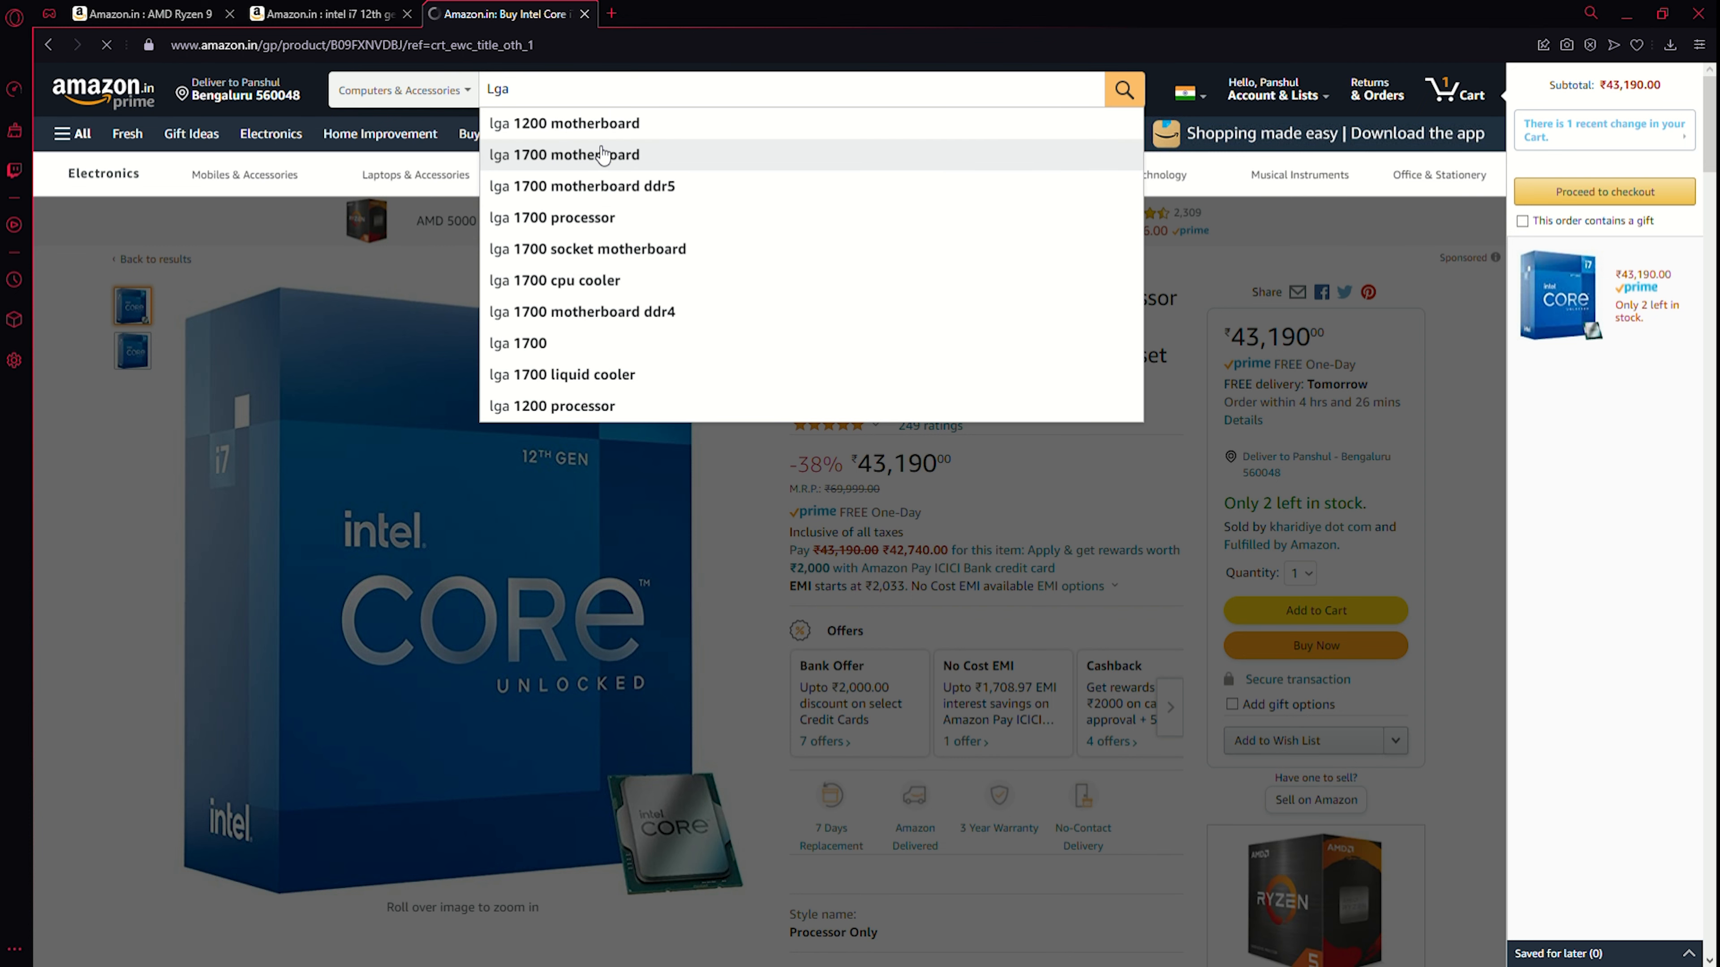
pyautogui.click(564, 153)
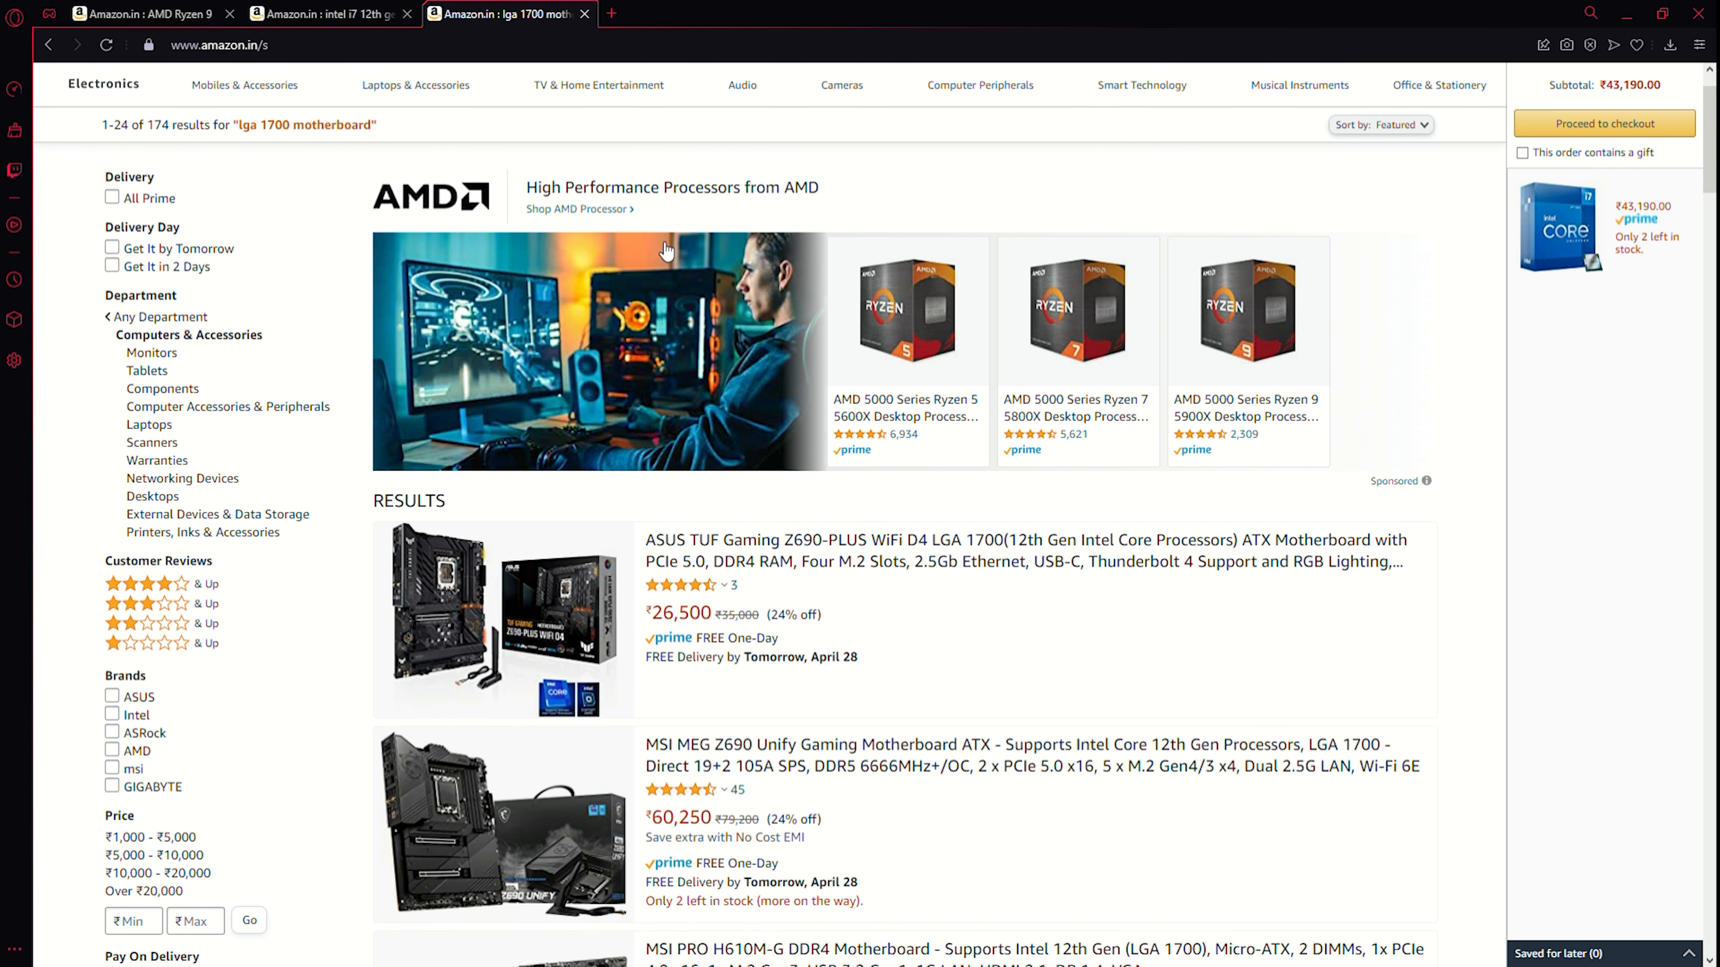
pyautogui.scroll(-3)
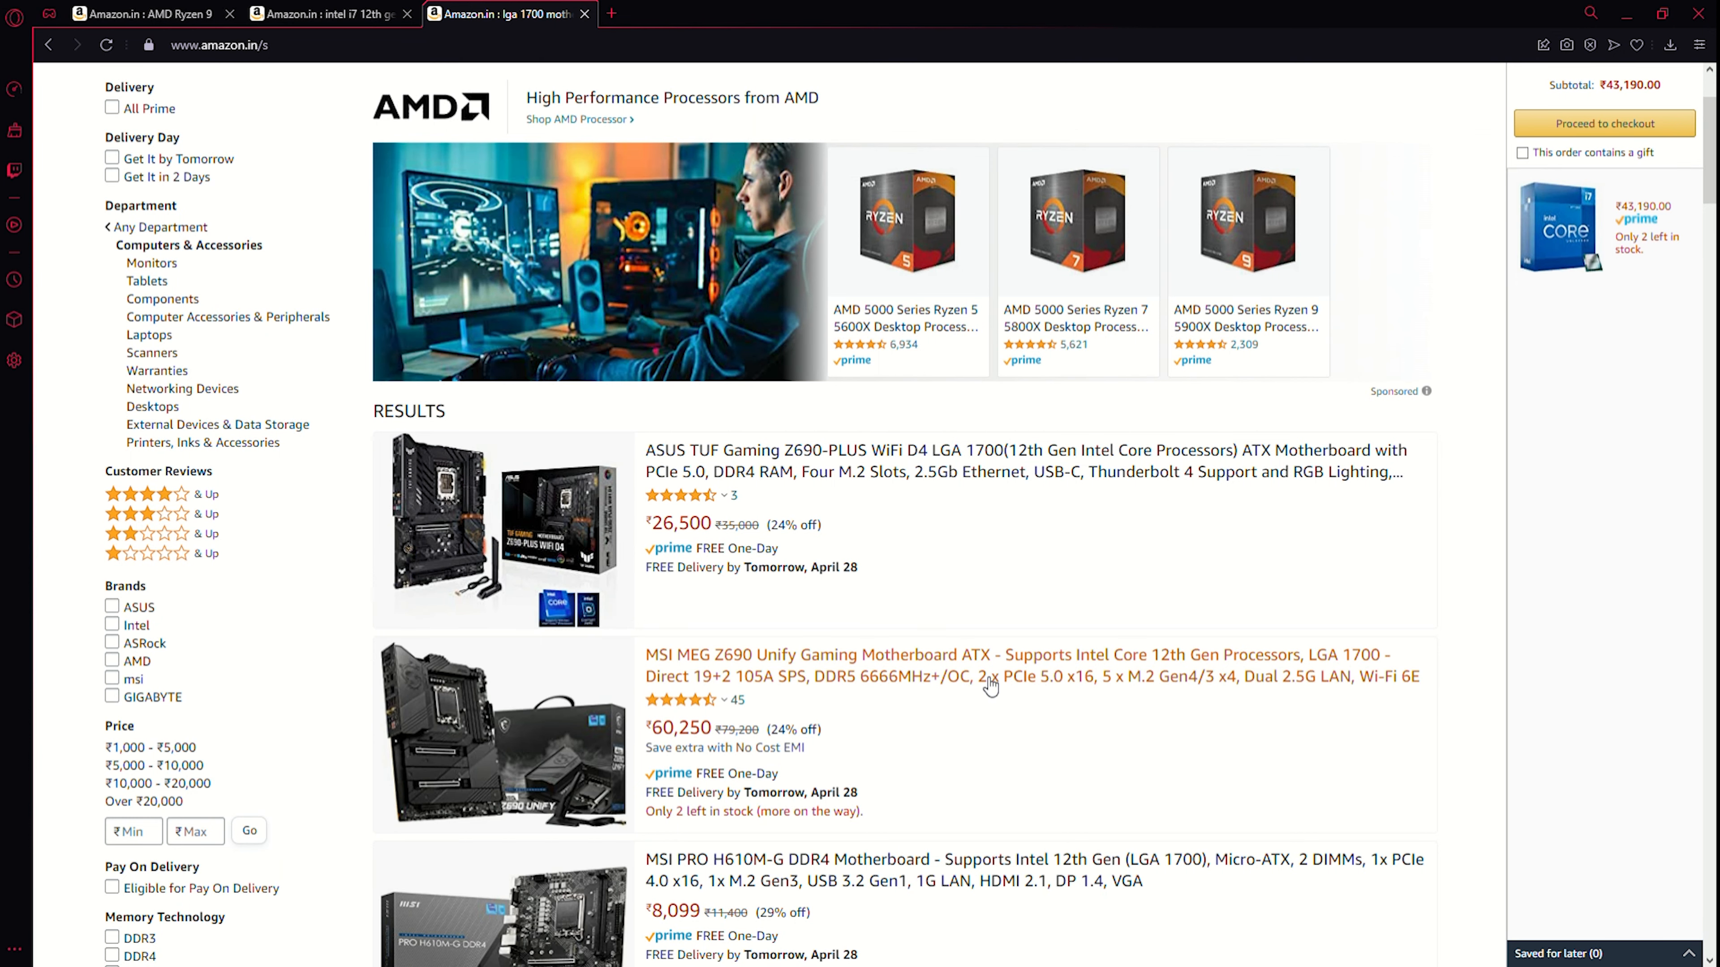
pyautogui.click(1031, 675)
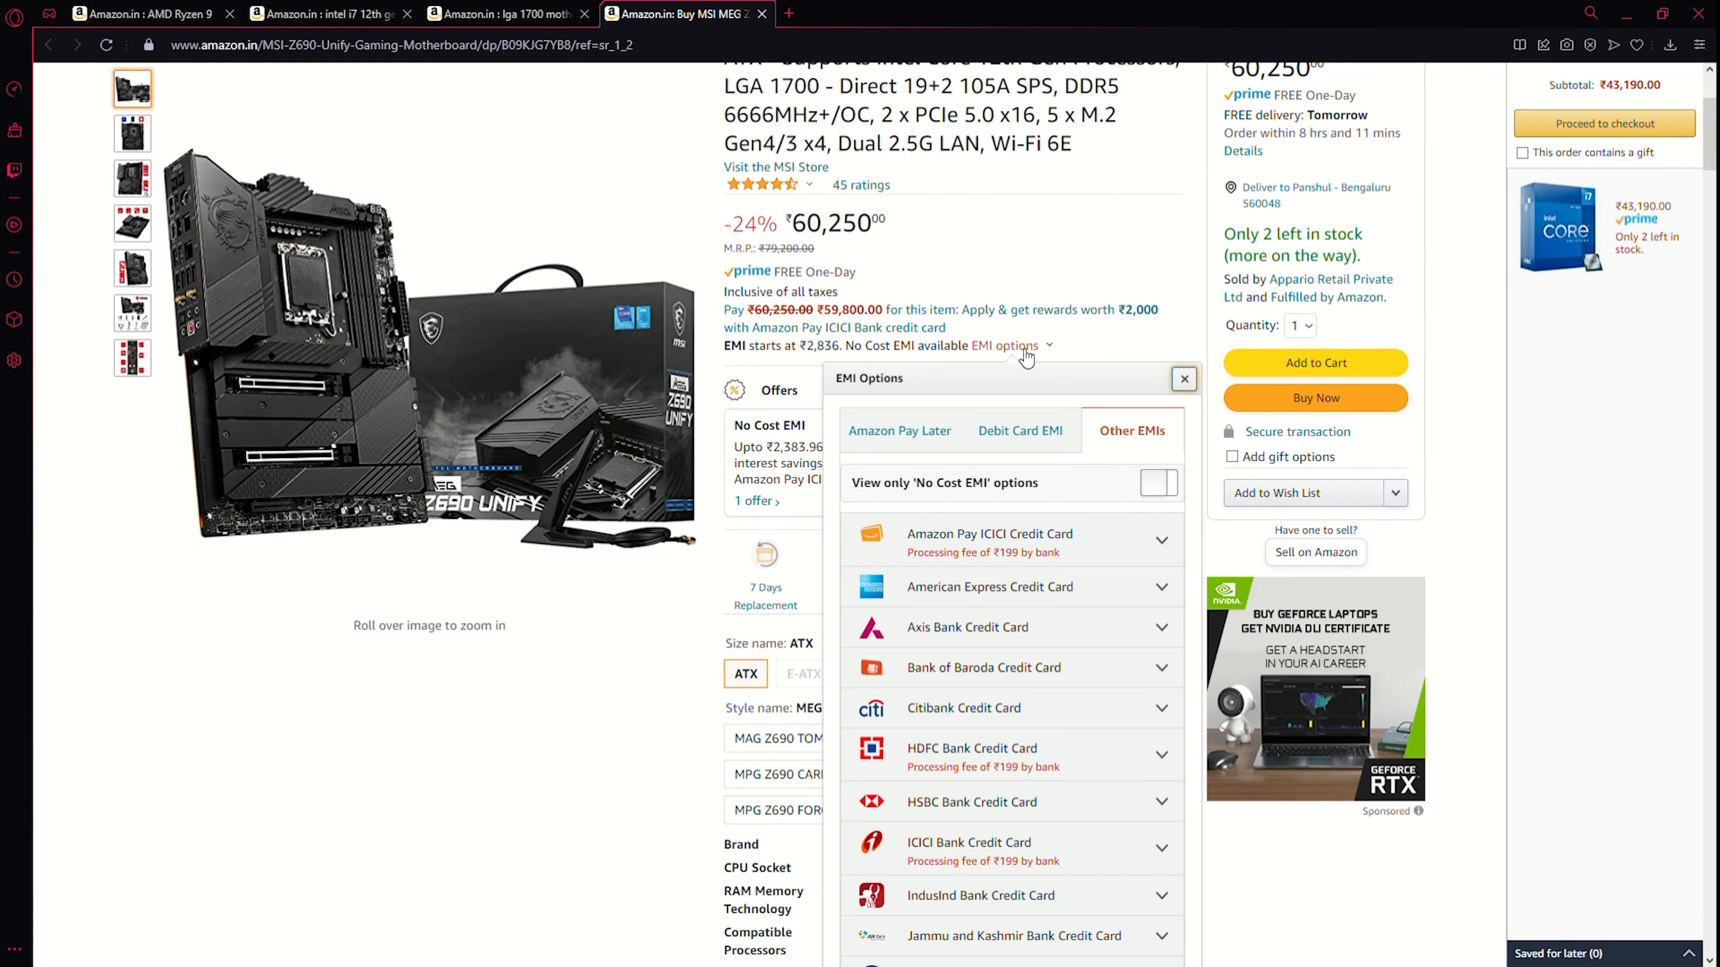
pyautogui.click(1184, 378)
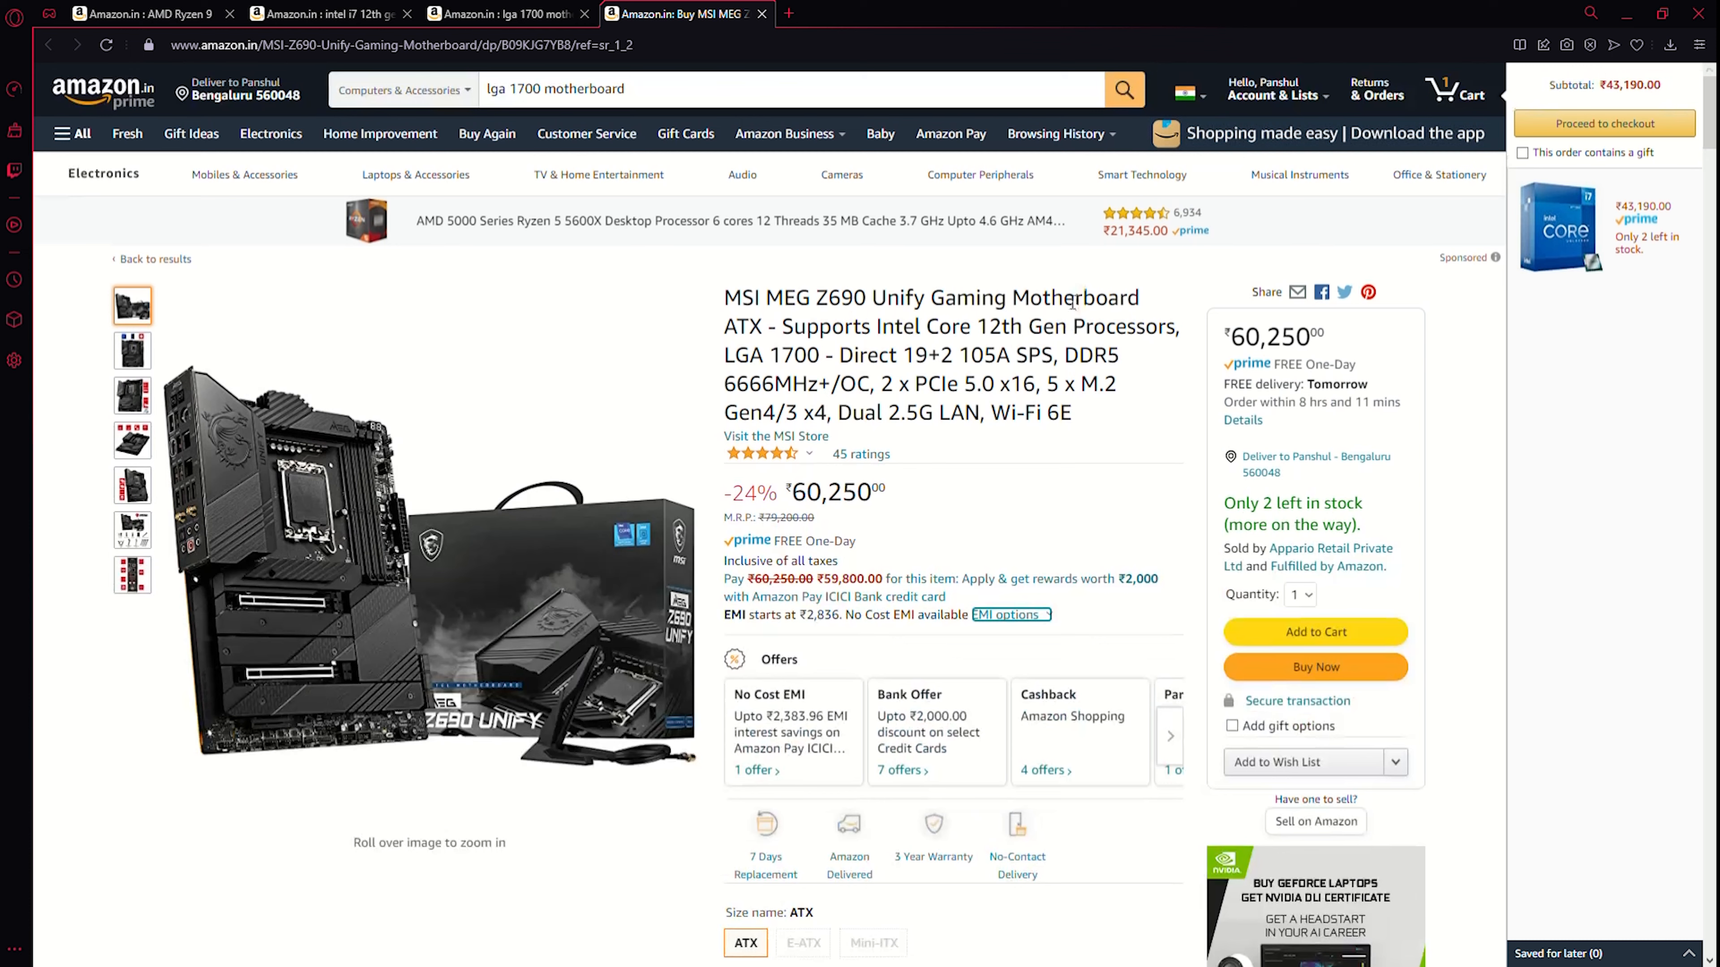
pyautogui.moveTo(1015, 498)
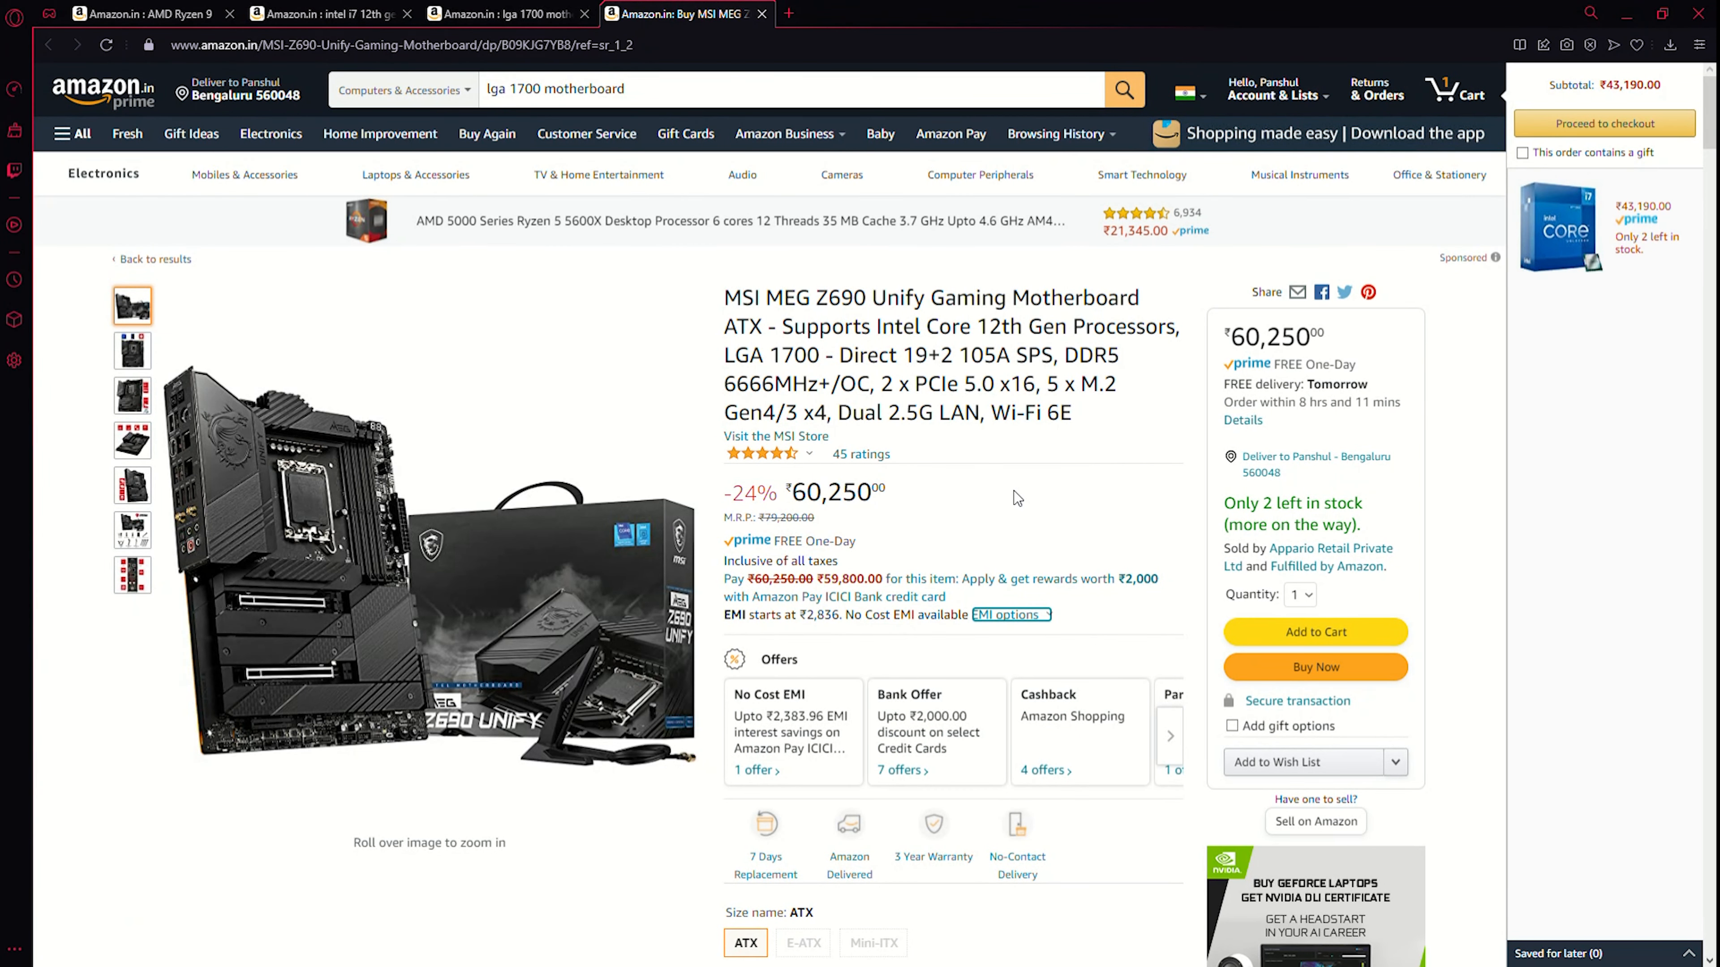
pyautogui.moveTo(1016, 474)
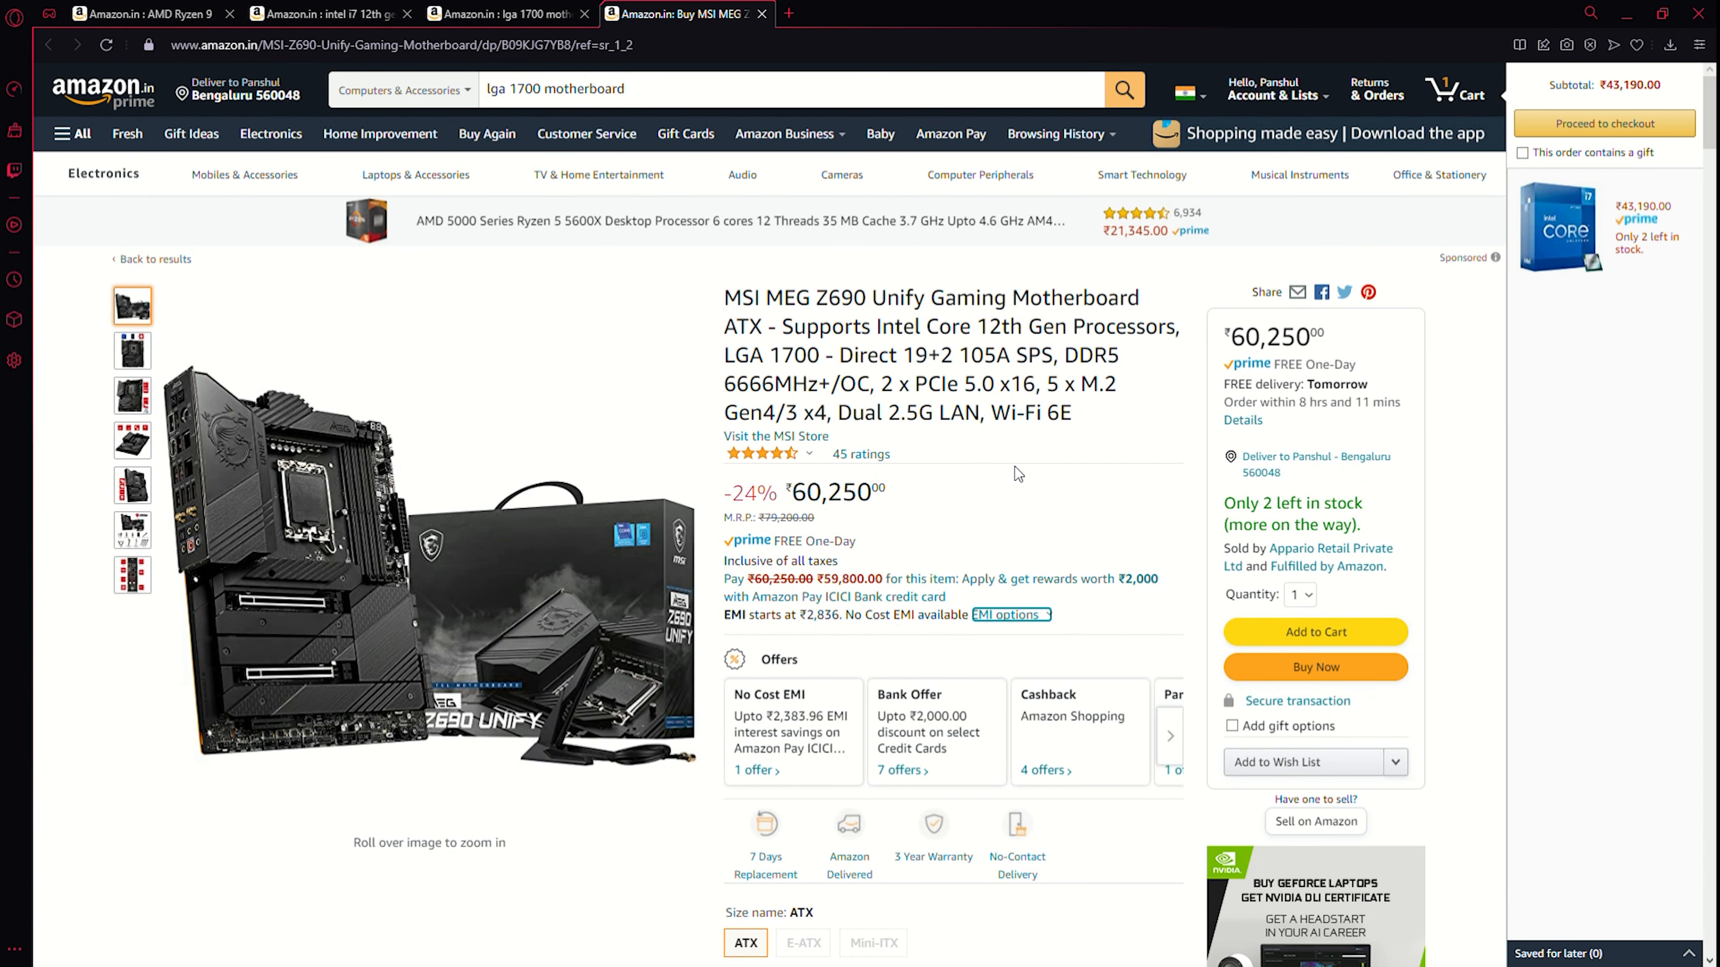
pyautogui.moveTo(1018, 468)
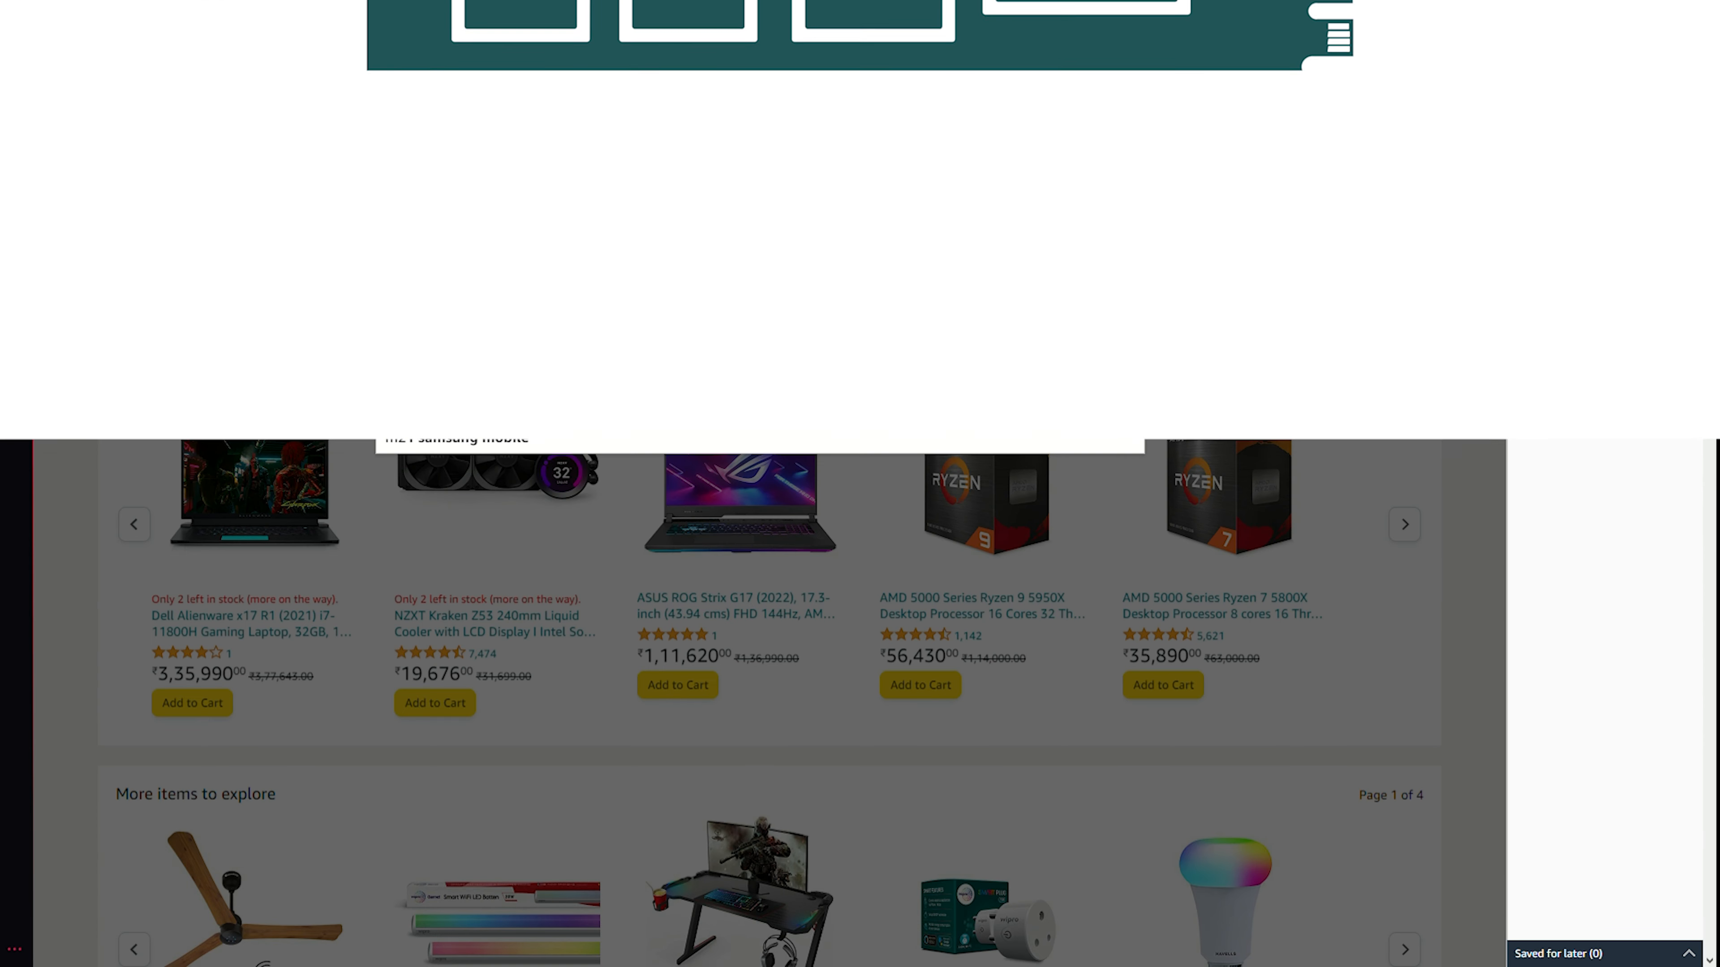
# Search 'M2 ssd' and add the Samsung 980 1TB NVMe SSD to the cart.
pyautogui.write('M2 ssd')
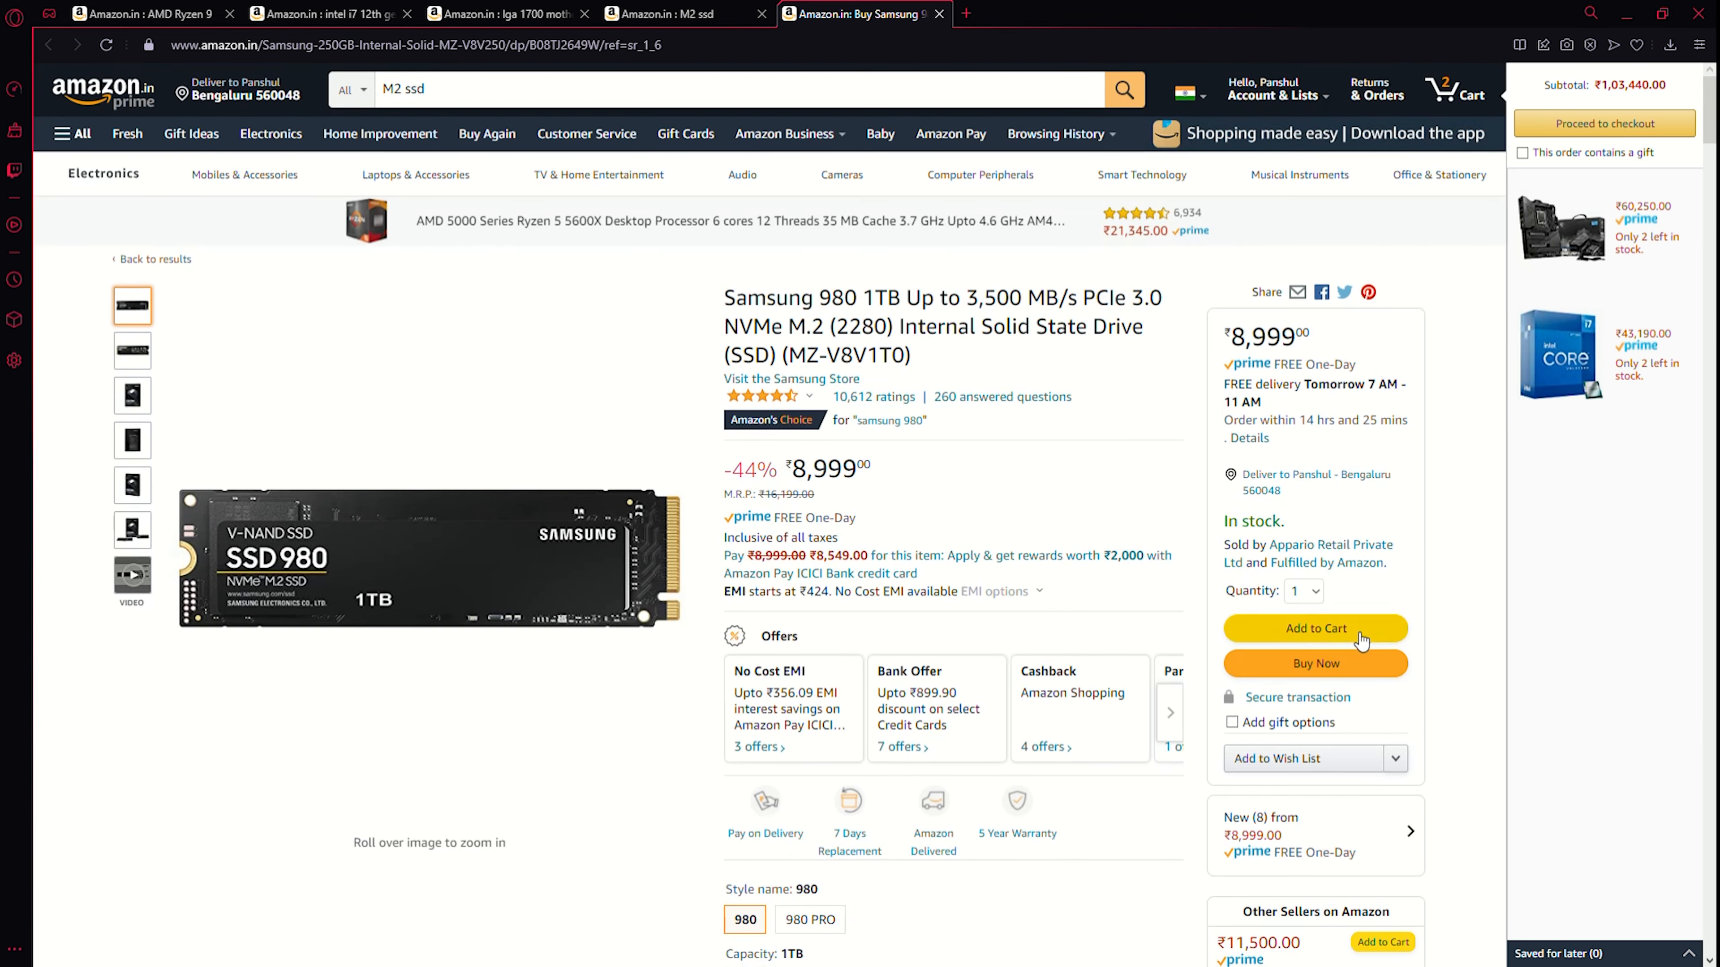
pyautogui.click(1315, 629)
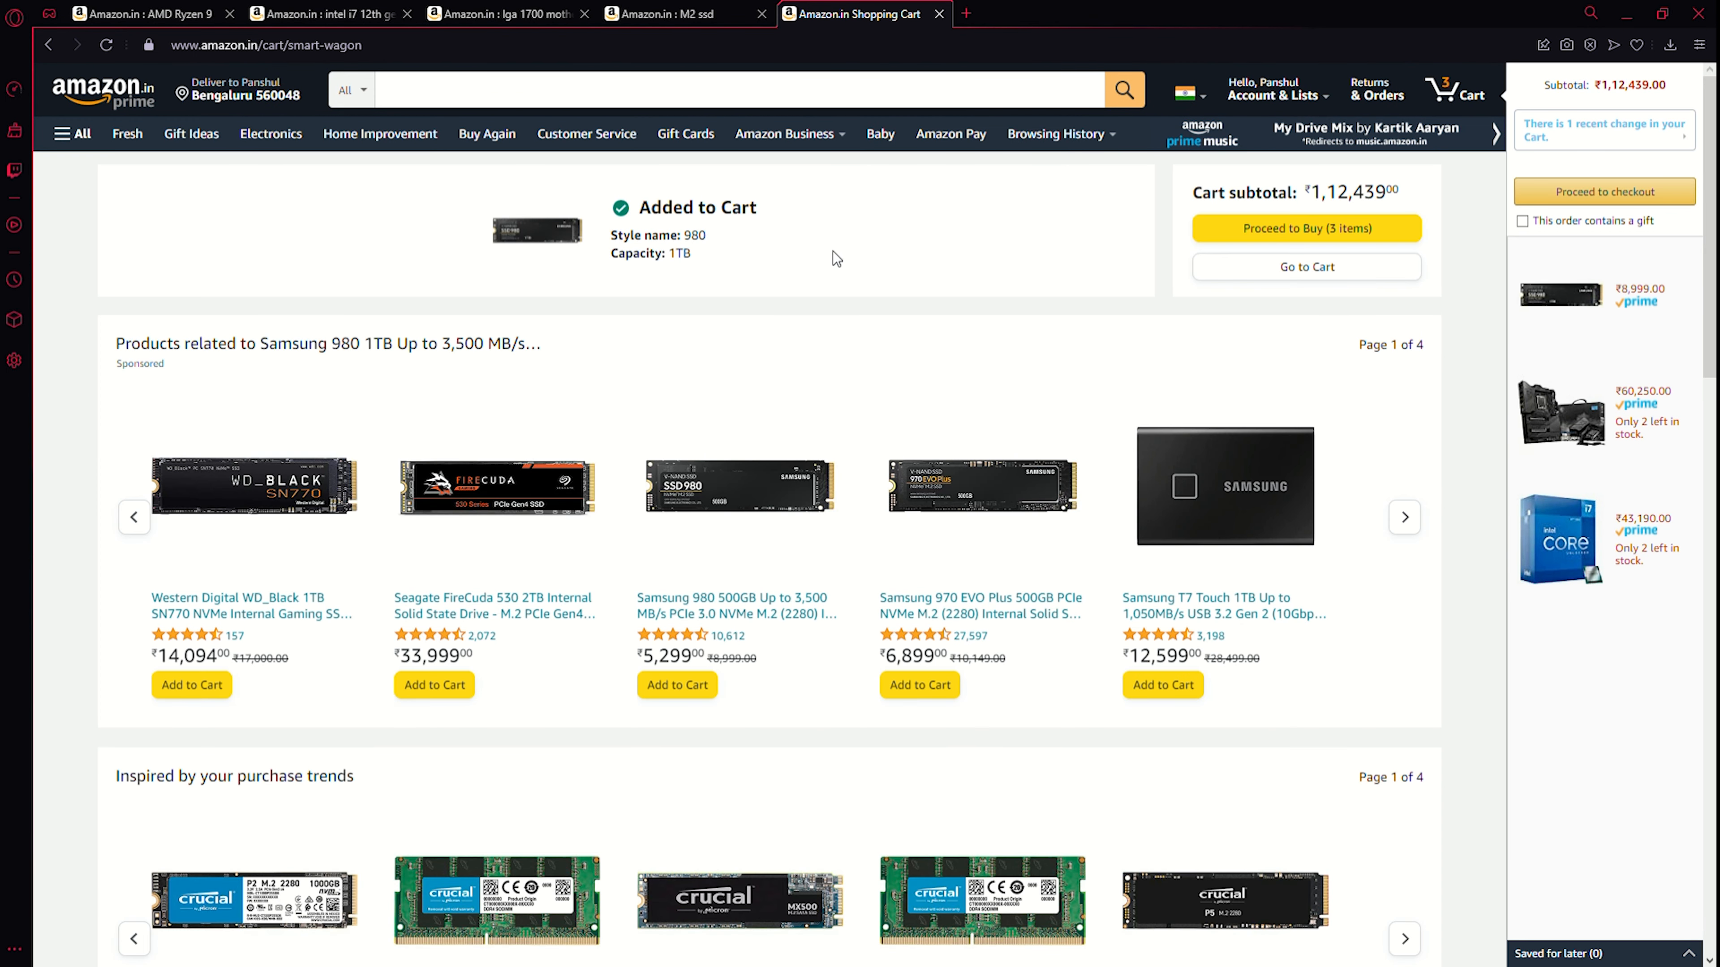
pyautogui.moveTo(918, 298)
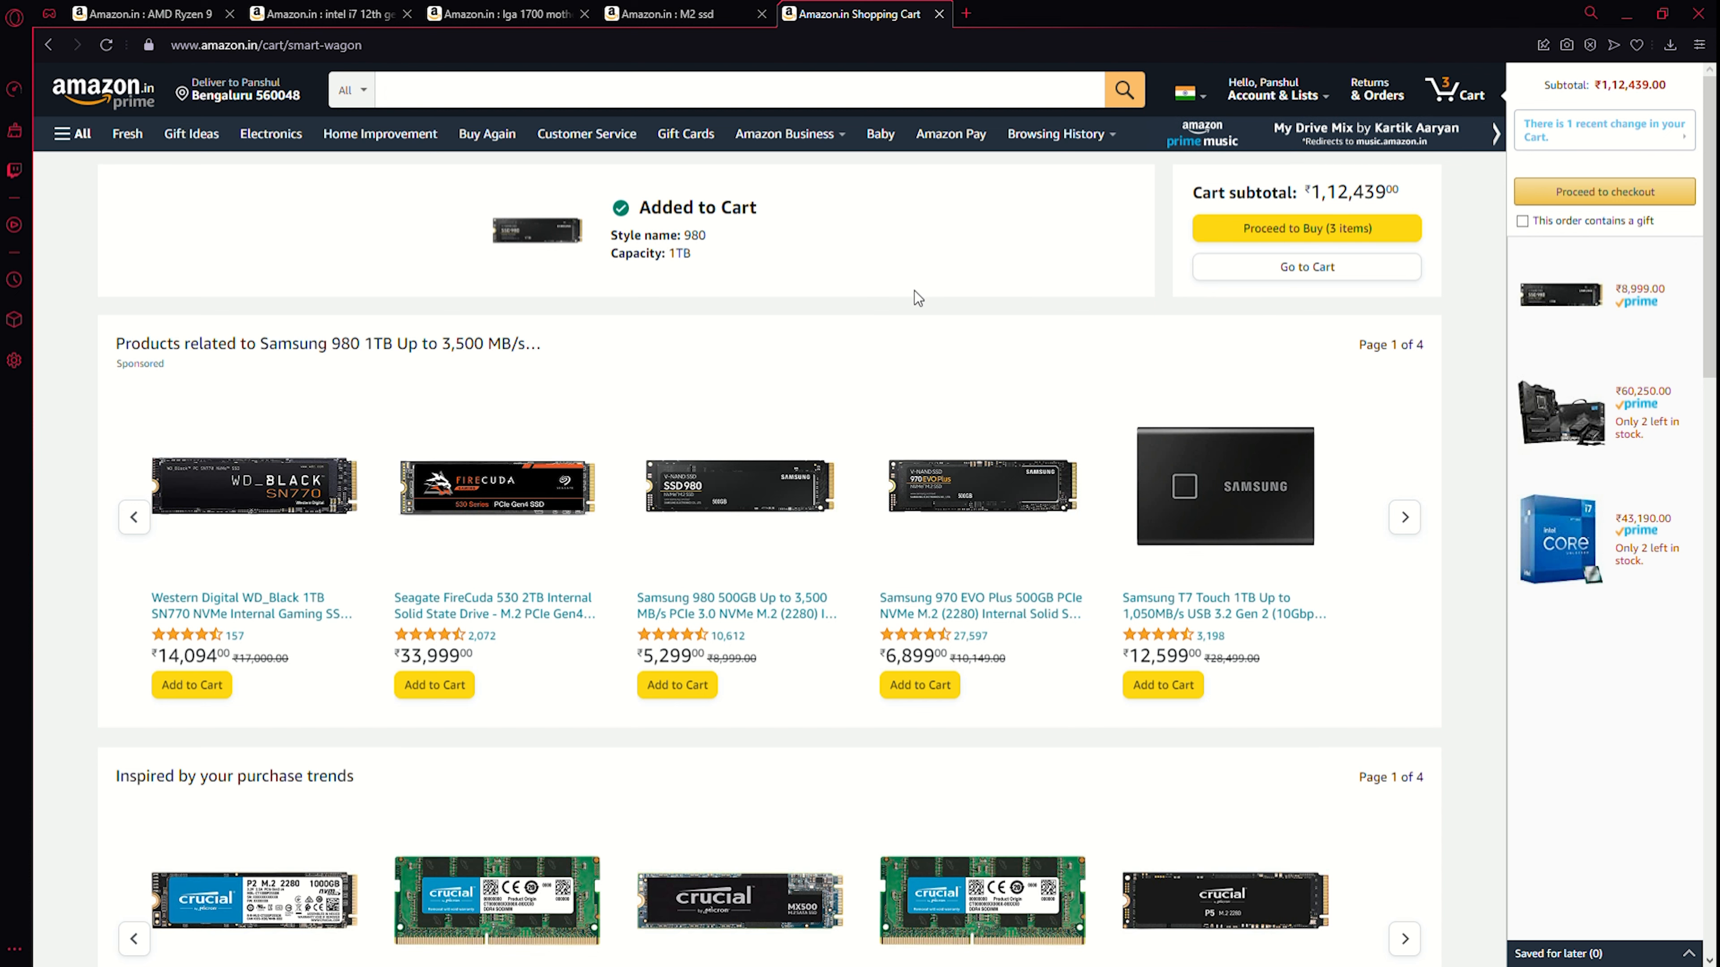
# Search 'SSD', open the Samsung SATA SSD listing and choose the 2TB capacity at ₹17,299.
pyautogui.click(752, 89)
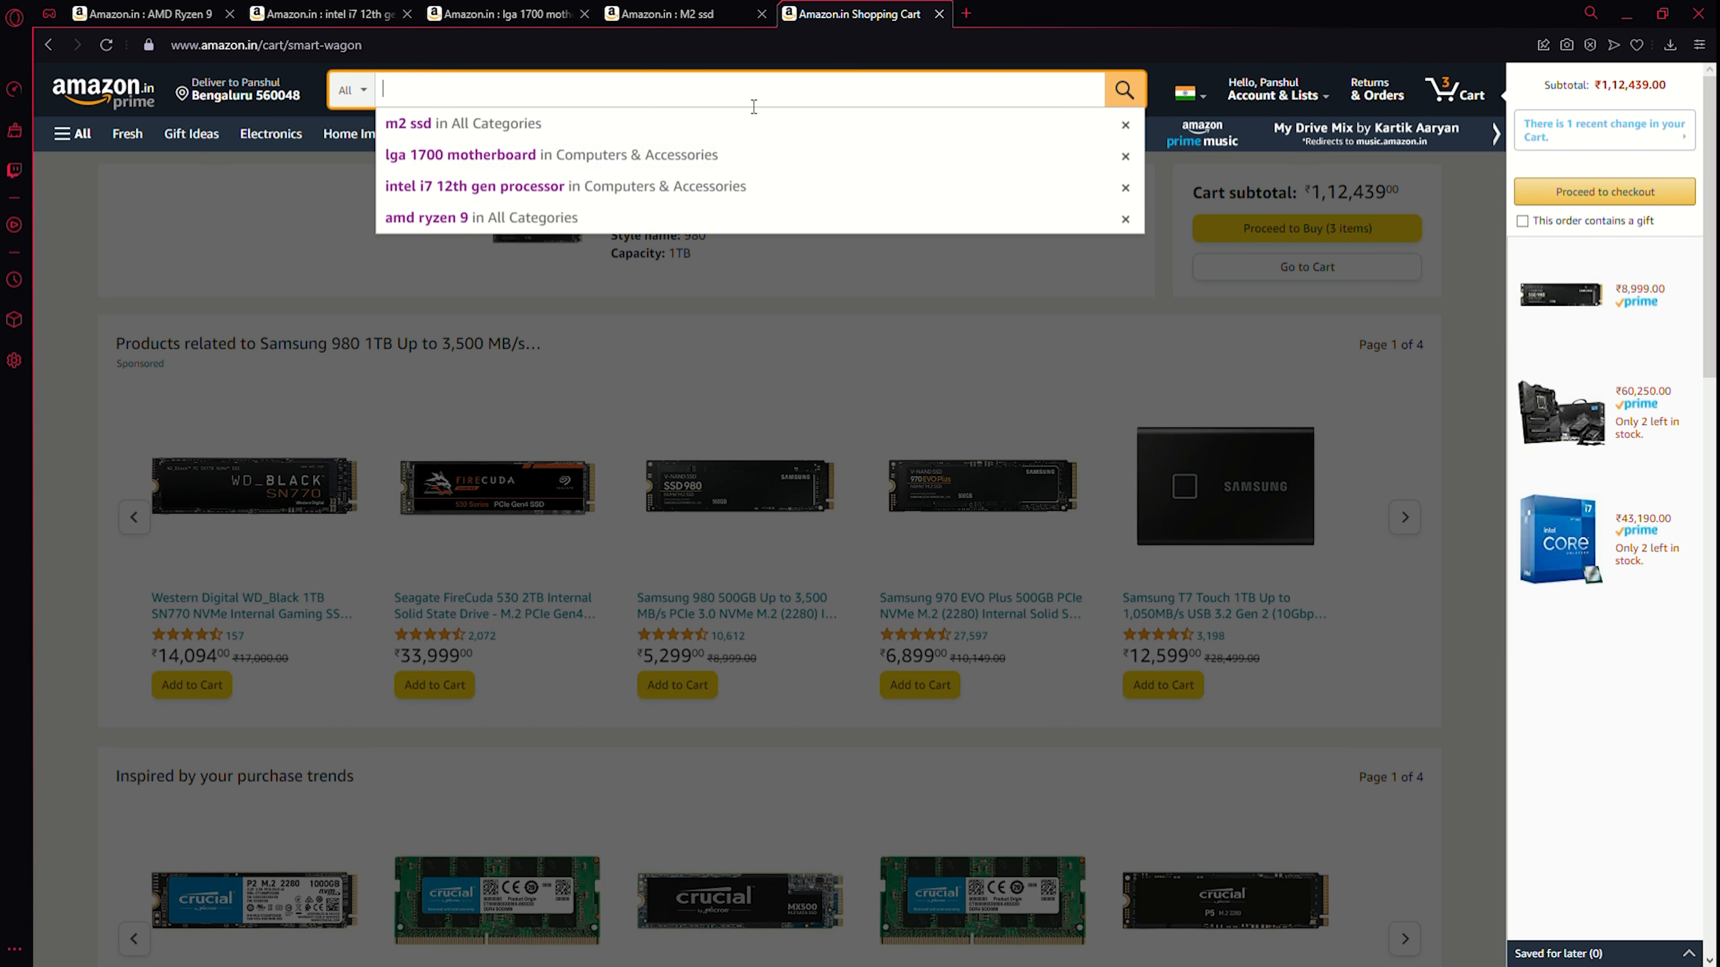
pyautogui.moveTo(883, 179)
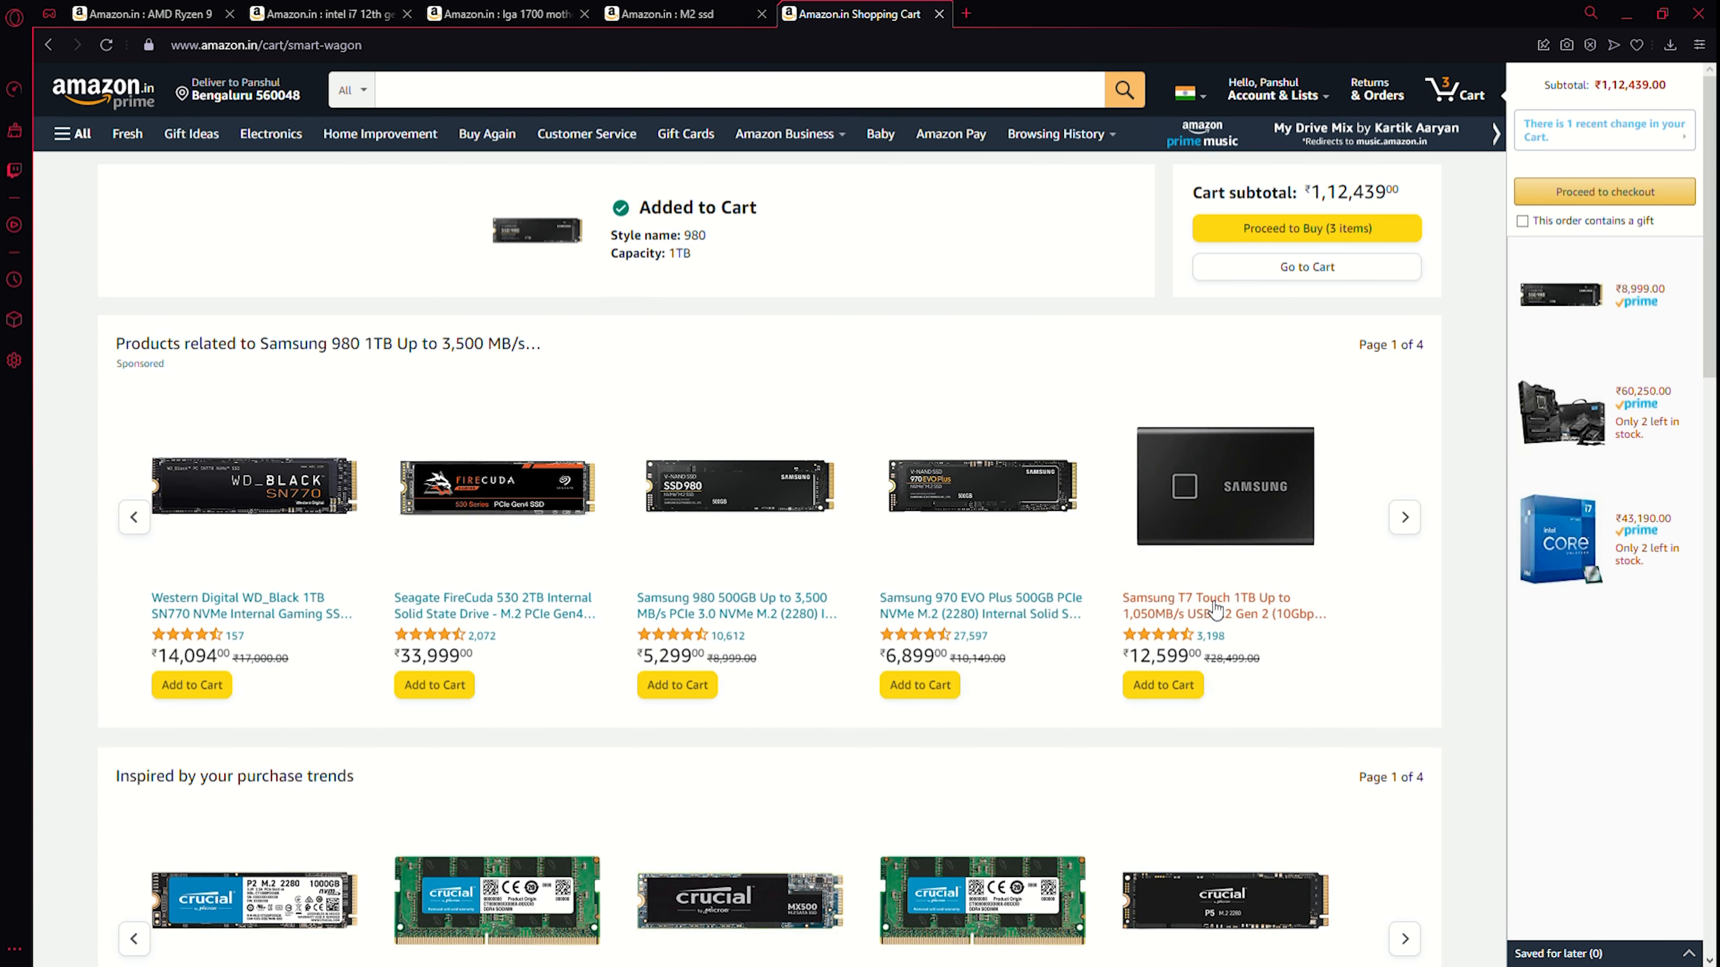
pyautogui.write('ss')
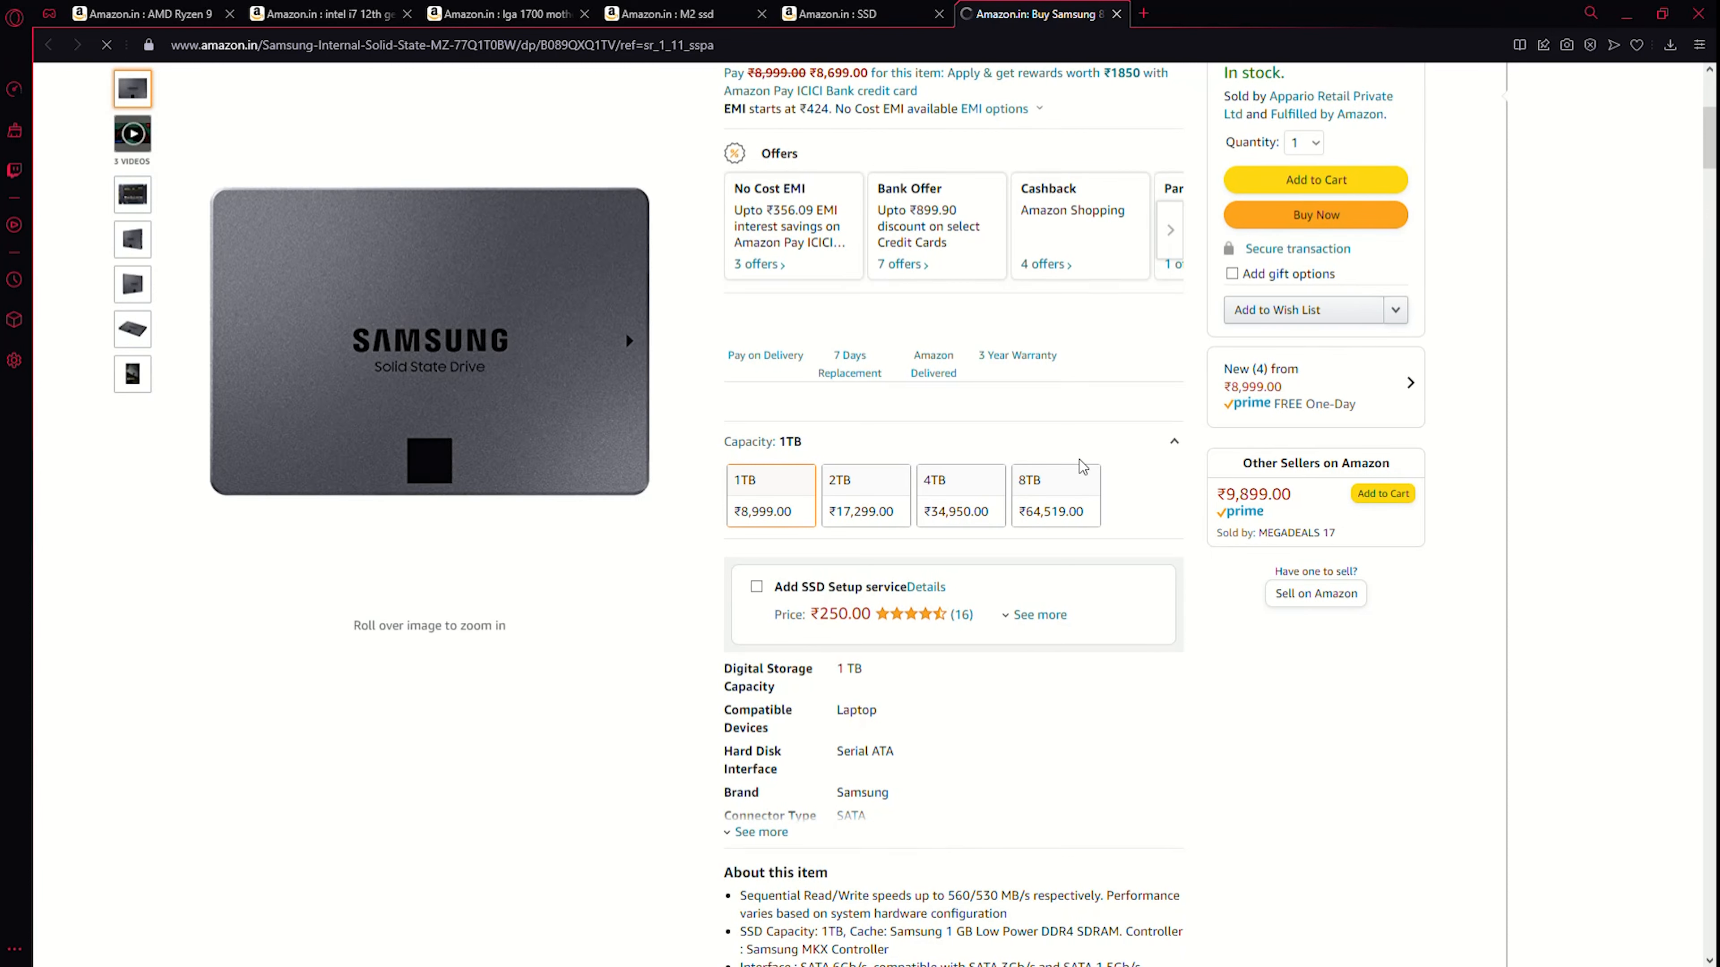
pyautogui.click(865, 490)
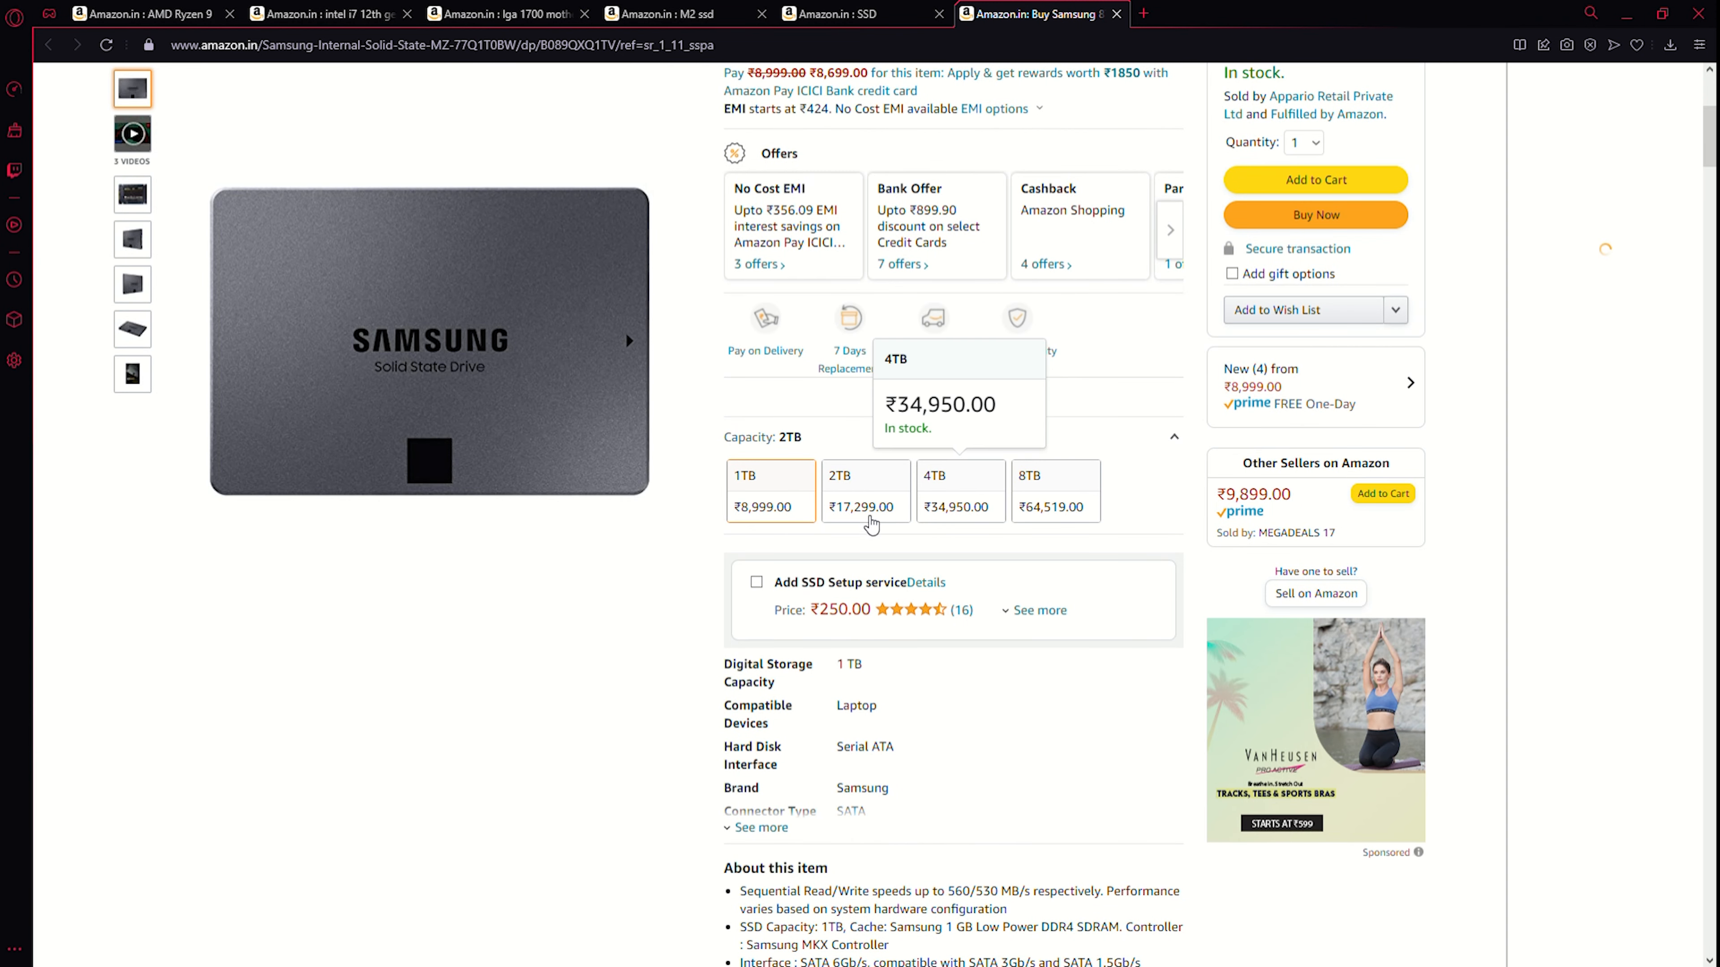
pyautogui.click(1315, 180)
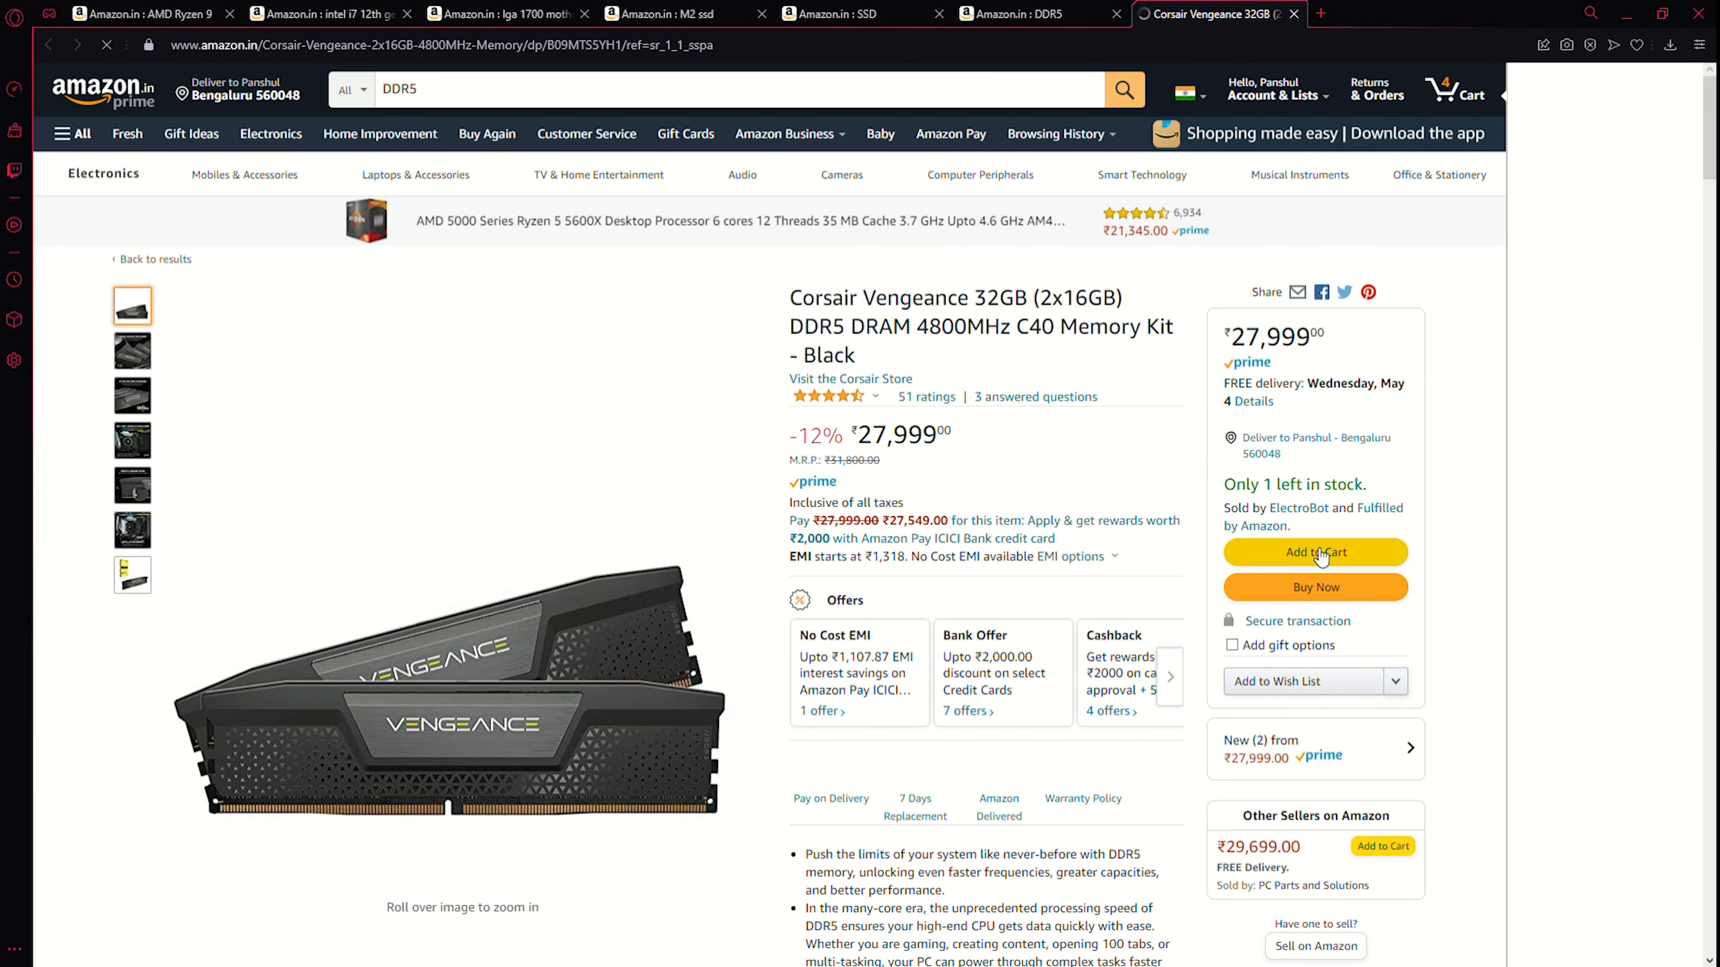
# Add the Corsair Vengeance 32GB DDR5 4800MHz kit to the cart, reaching 5 items.
pyautogui.click(1315, 551)
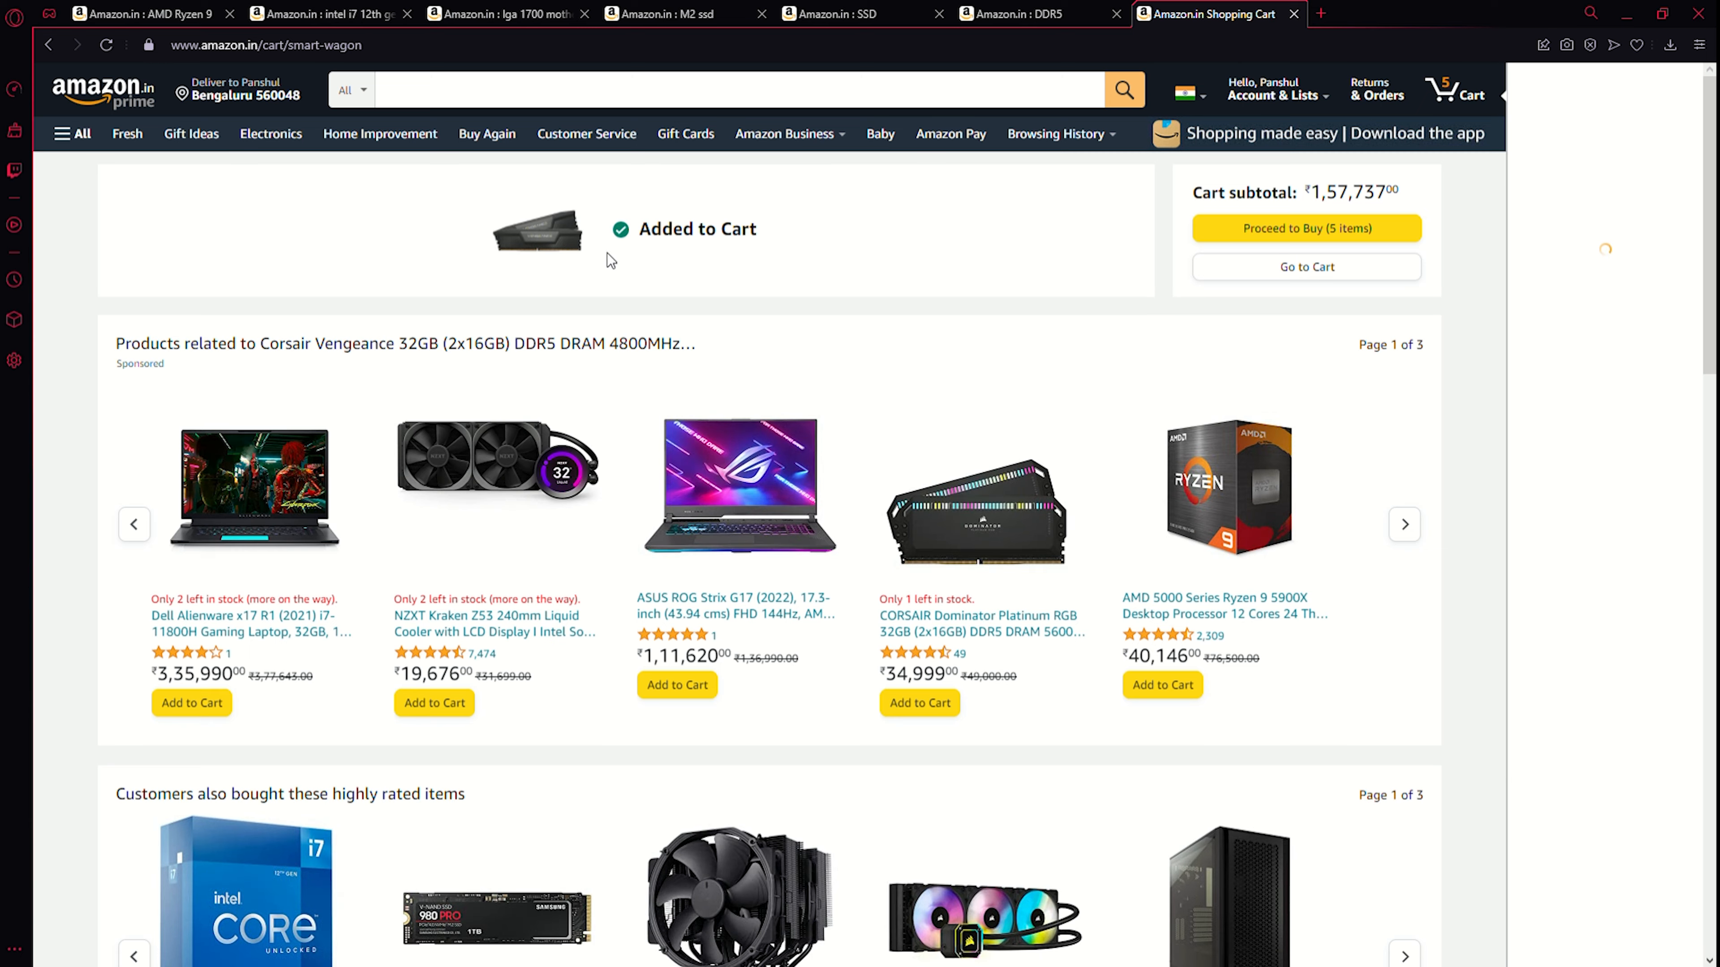
pyautogui.click(724, 89)
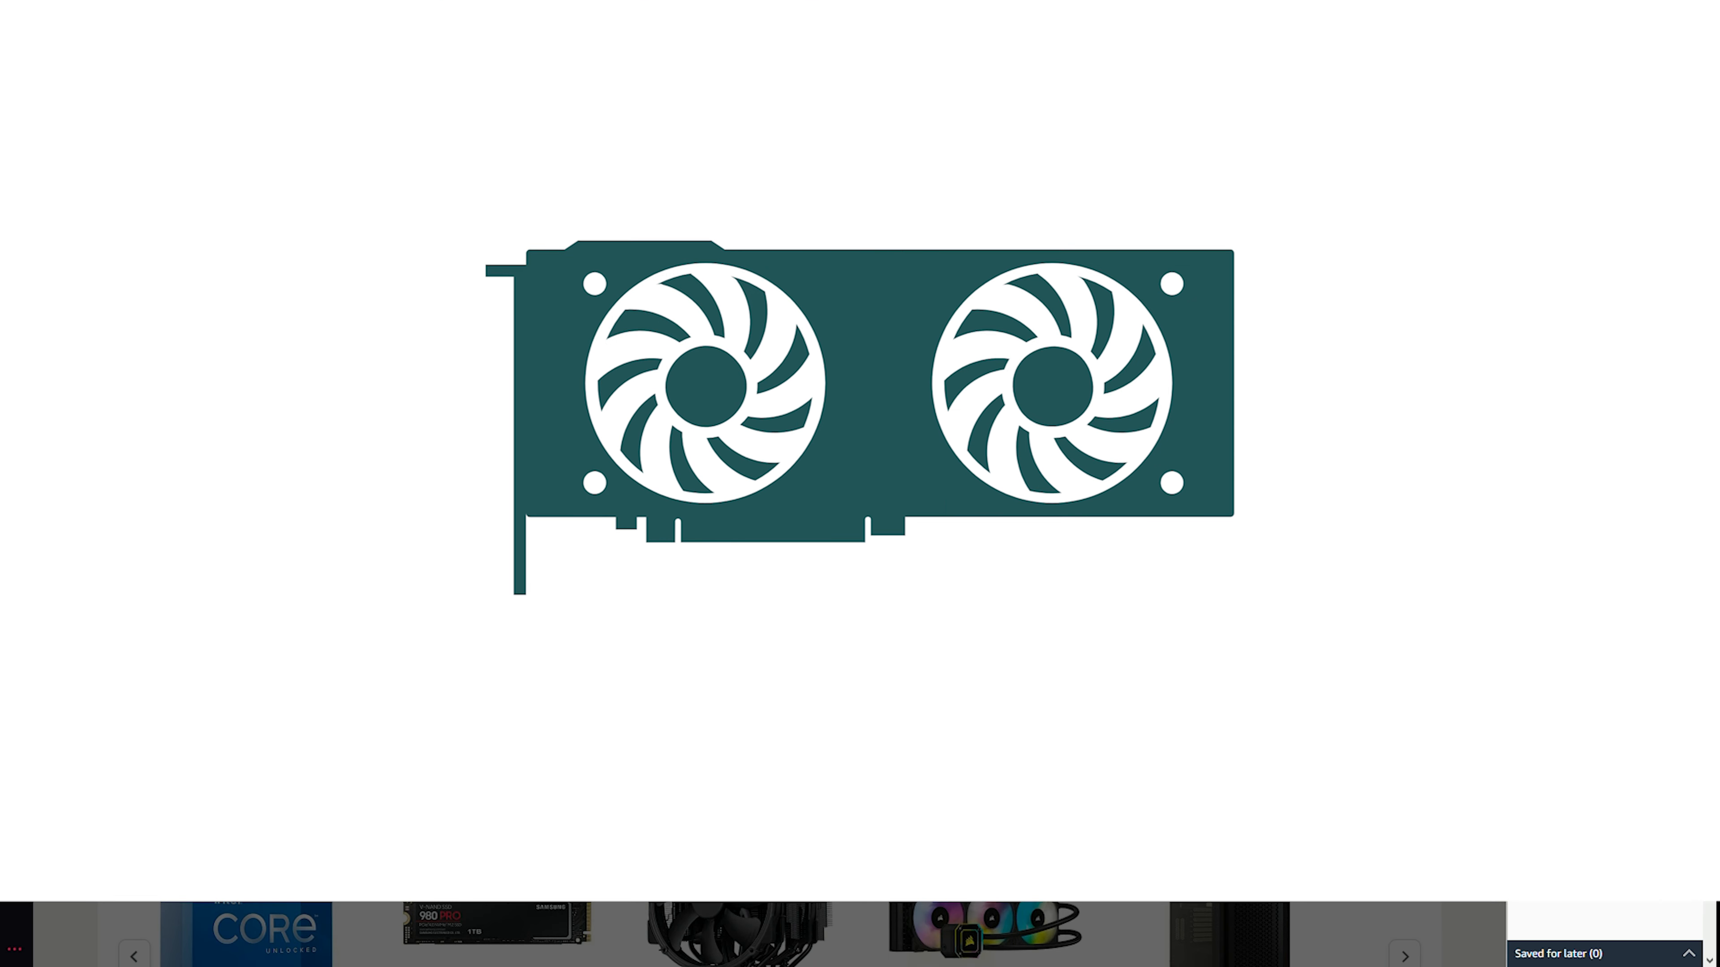
# Search 'Graphics' and open the MSI Radeon RX 6600 Armor result in a new tab.
pyautogui.write('Graphics')
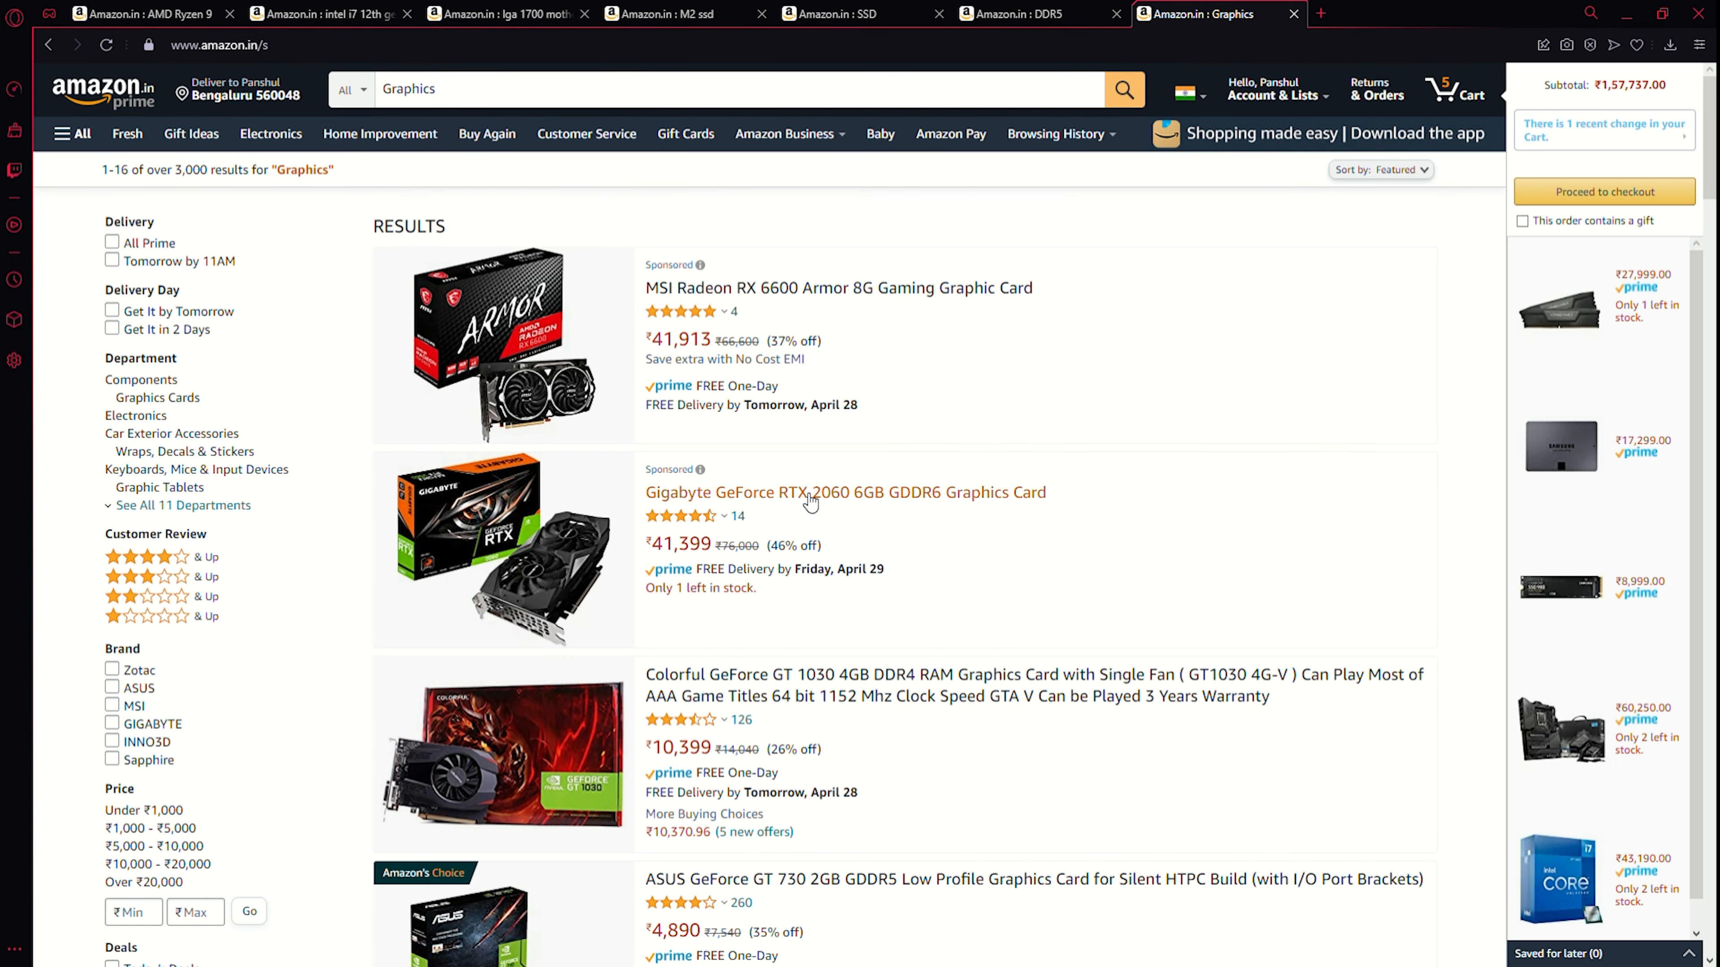
pyautogui.scroll(-3)
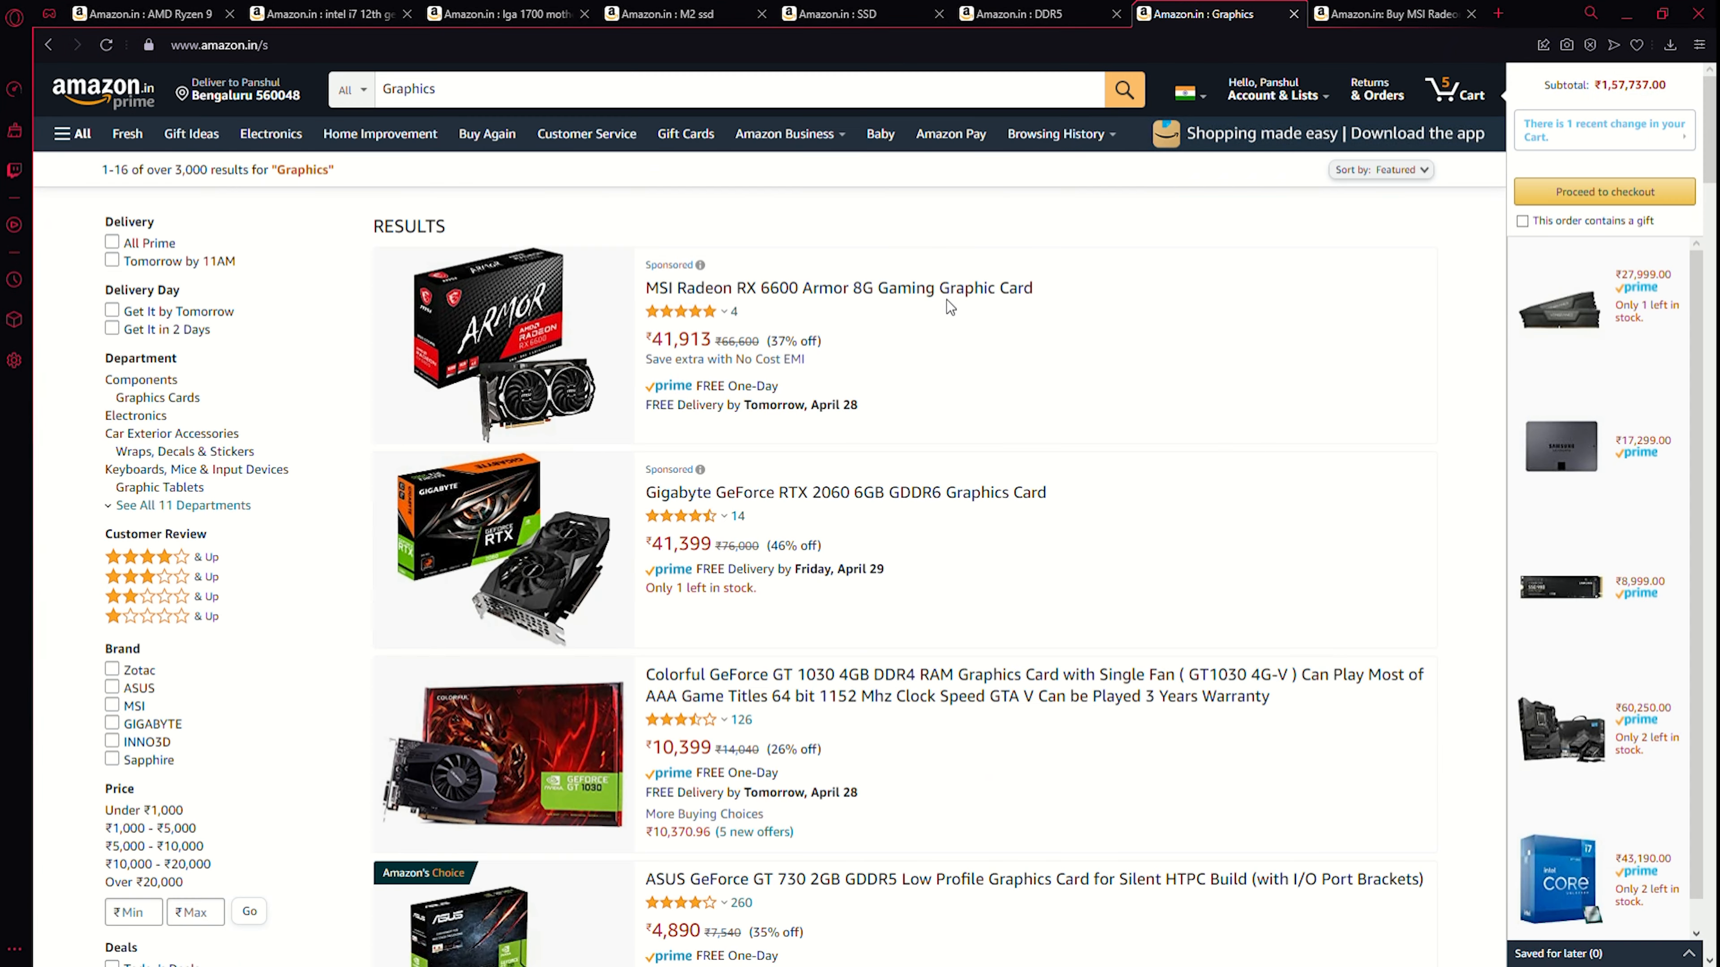
pyautogui.moveTo(774, 332)
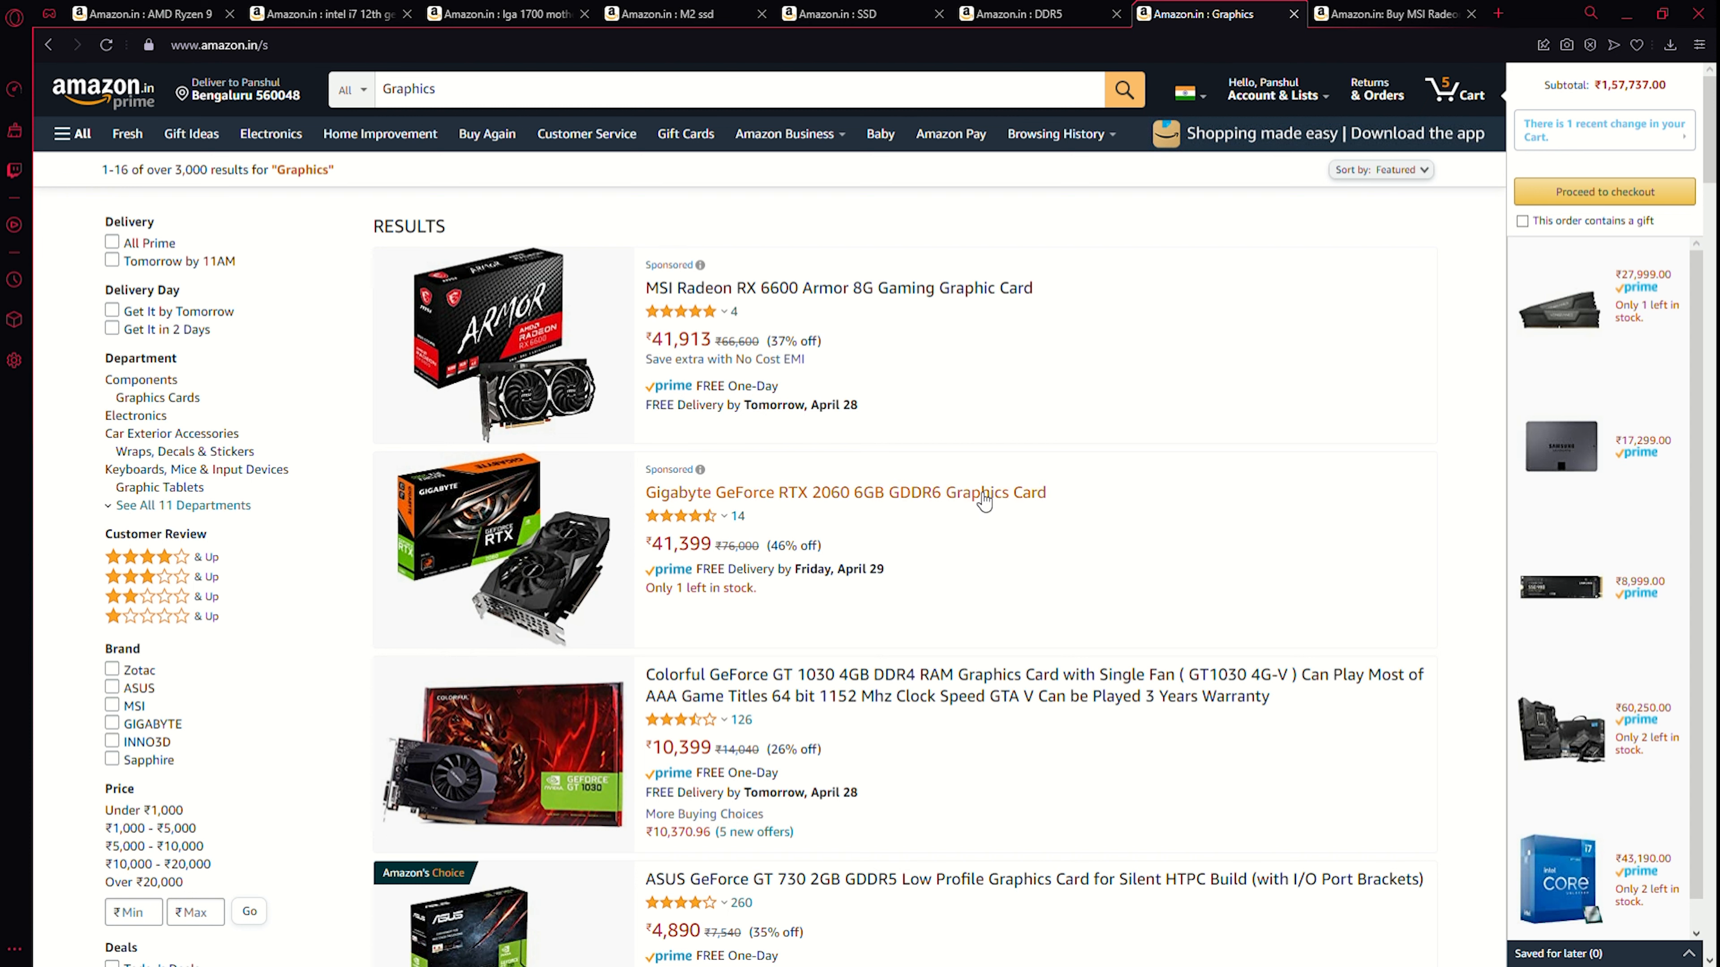
pyautogui.moveTo(977, 495)
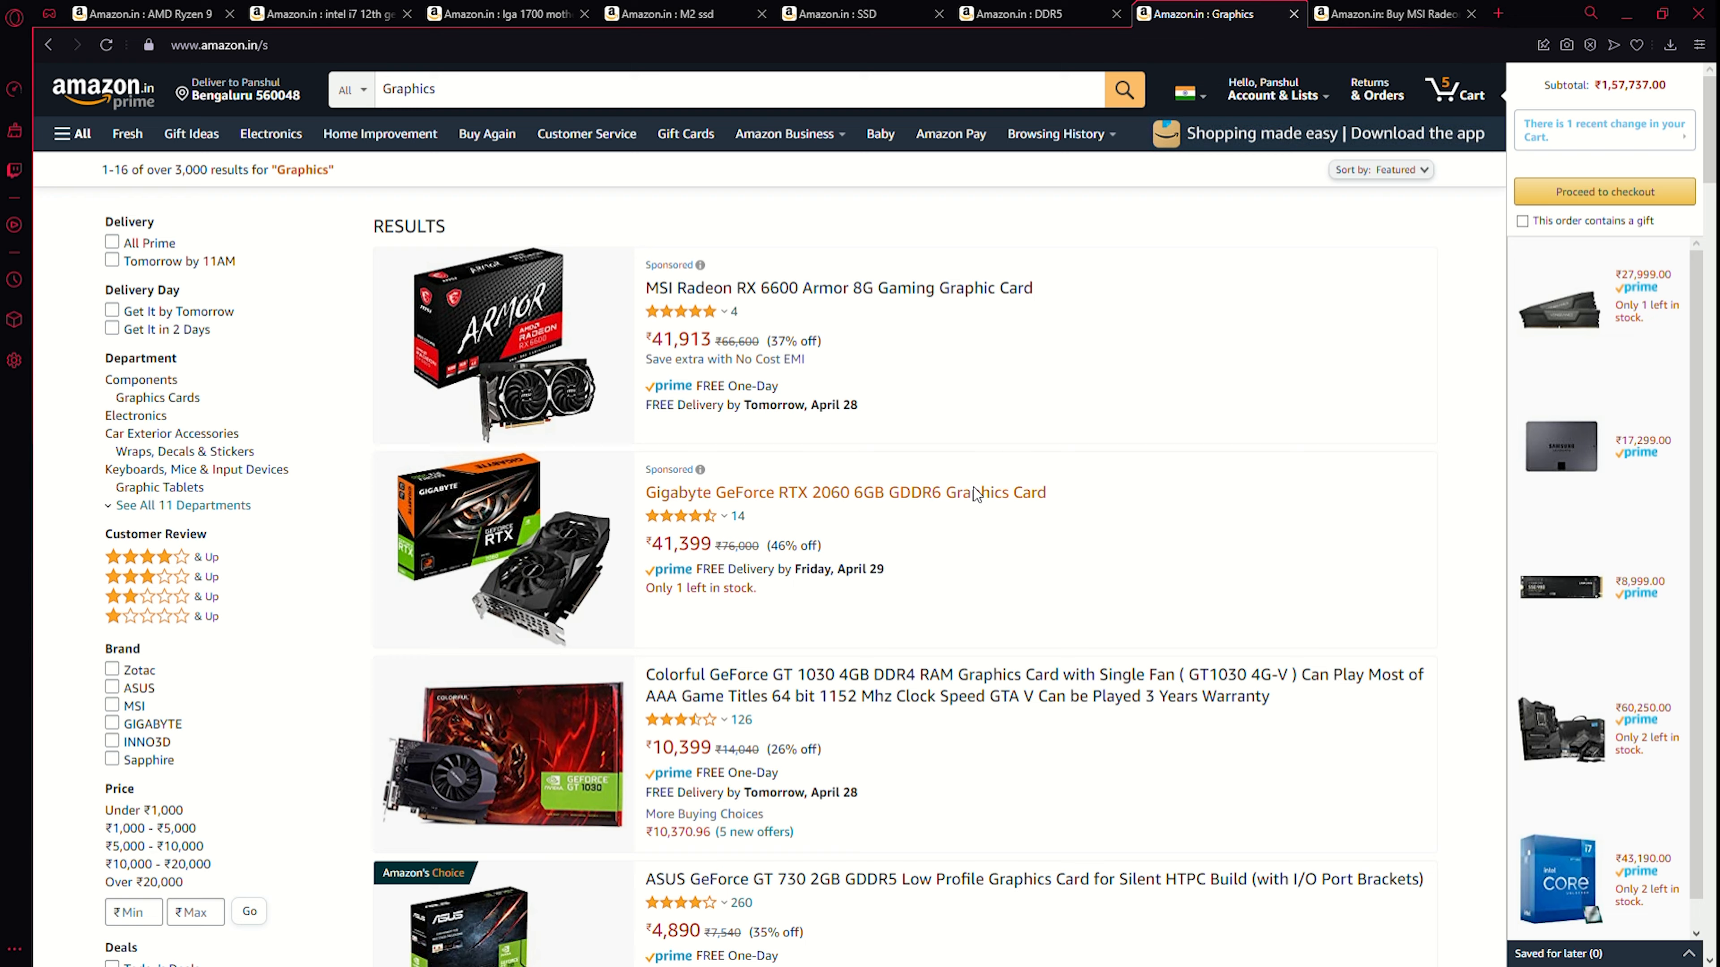
# View the Gigabyte RTX 2060 listing, then add the MSI Radeon RX 6600 Armor 8G card to the cart.
pyautogui.click(845, 492)
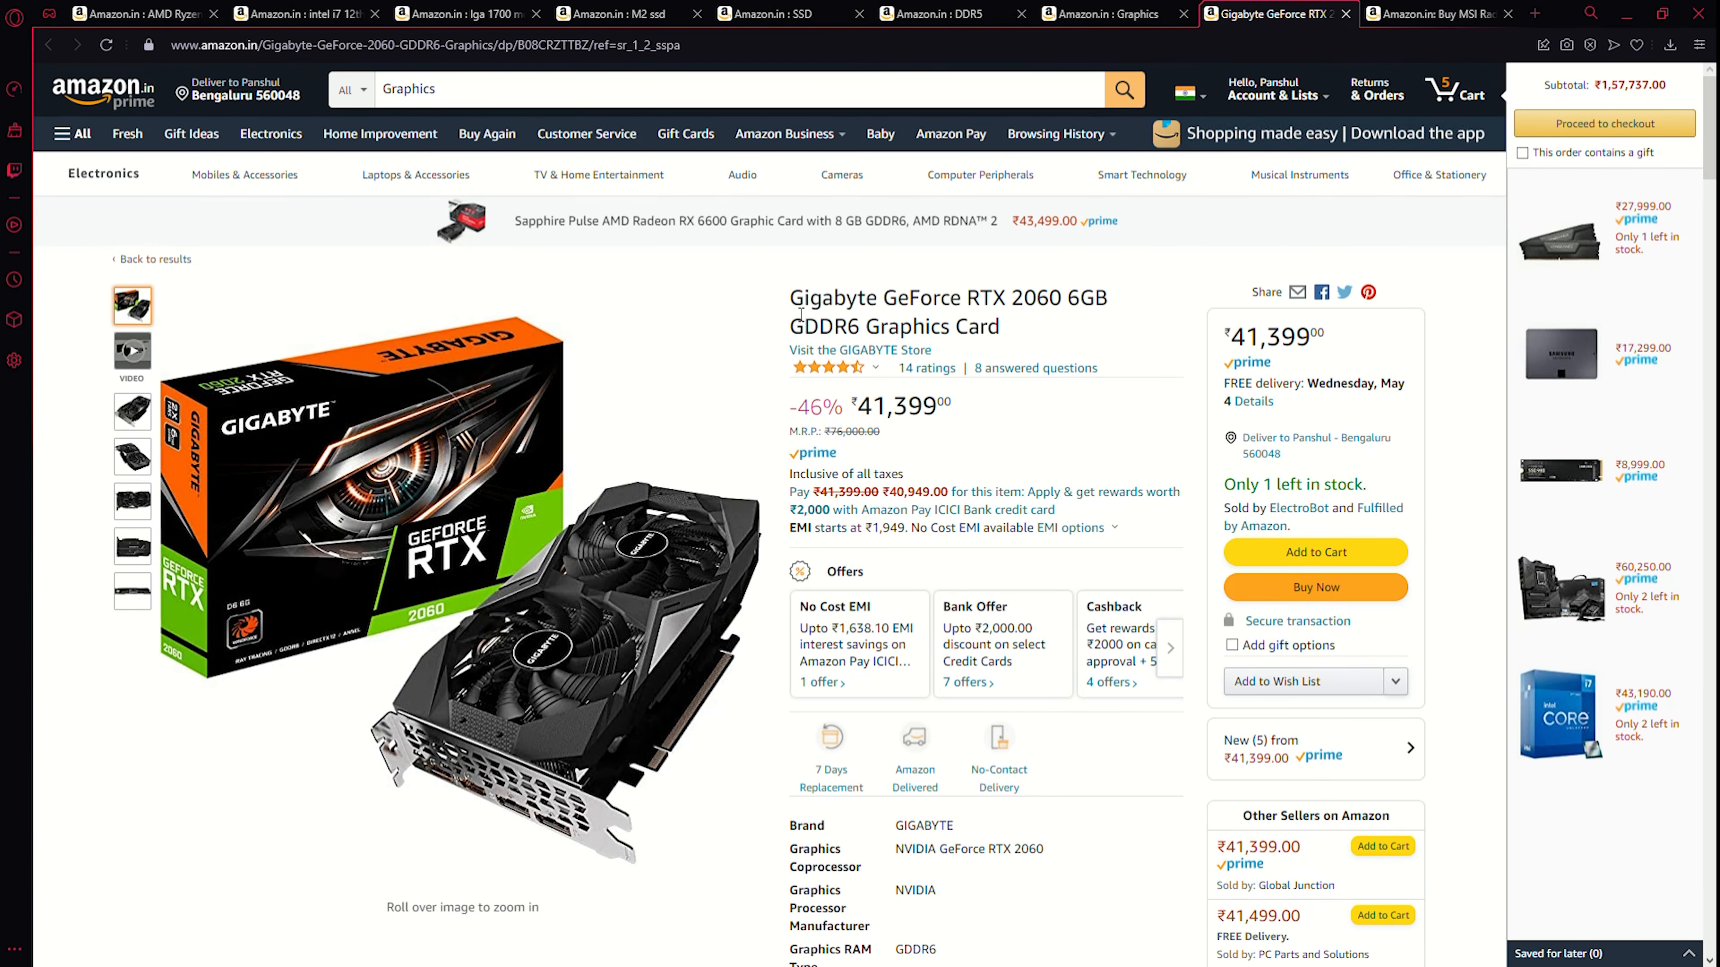
pyautogui.doubleClick(1093, 298)
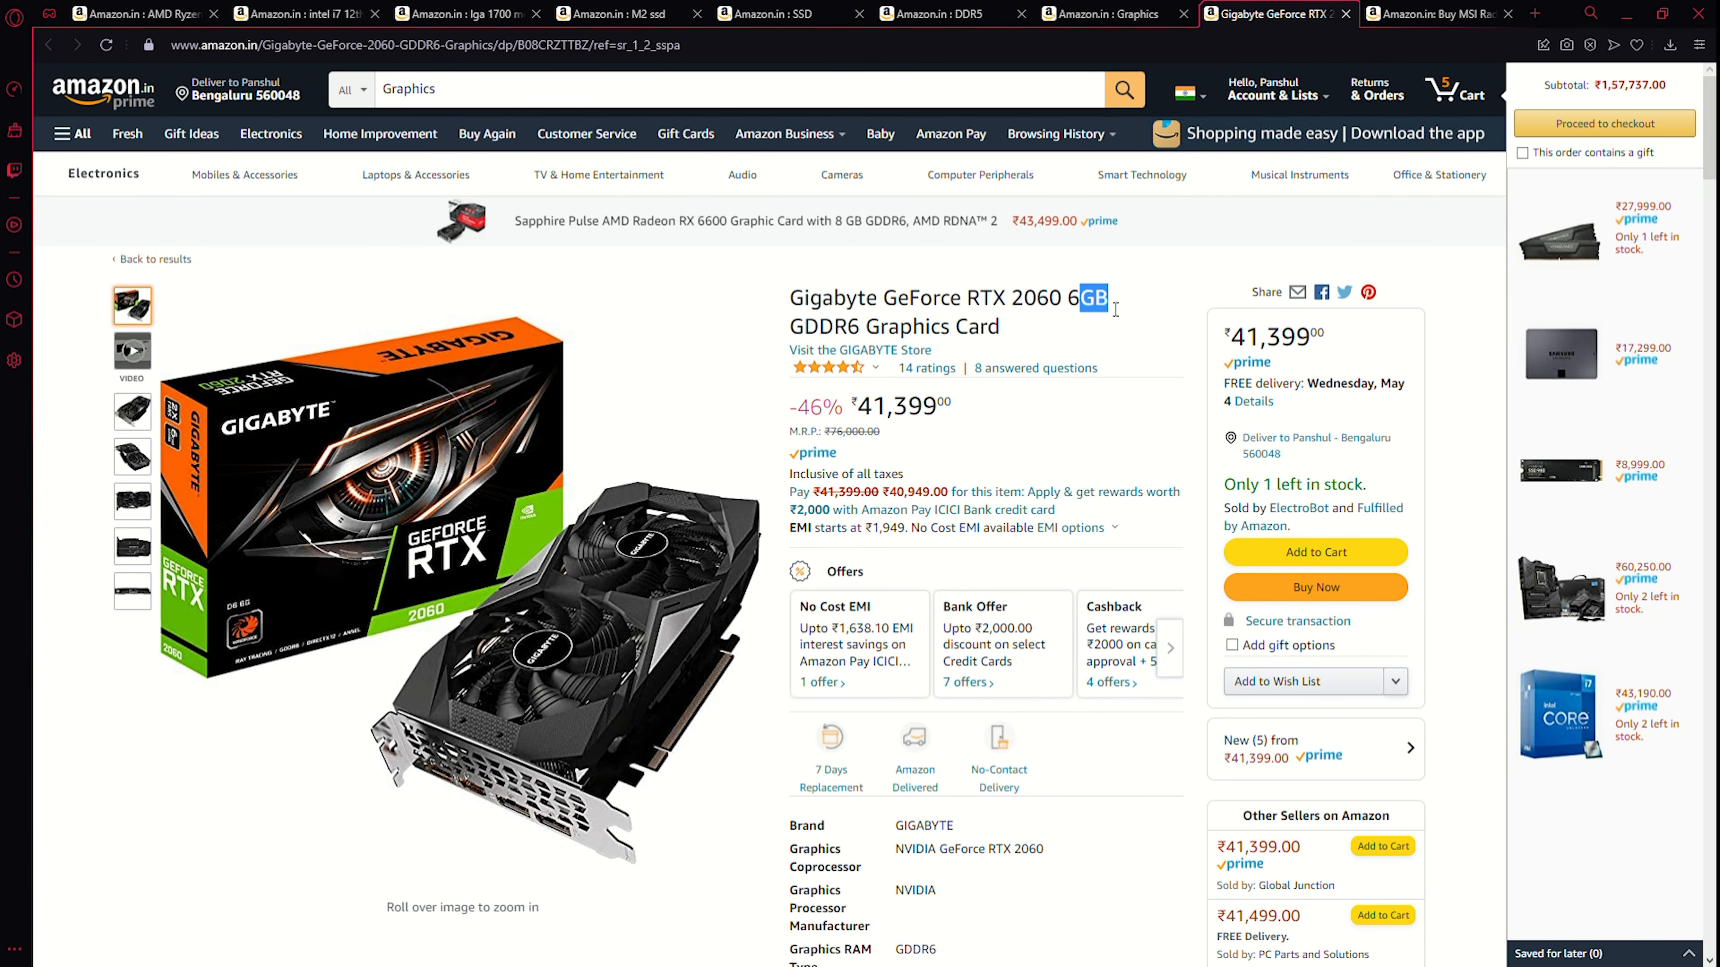
pyautogui.click(1437, 14)
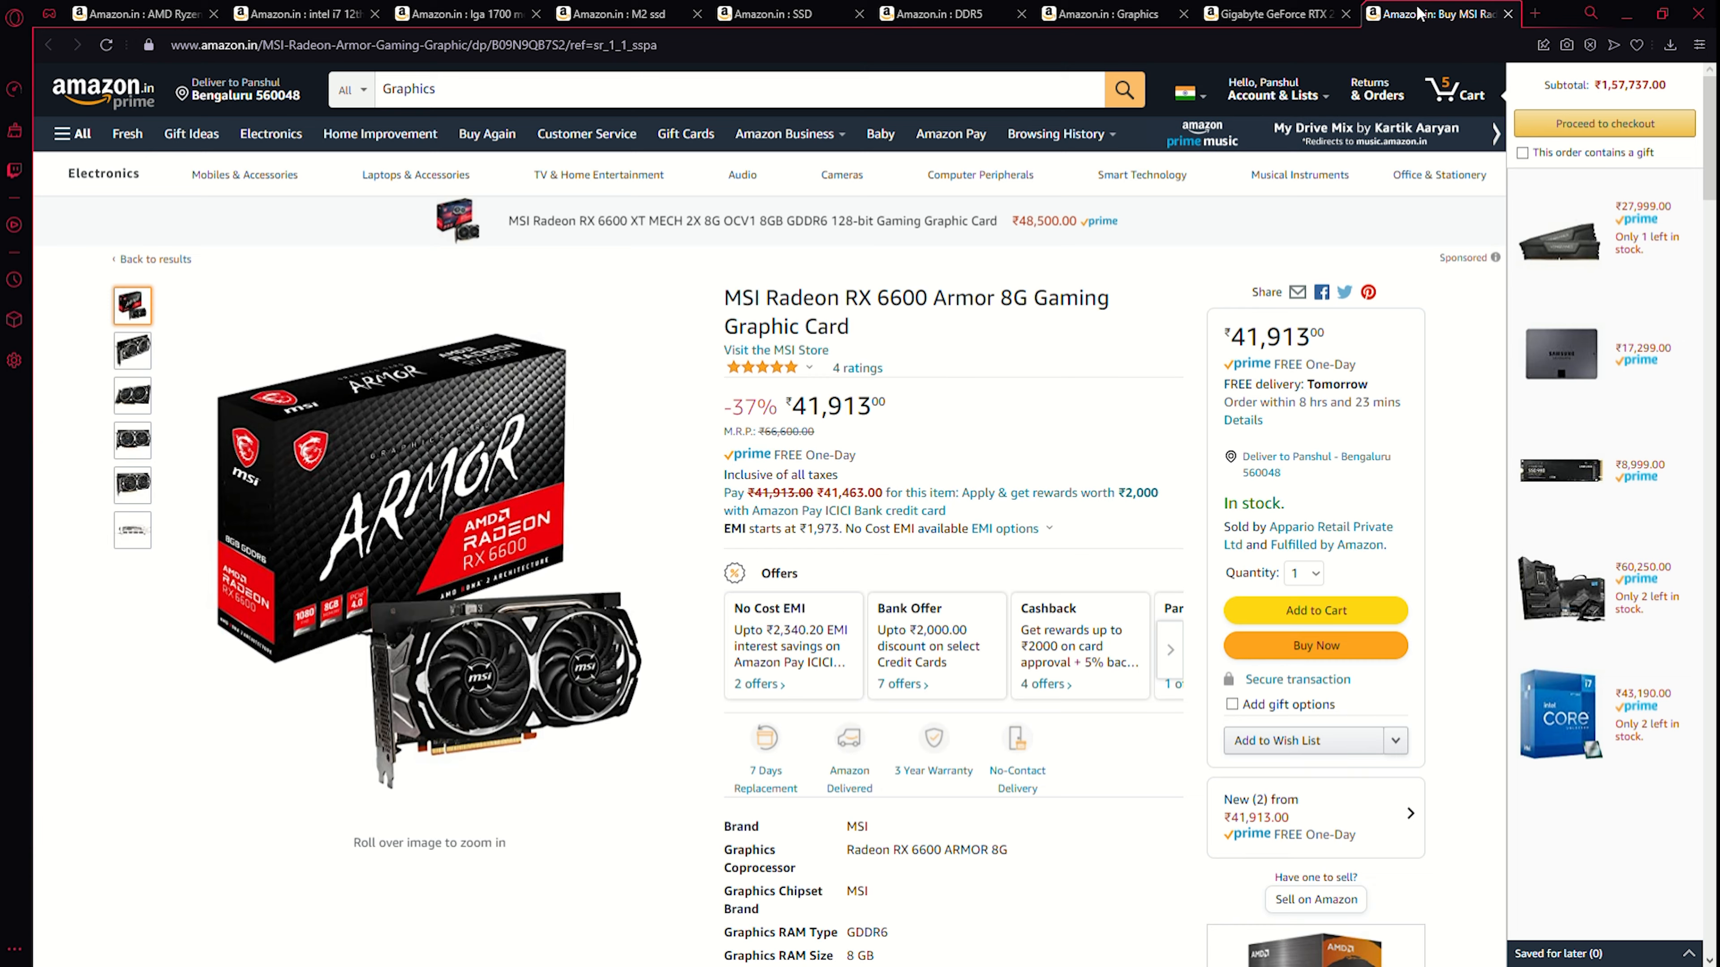
pyautogui.scroll(-3)
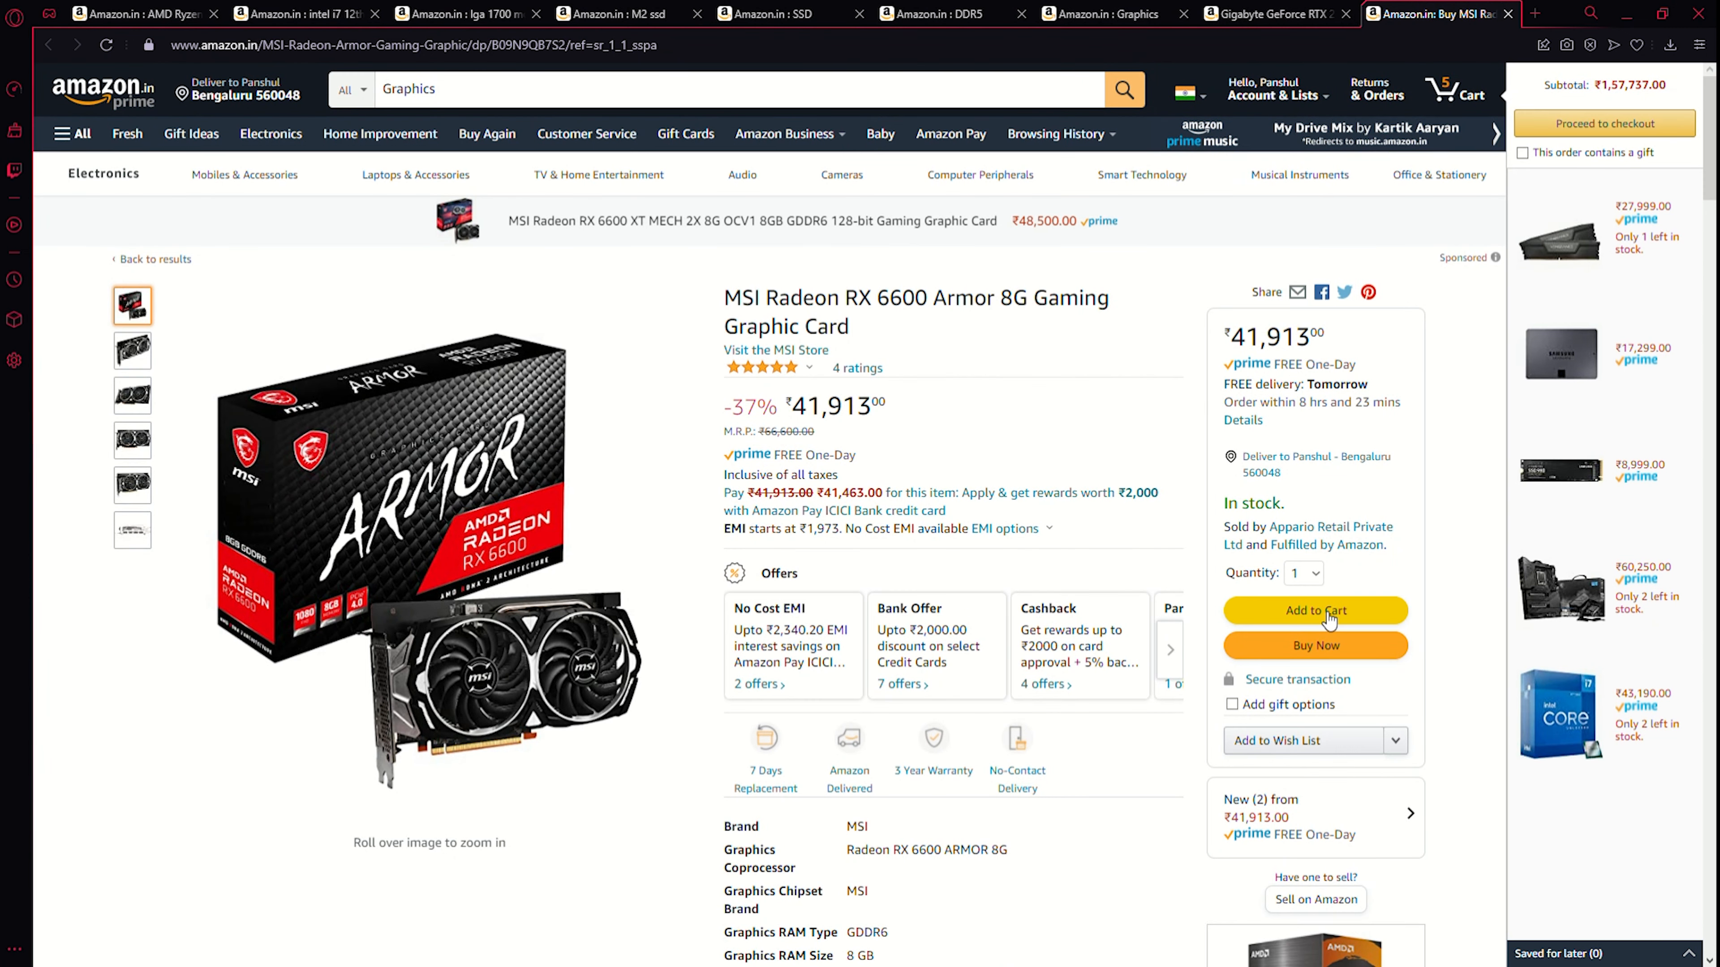
pyautogui.click(1314, 611)
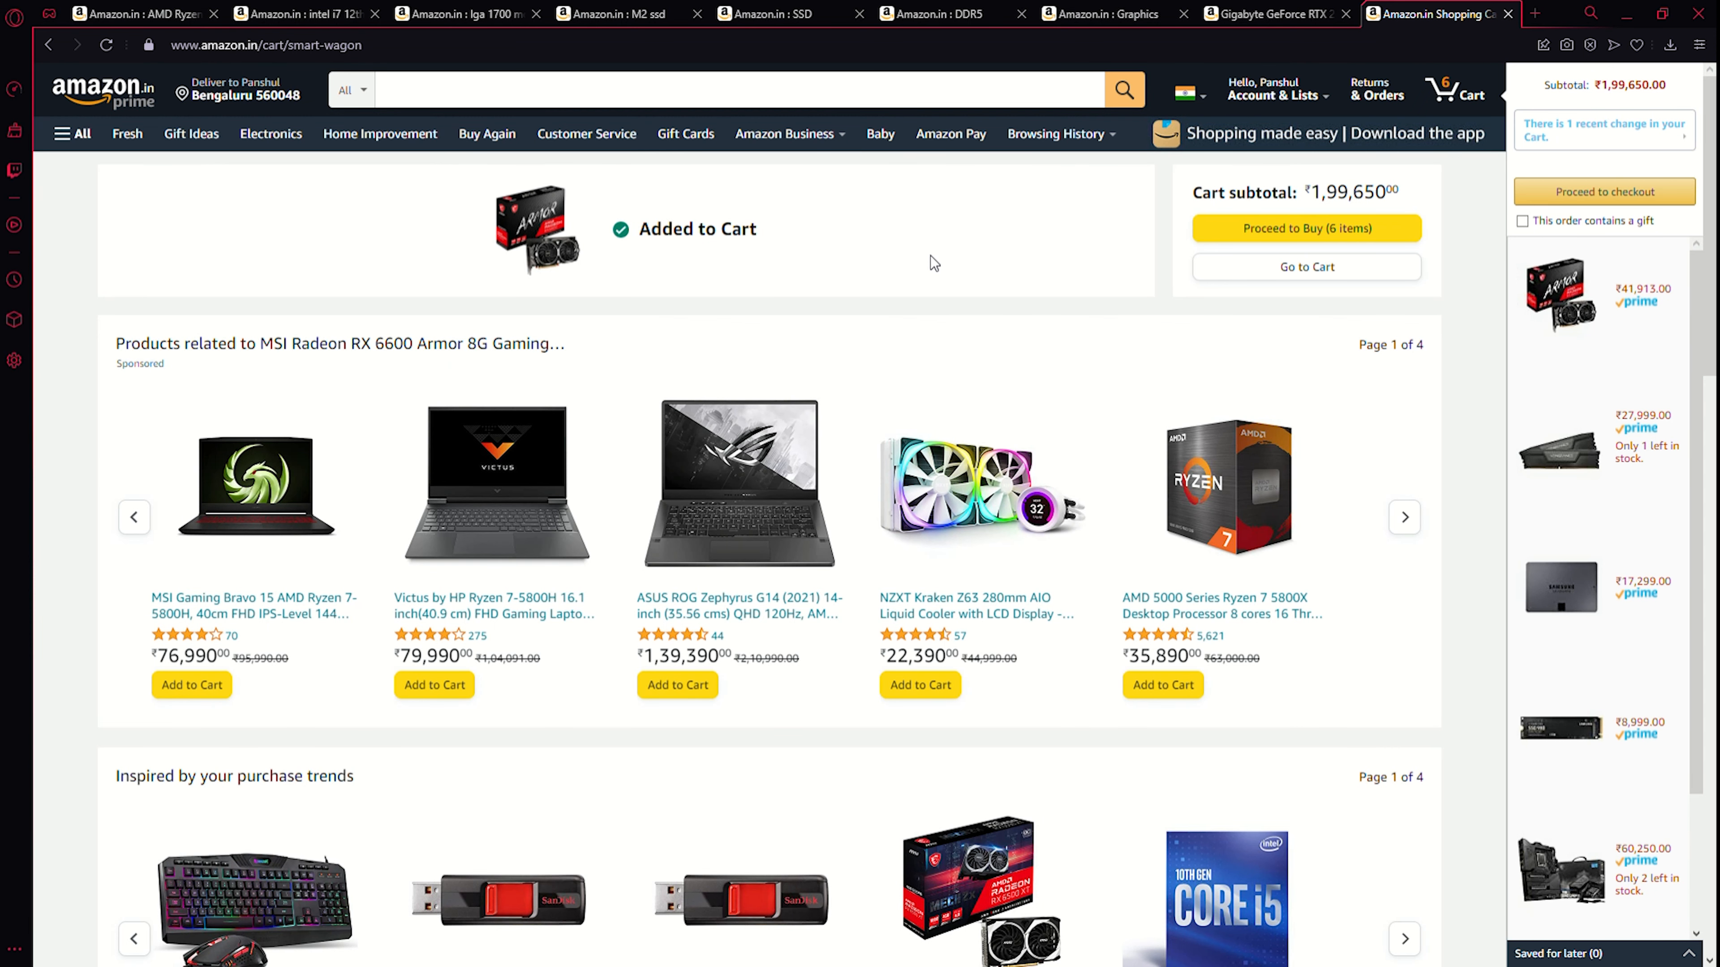
# Search for 'Cabinet' PC cases and view the Corsair Obsidian 500D RGB SE case listing.
pyautogui.scroll(-3)
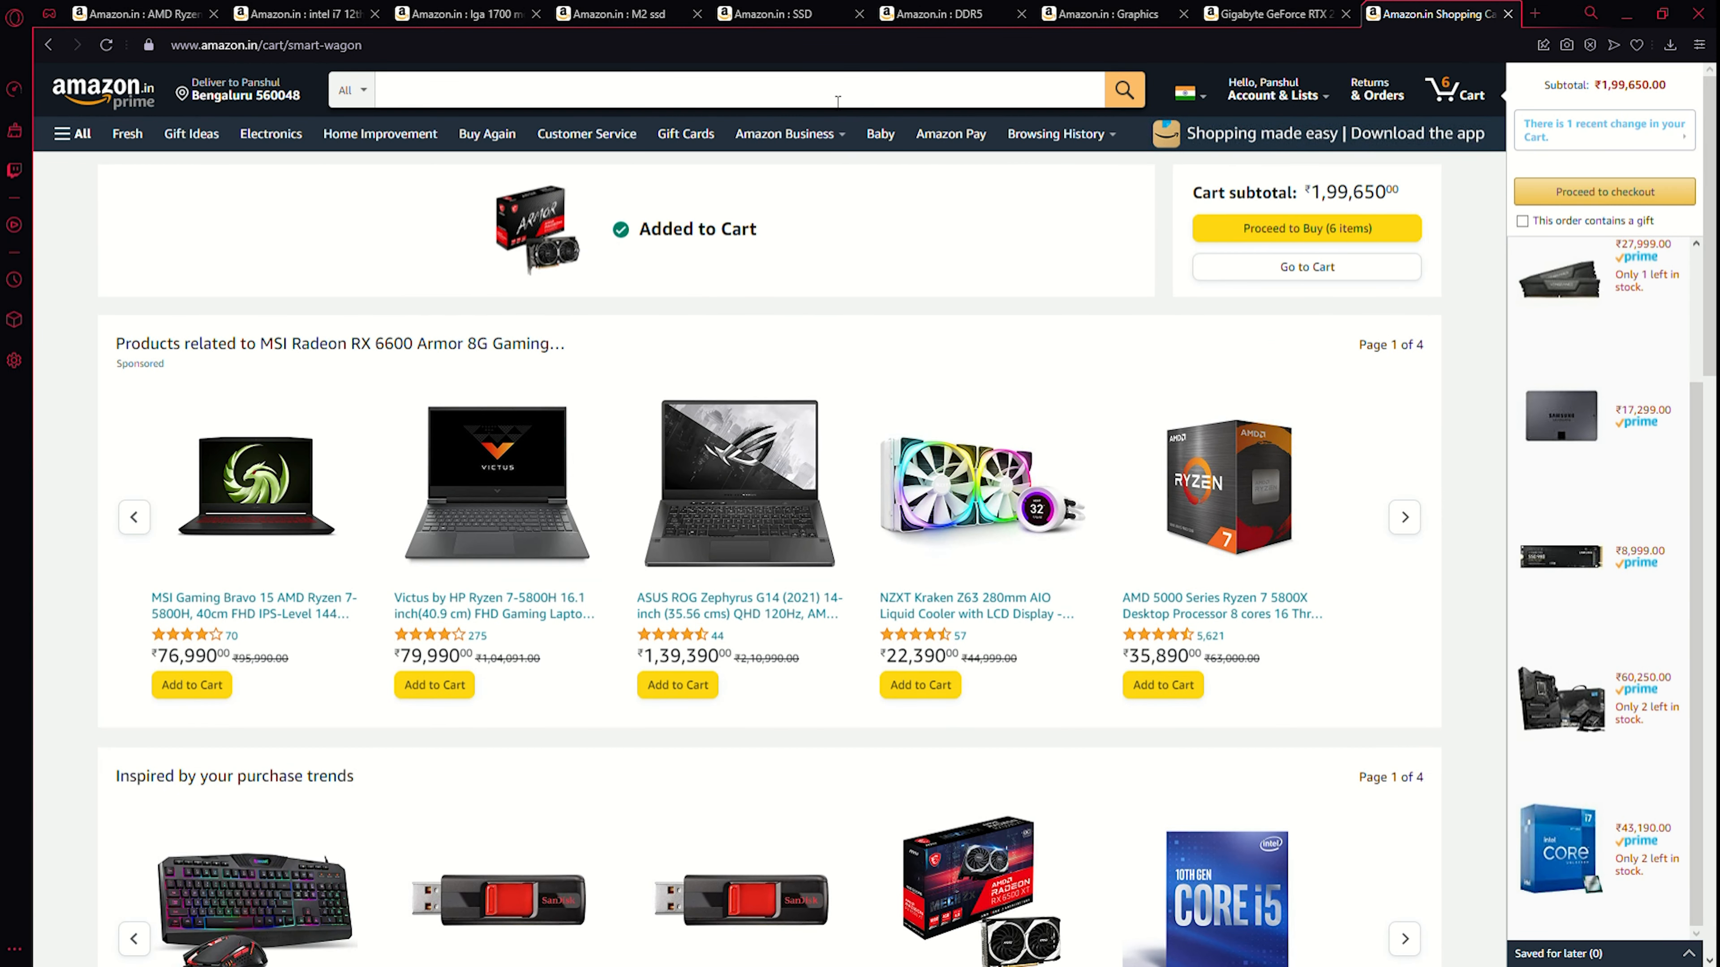
pyautogui.click(734, 88)
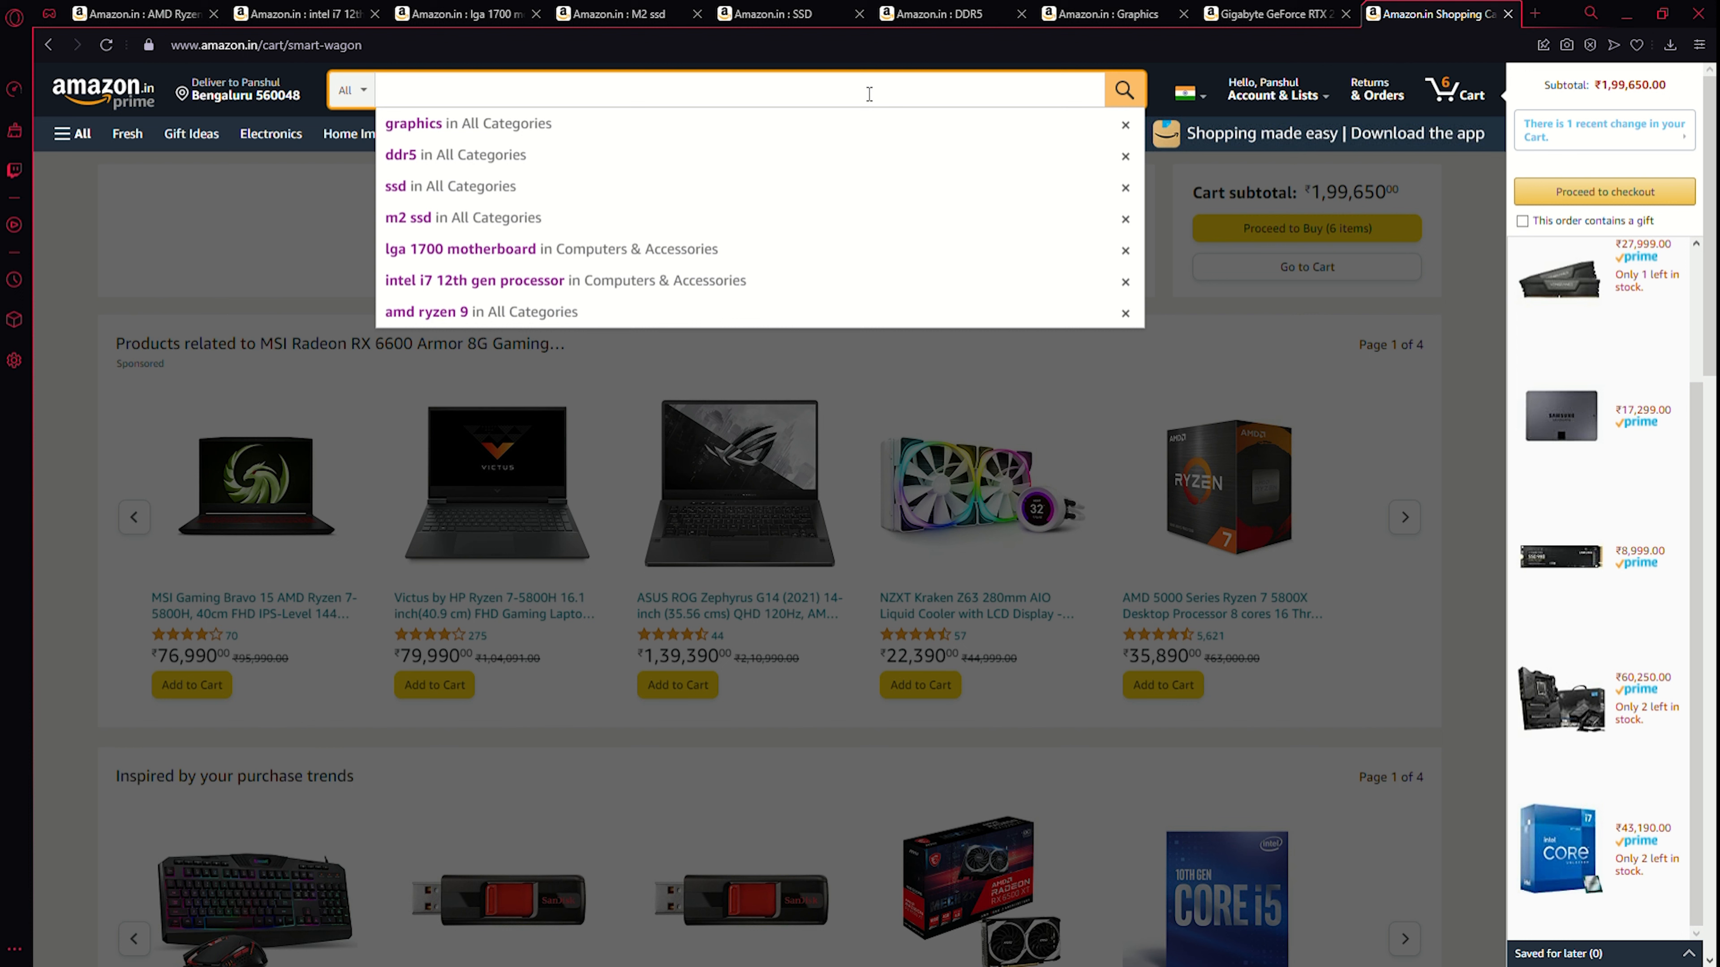
pyautogui.click(757, 88)
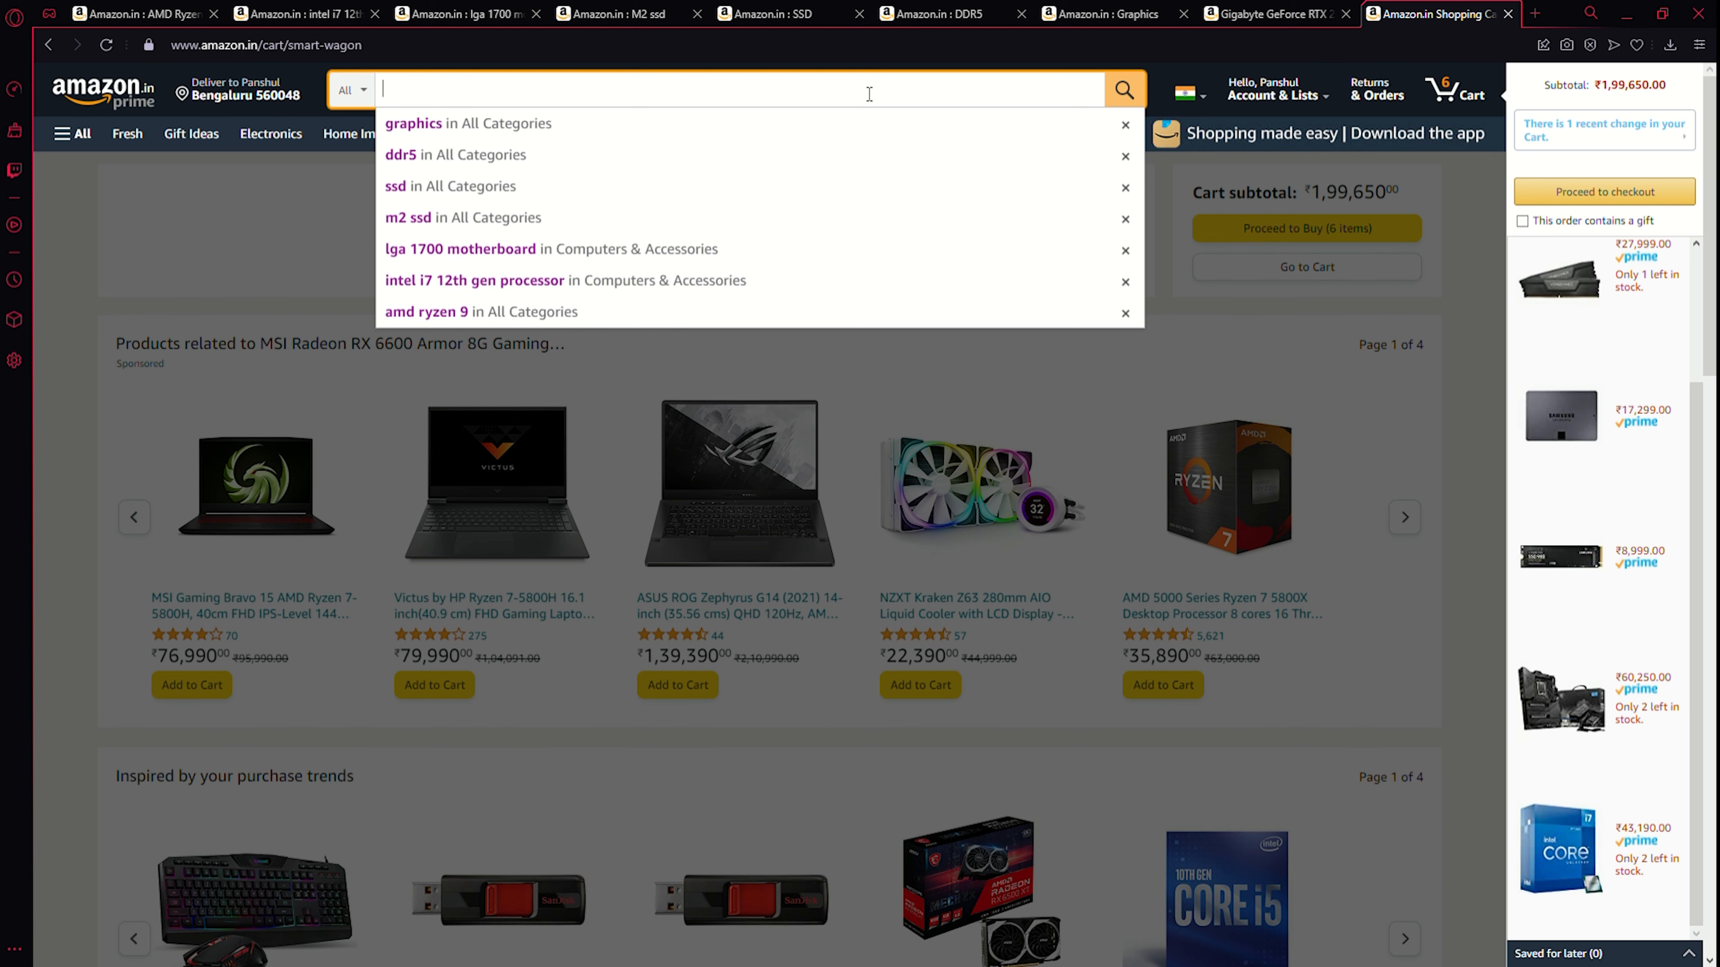
pyautogui.write('120')
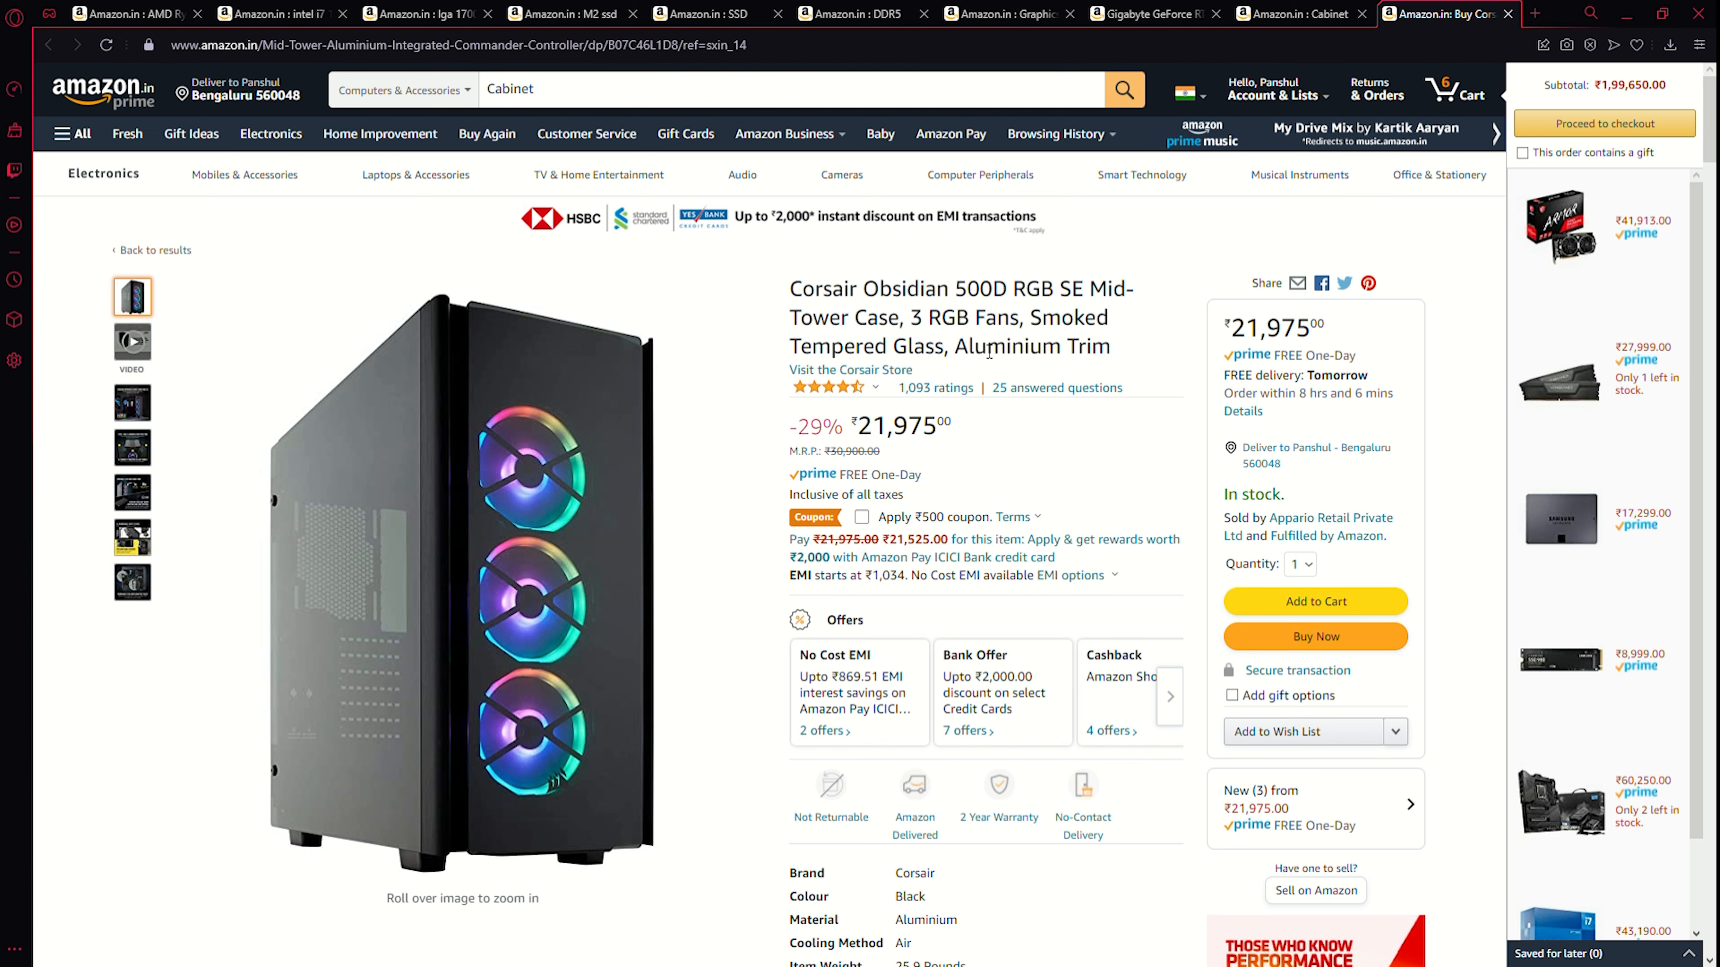
pyautogui.moveTo(990, 359)
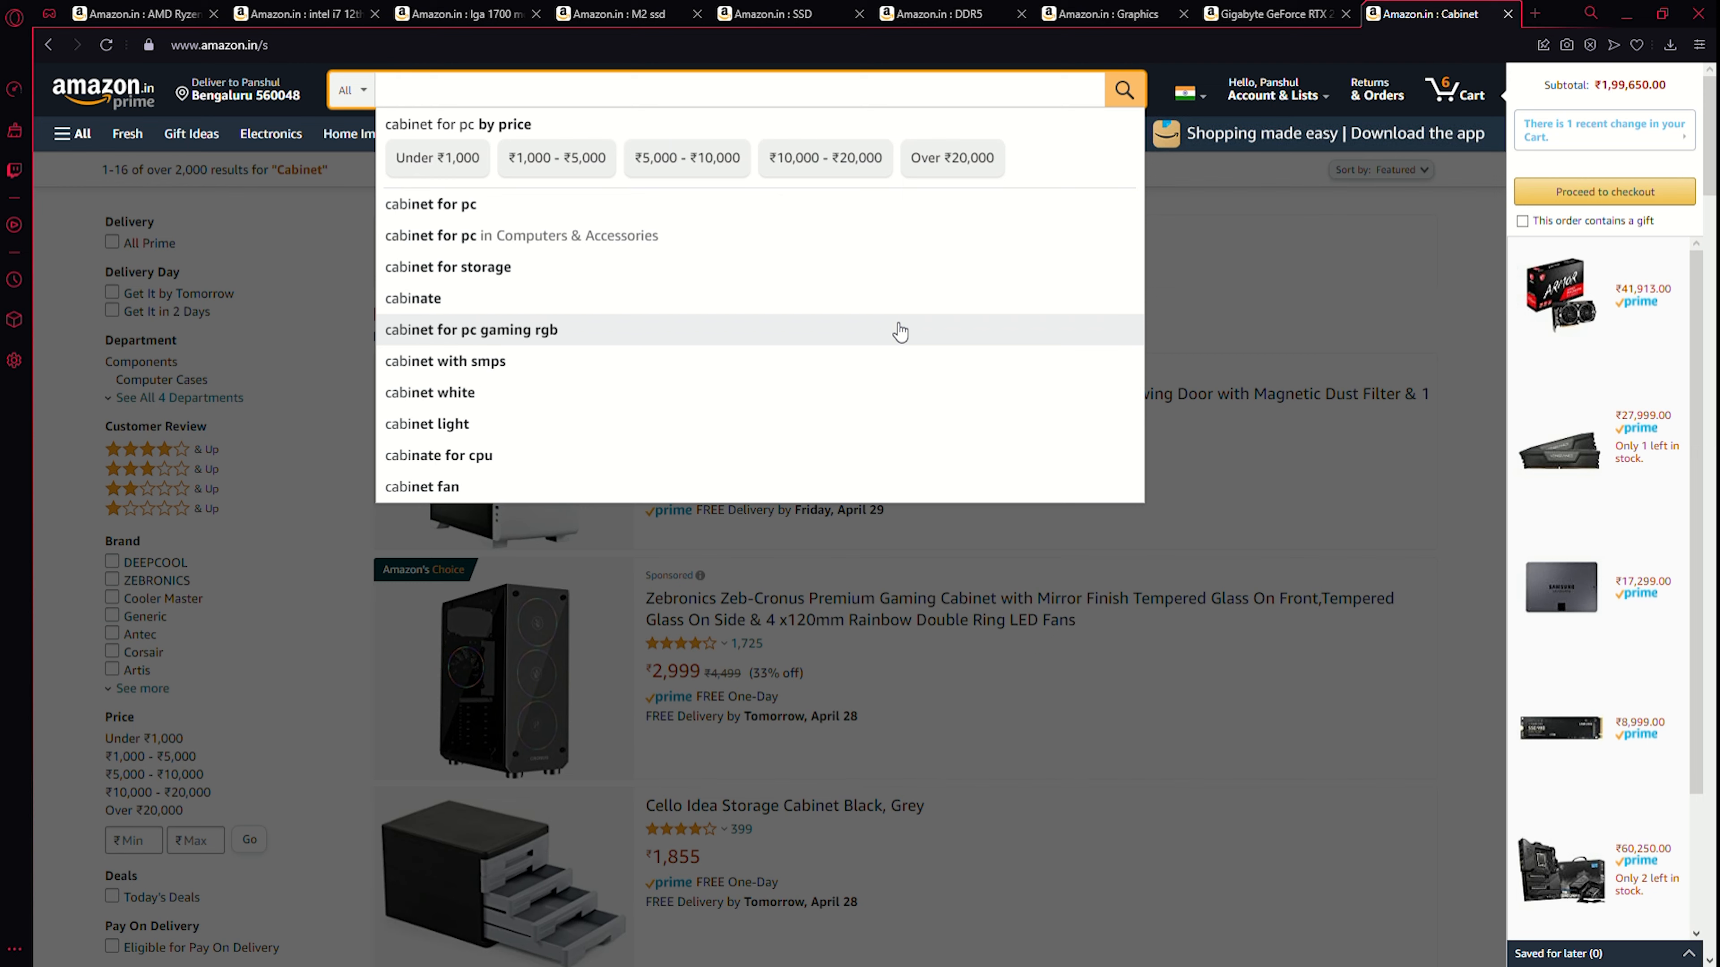
# Search 'Noctua', view the Corsair iCUE H115i cooler, then open the Noctua NT-H1 3.5g thermal paste.
pyautogui.write('No')
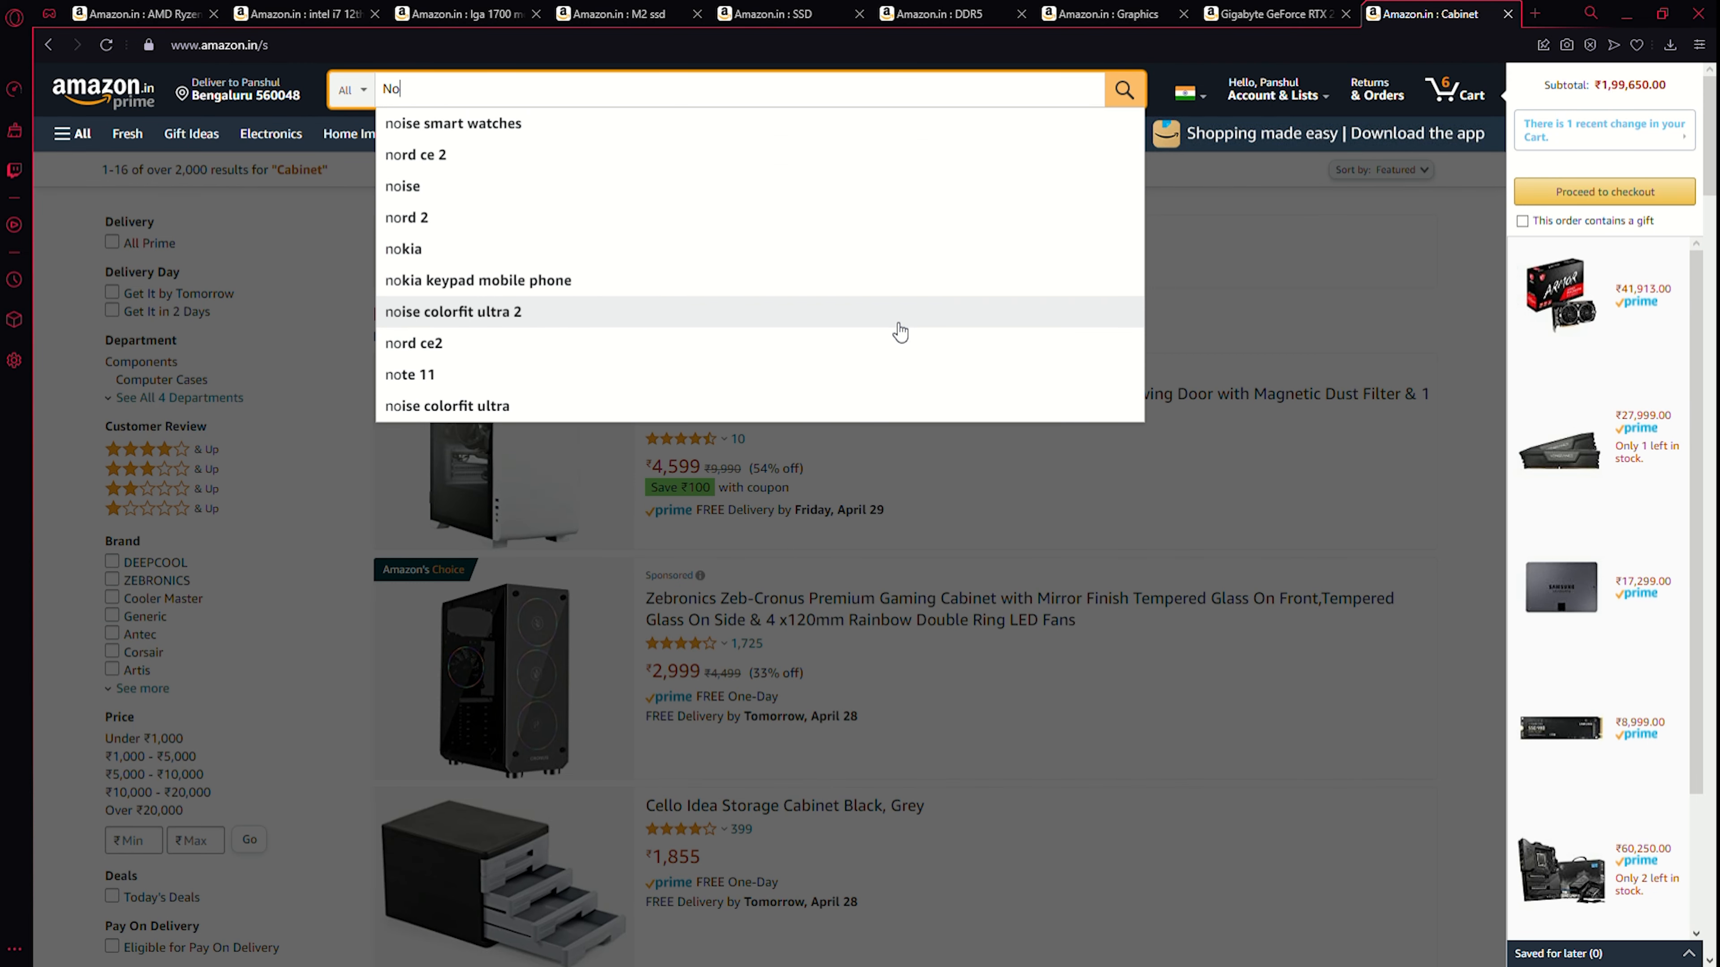
pyautogui.write('Noctua')
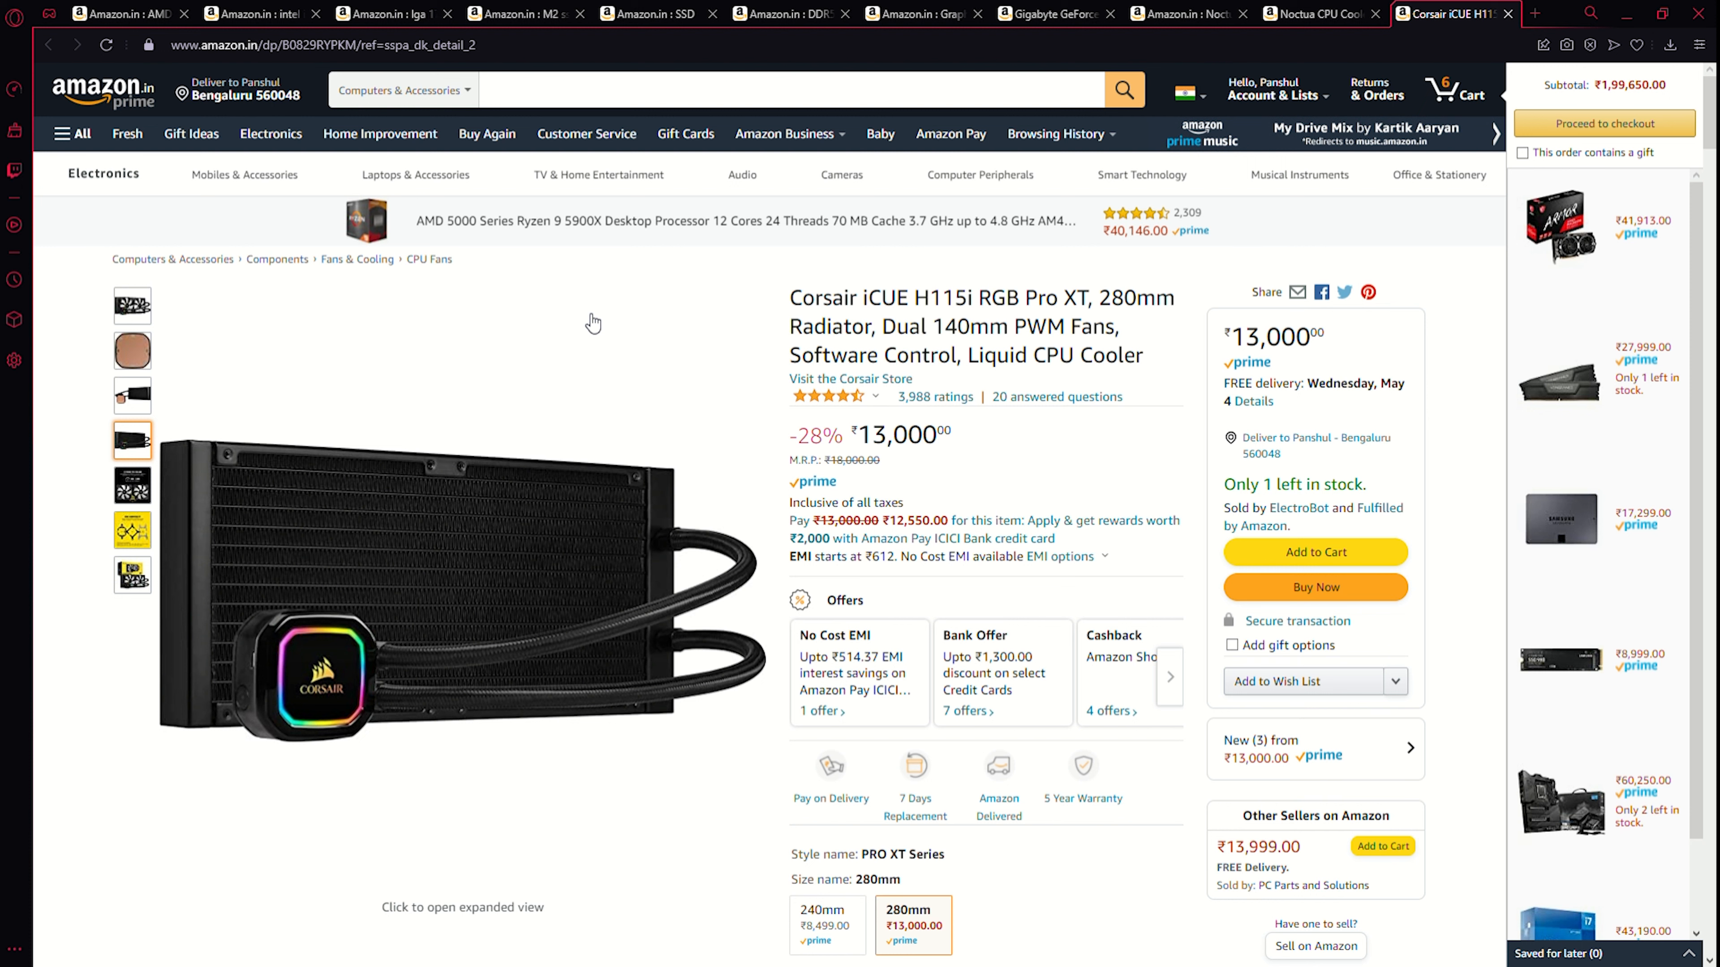
pyautogui.moveTo(628, 230)
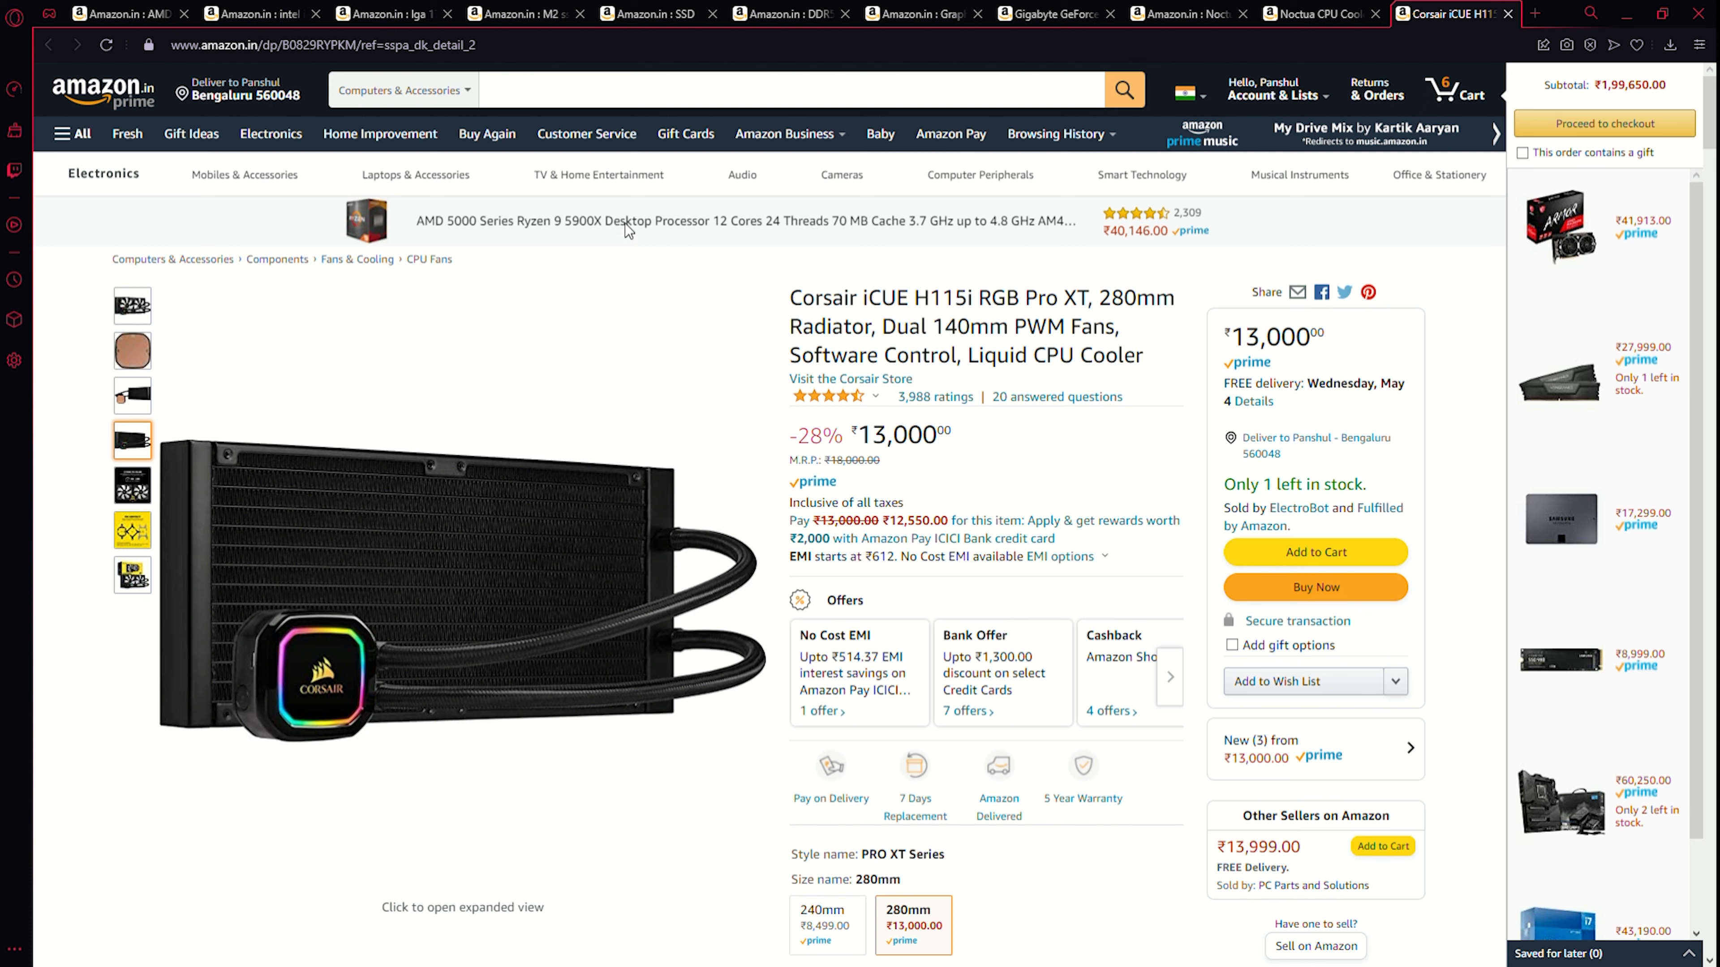
pyautogui.moveTo(727, 287)
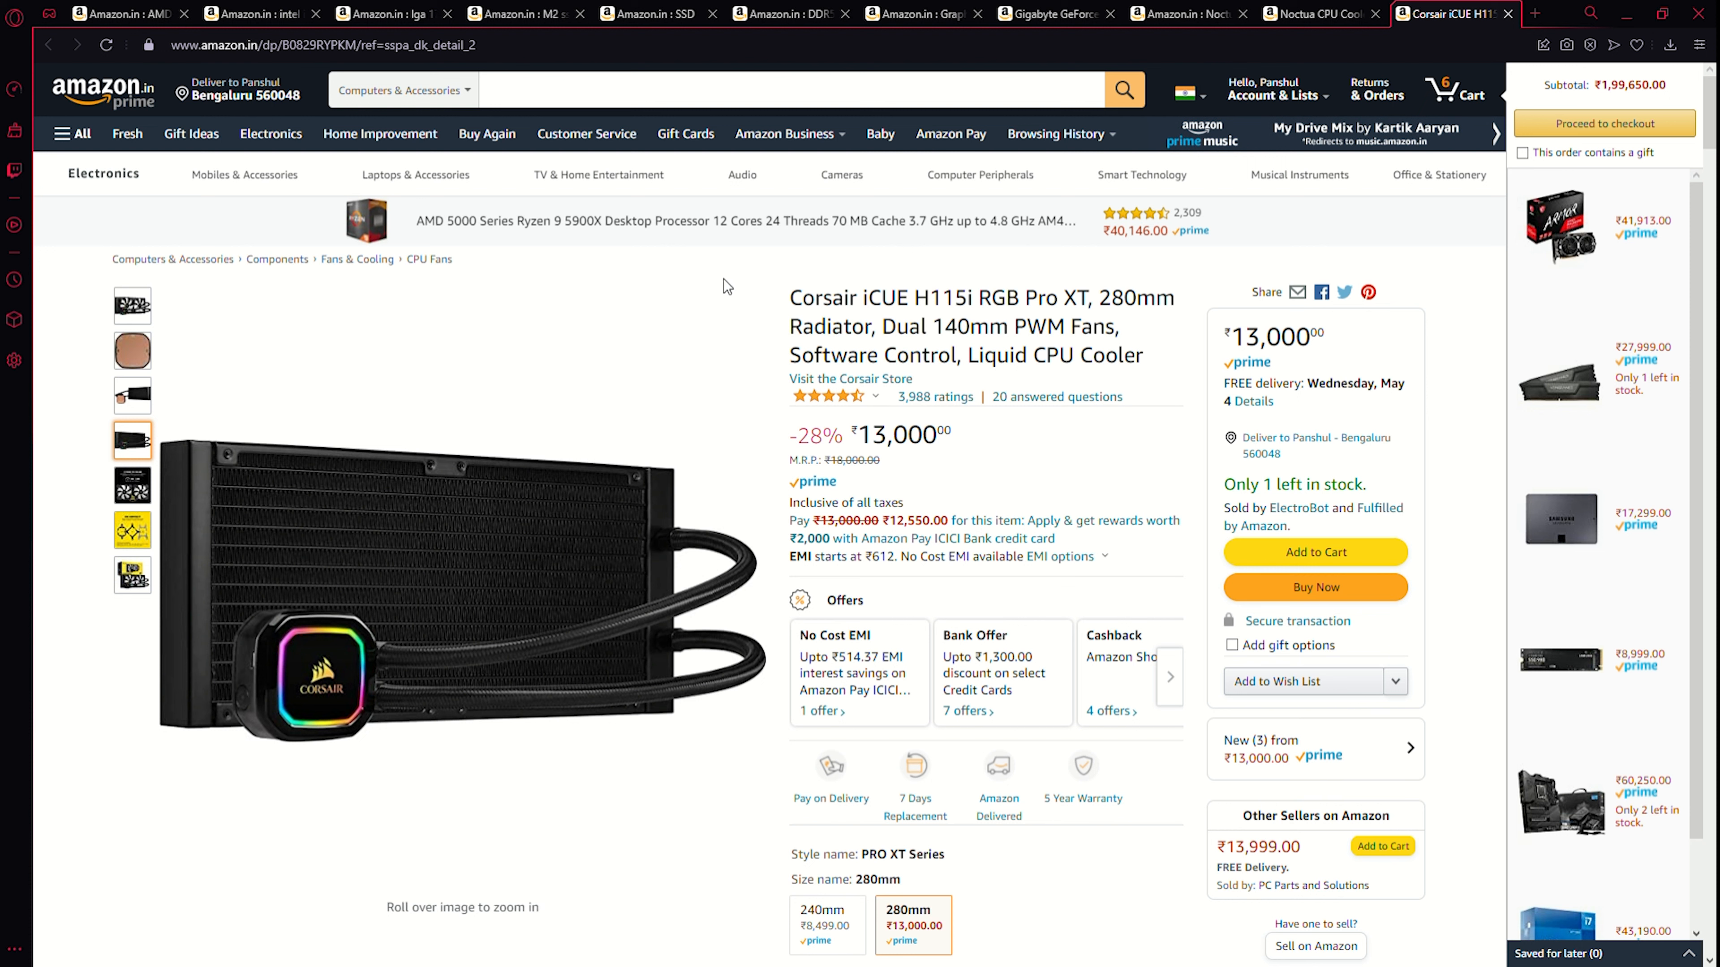
pyautogui.moveTo(723, 298)
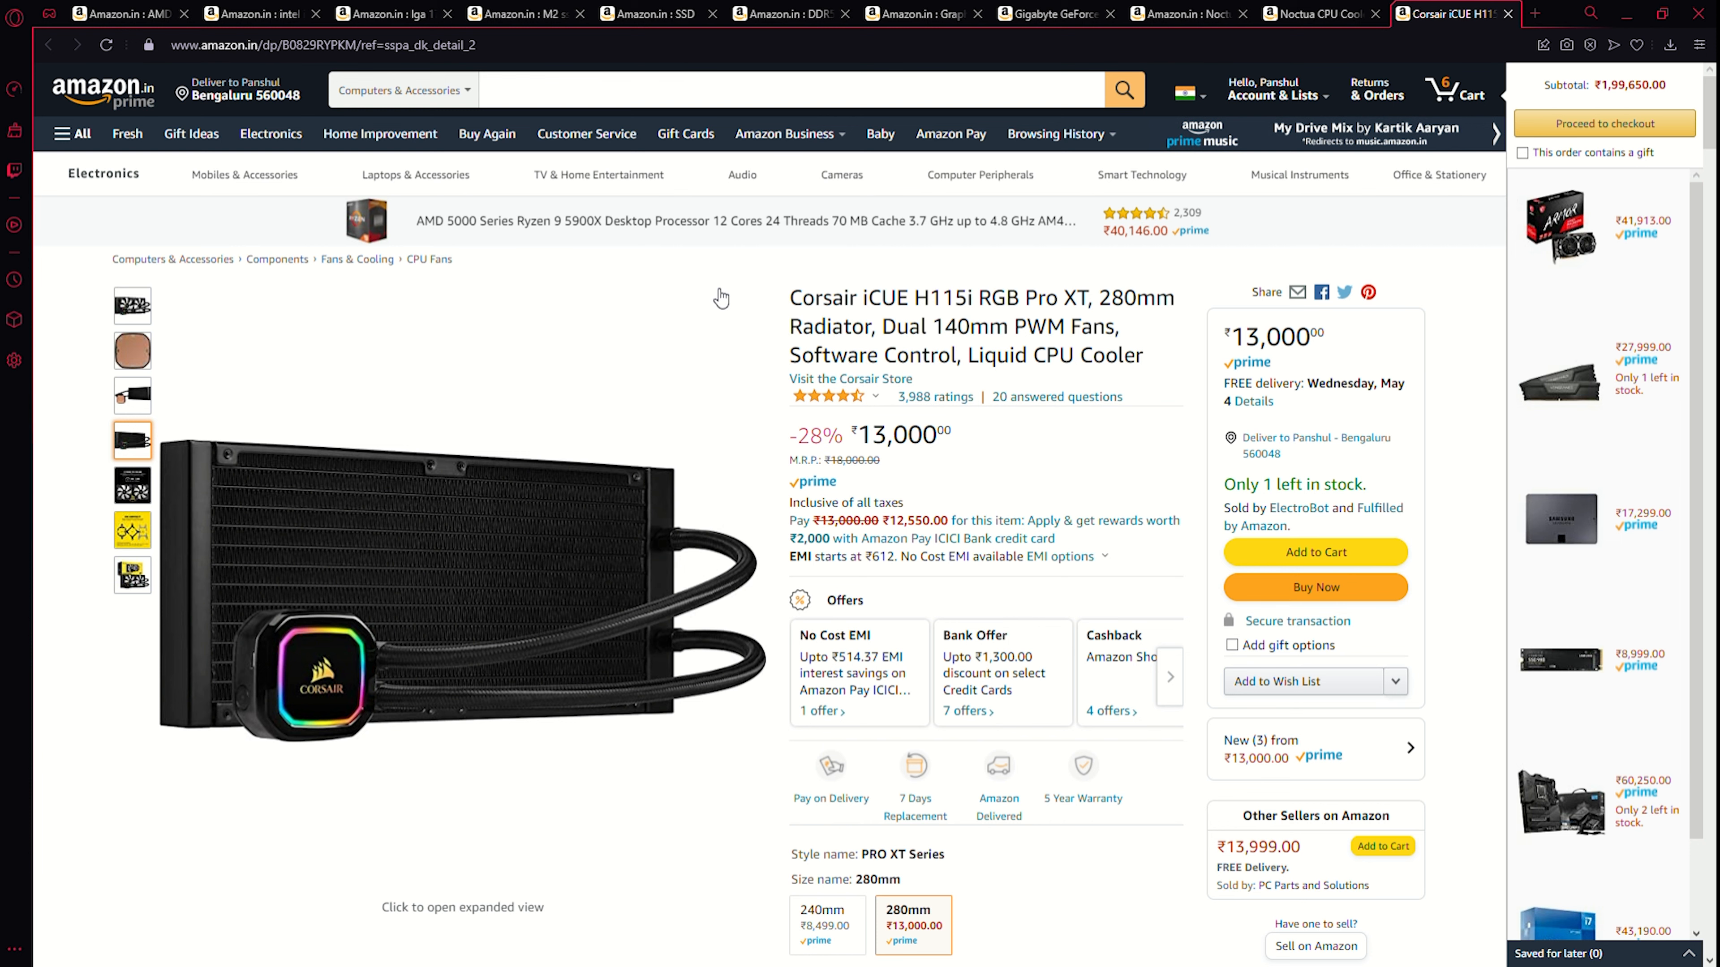
pyautogui.moveTo(679, 340)
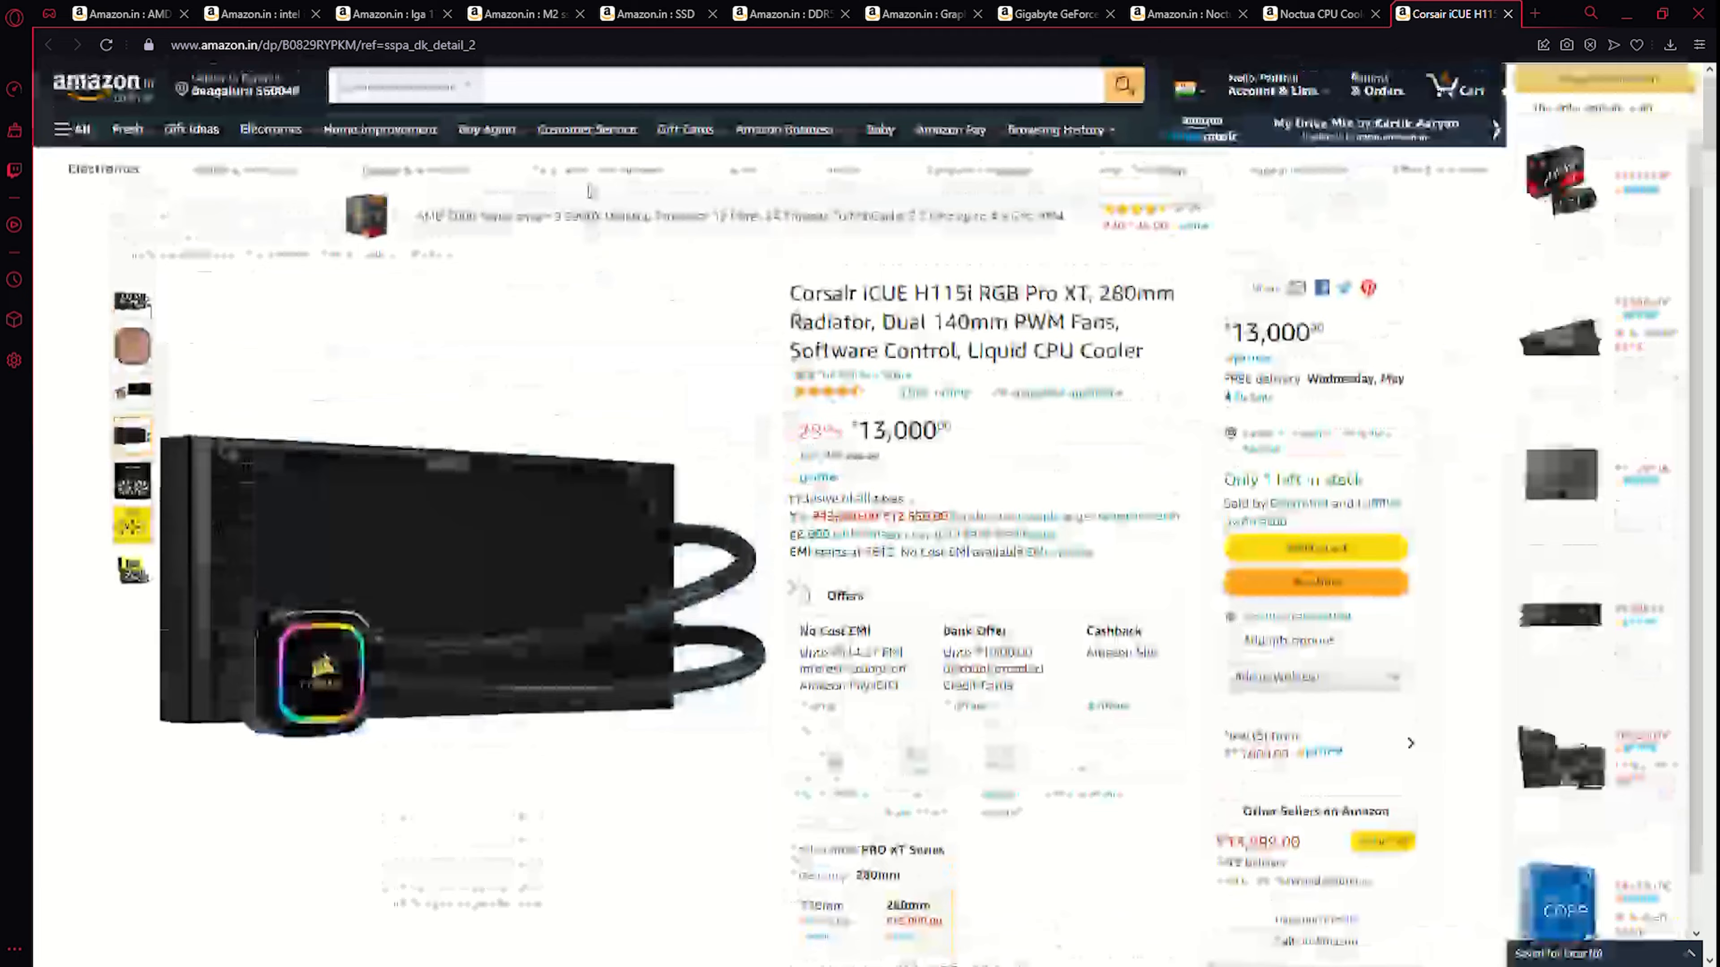
pyautogui.write('Thermal Paste')
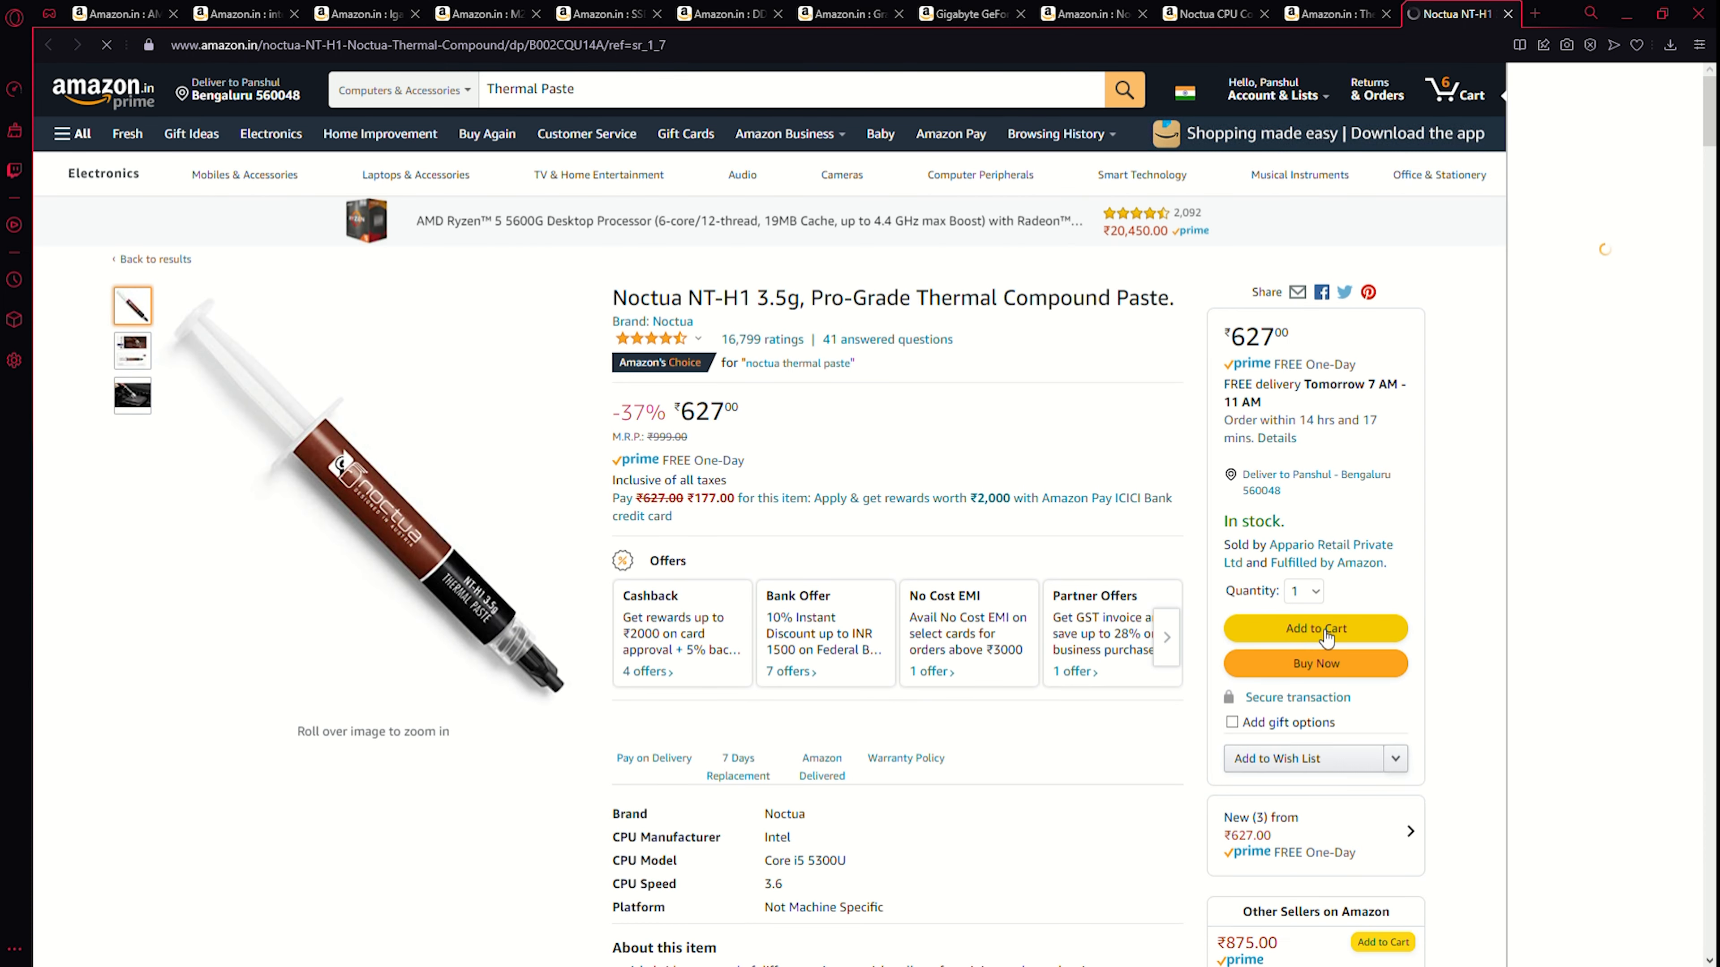
# Search Amazon.in for 'Power Supply 1000 watts' after the Noctua paste joins the cart.
pyautogui.click(1314, 629)
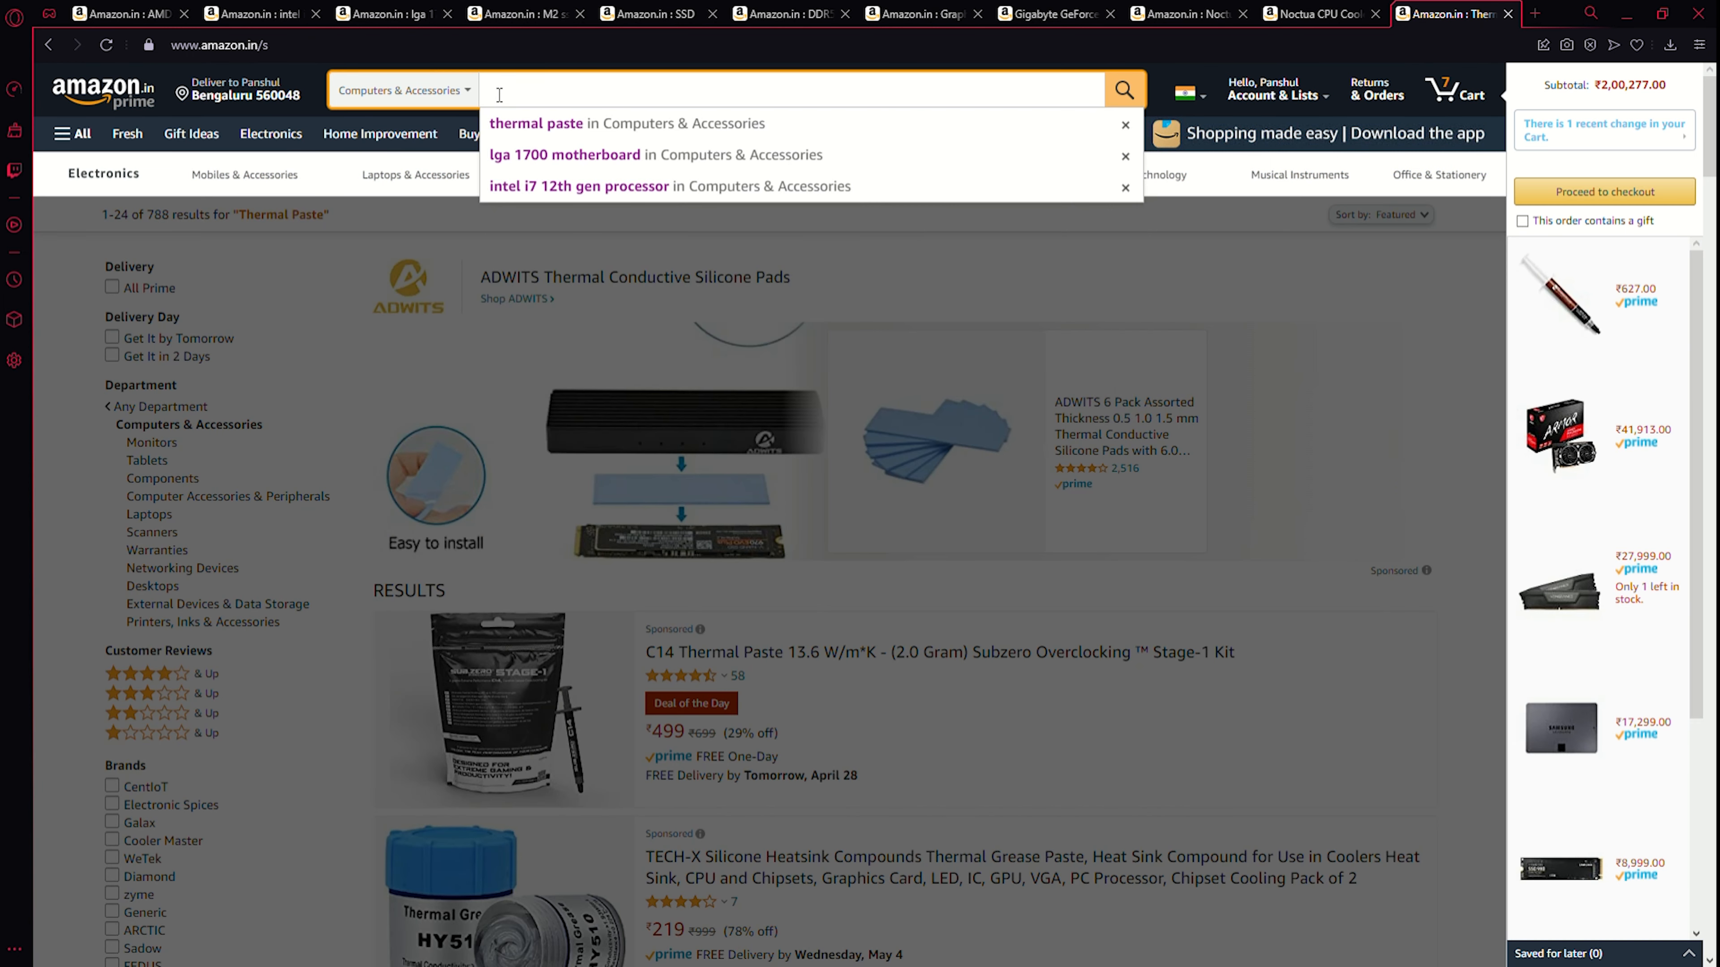
pyautogui.write('Power Supply')
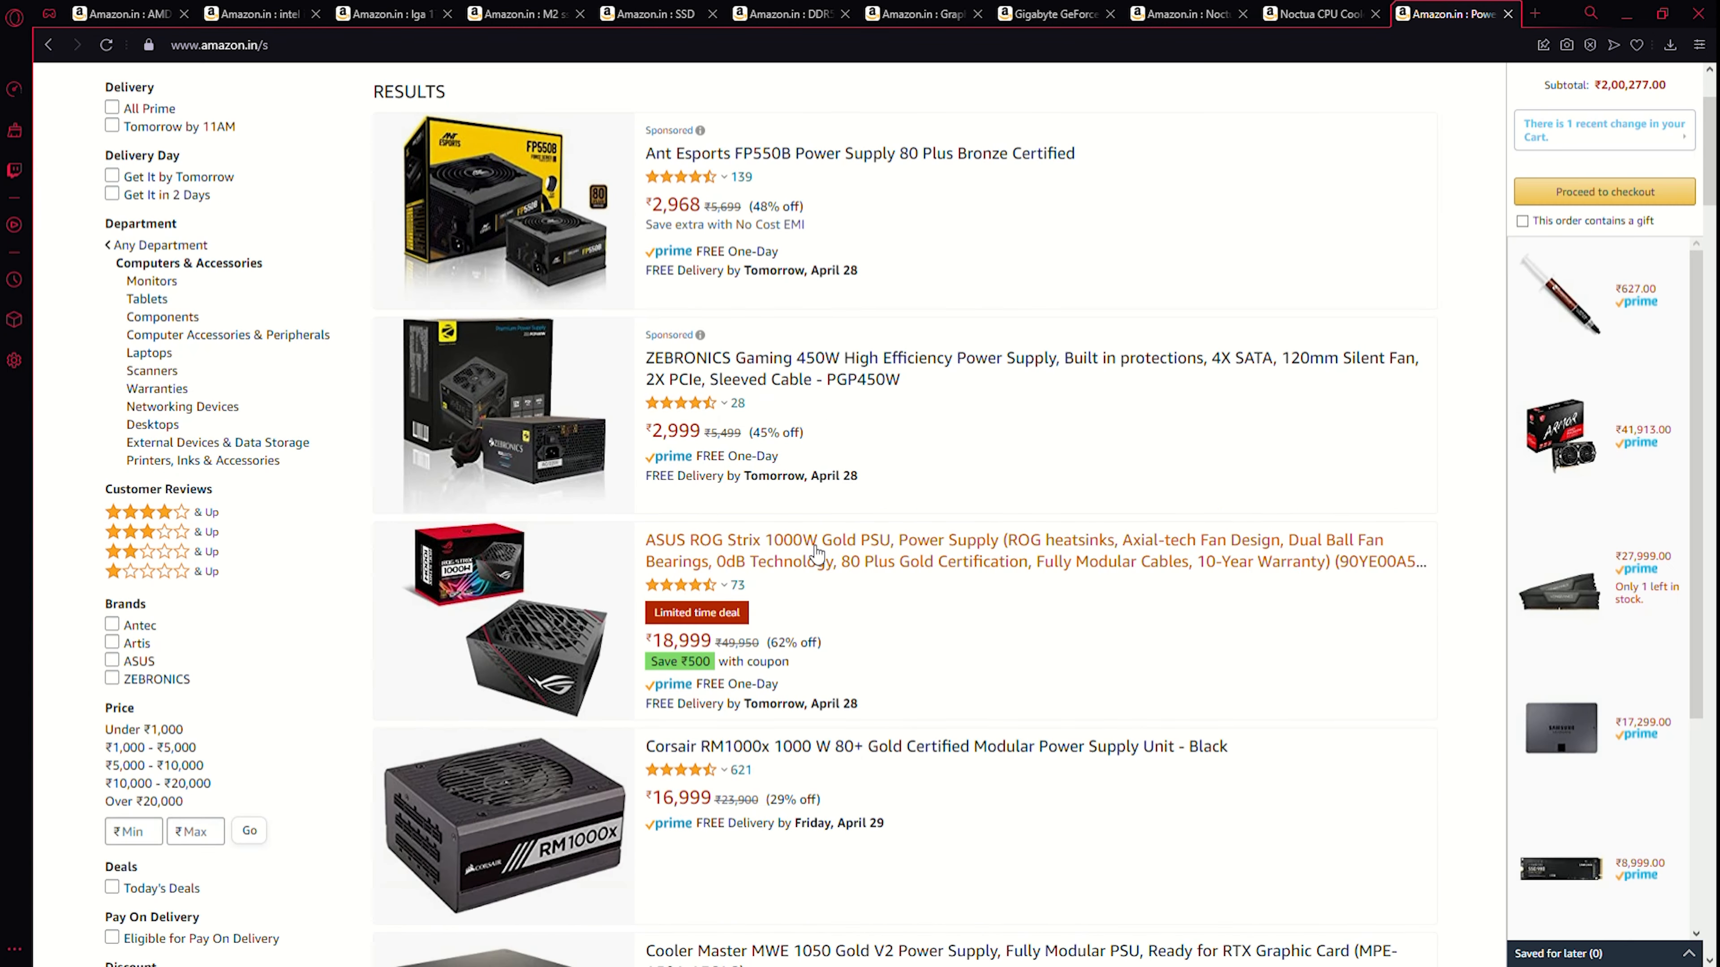
# Add the ASUS ROG Strix 1000W Gold PSU, bringing the cart to 8 items at ₹2,19,276.
pyautogui.click(817, 540)
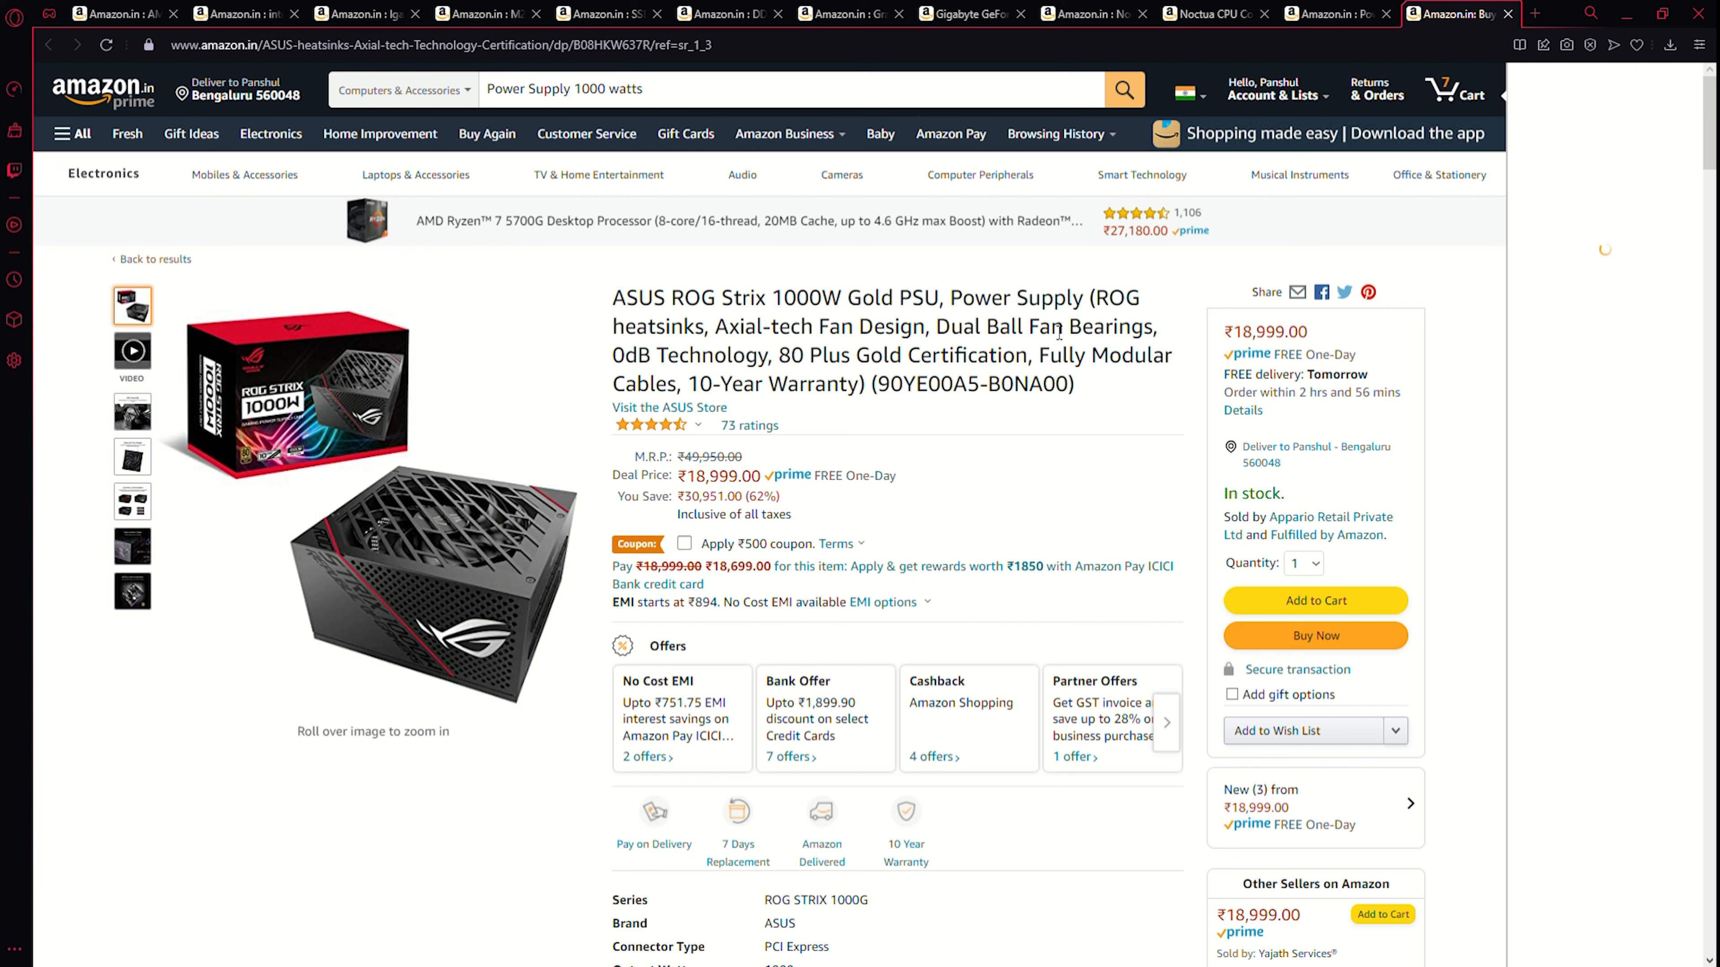
pyautogui.click(1470, 93)
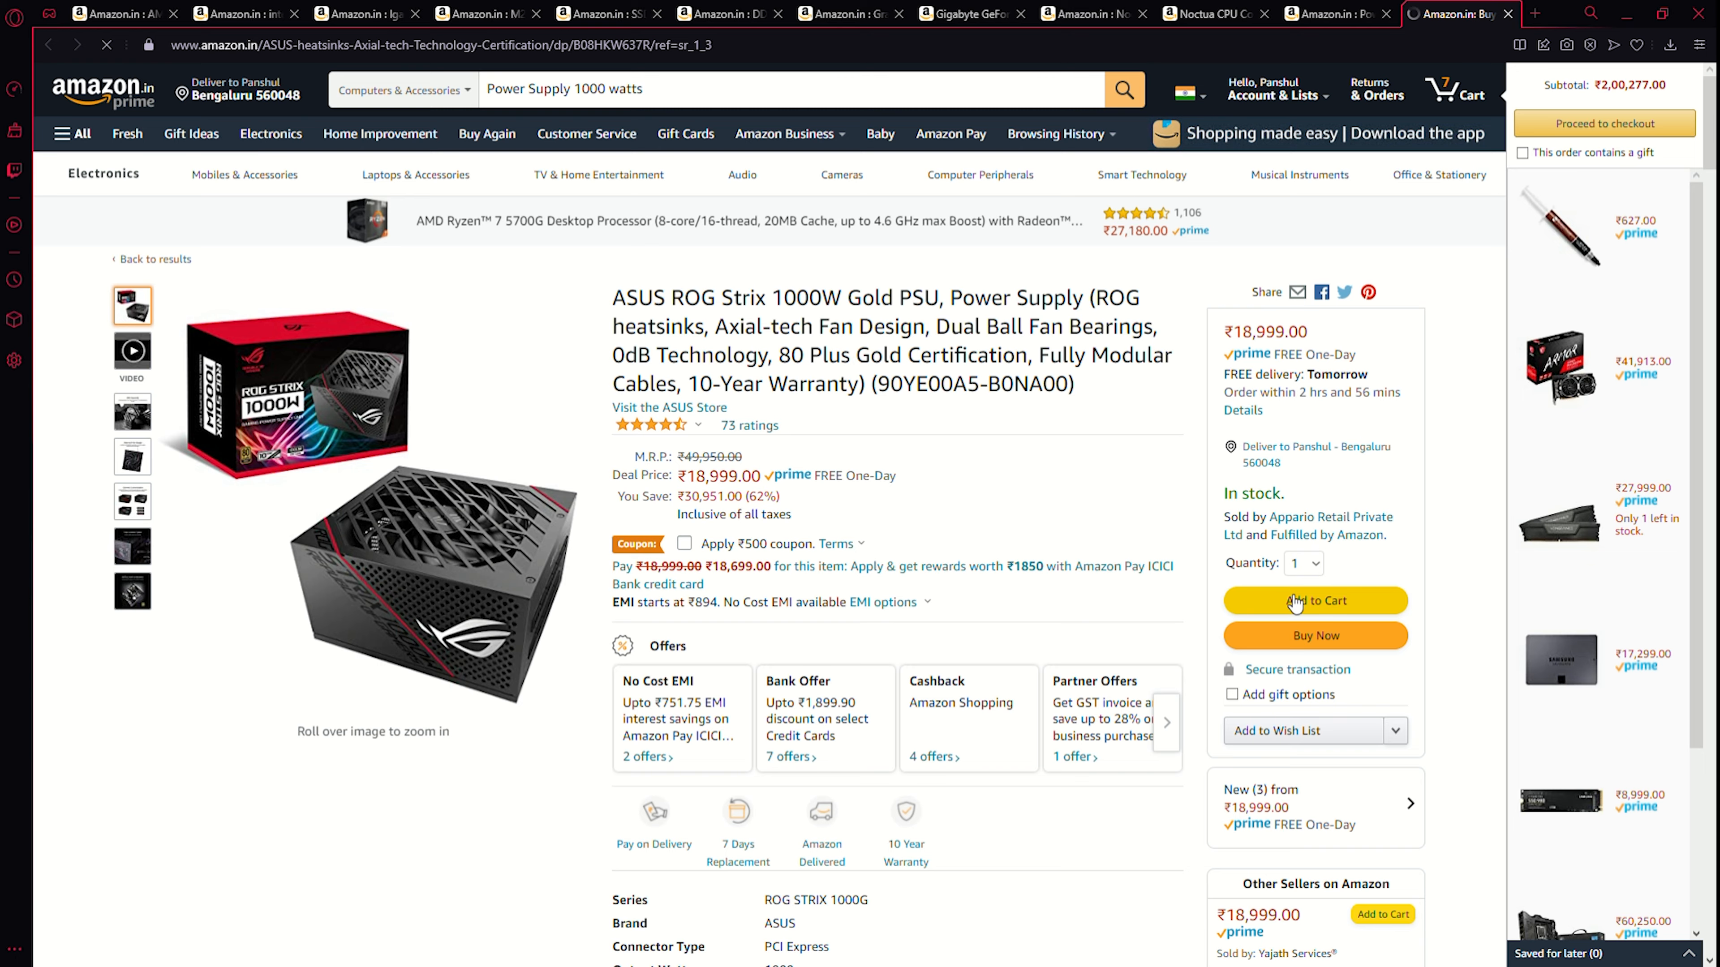
pyautogui.click(1315, 600)
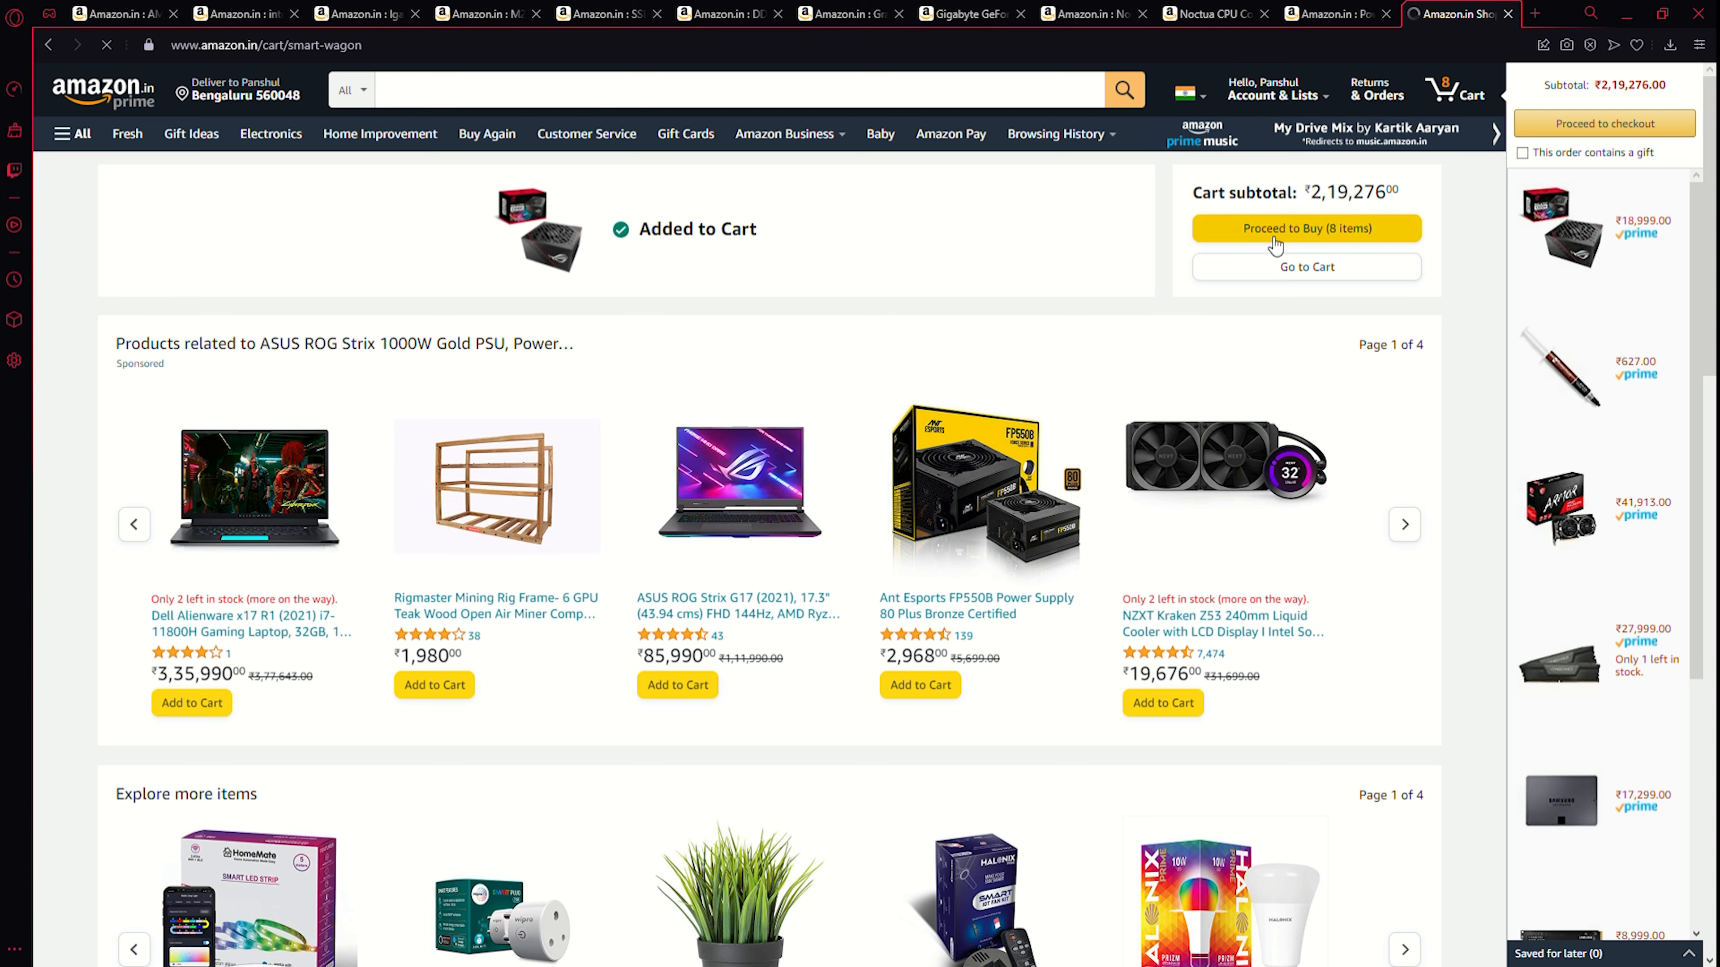
pyautogui.click(1305, 267)
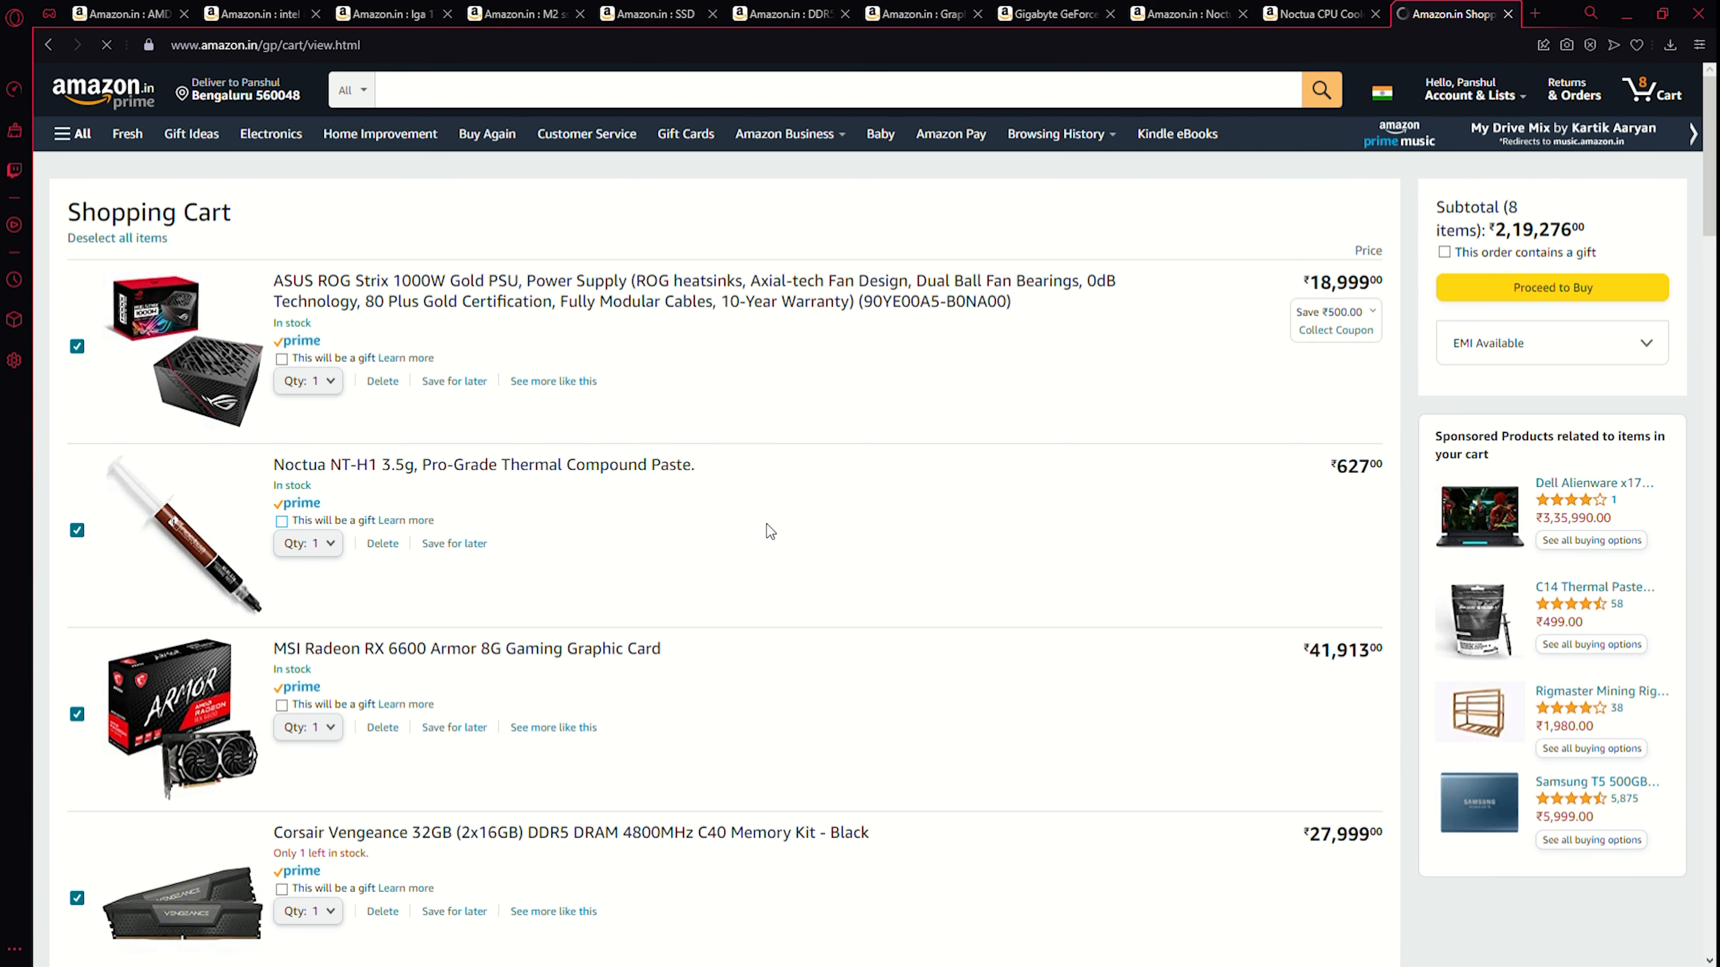